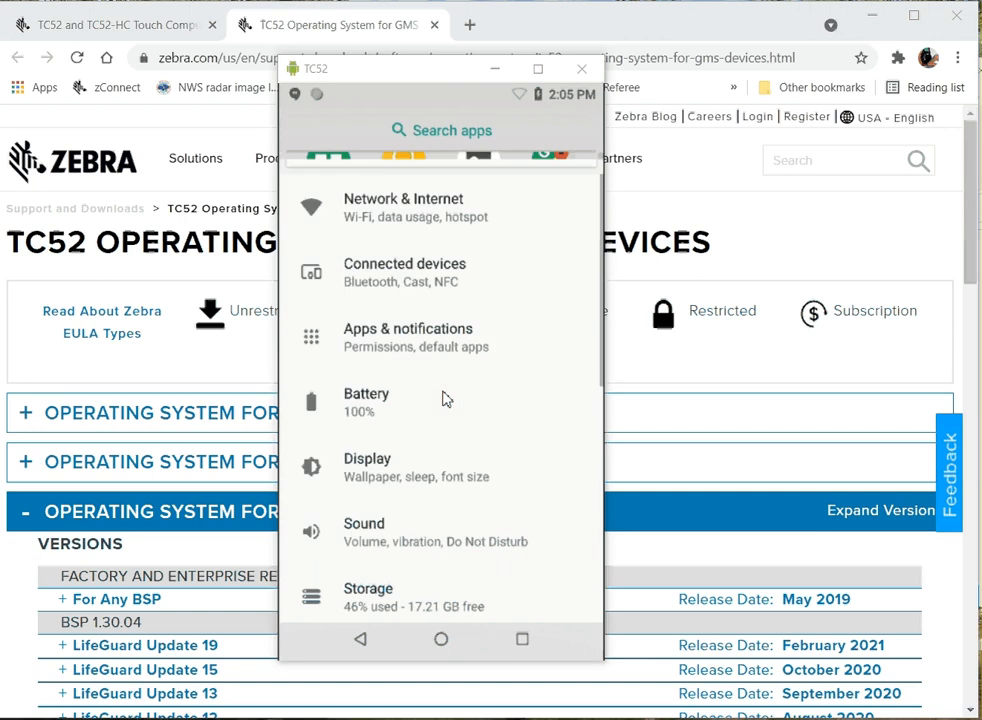
Step: Show the TC52's About phone details in the emulator to read build number 01-18-02.00-OG-U00-STD
scroll("up", 3)
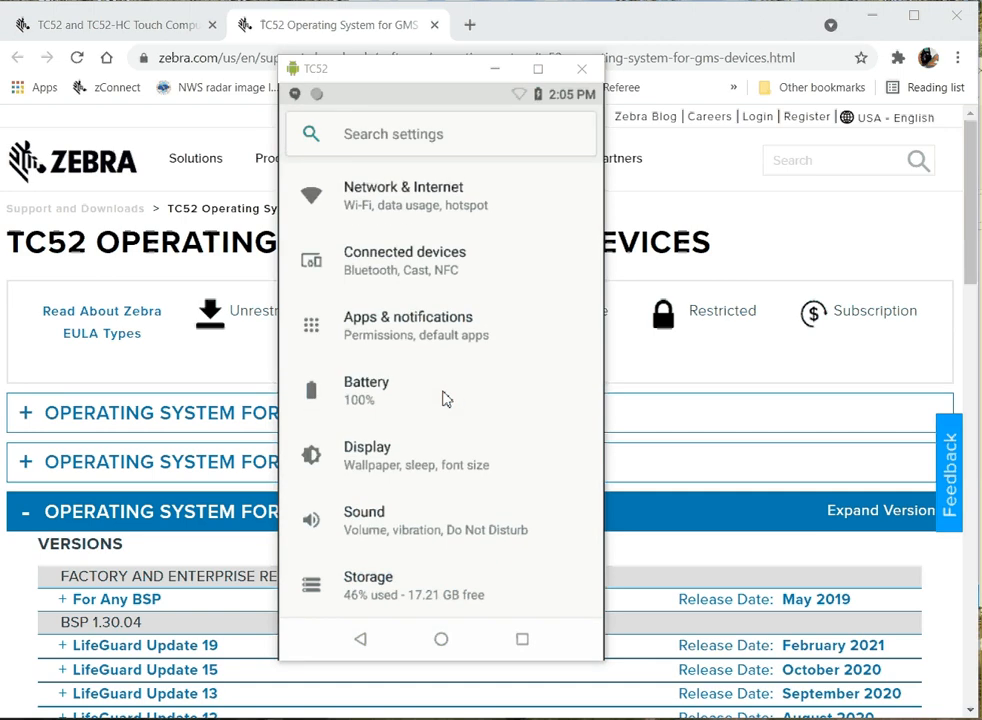
scroll("down", 3)
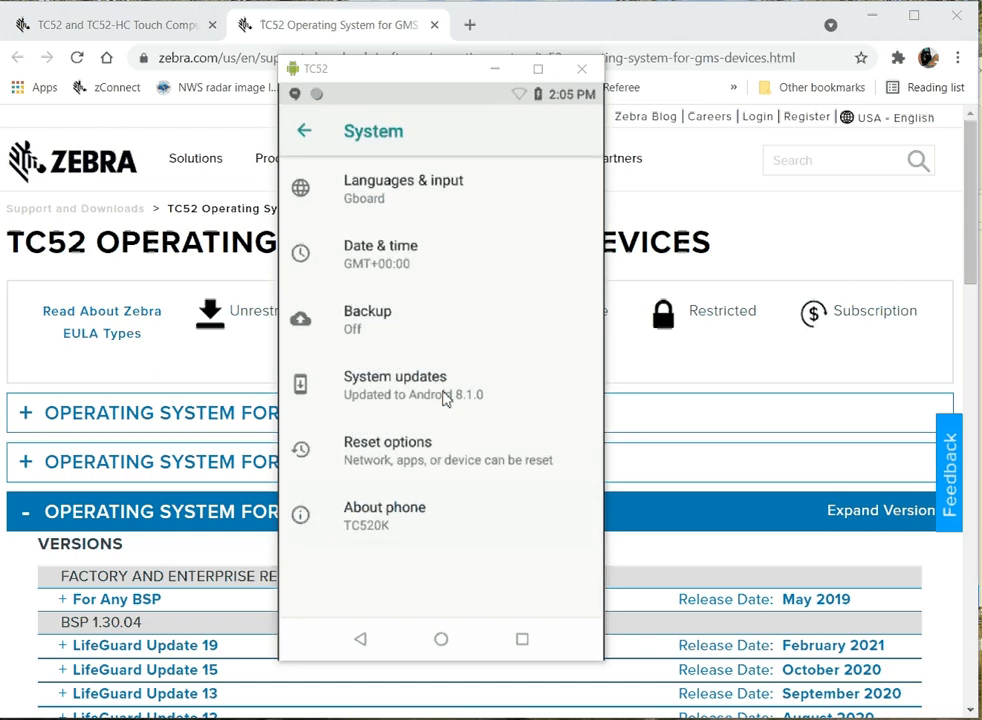
left_click(384, 514)
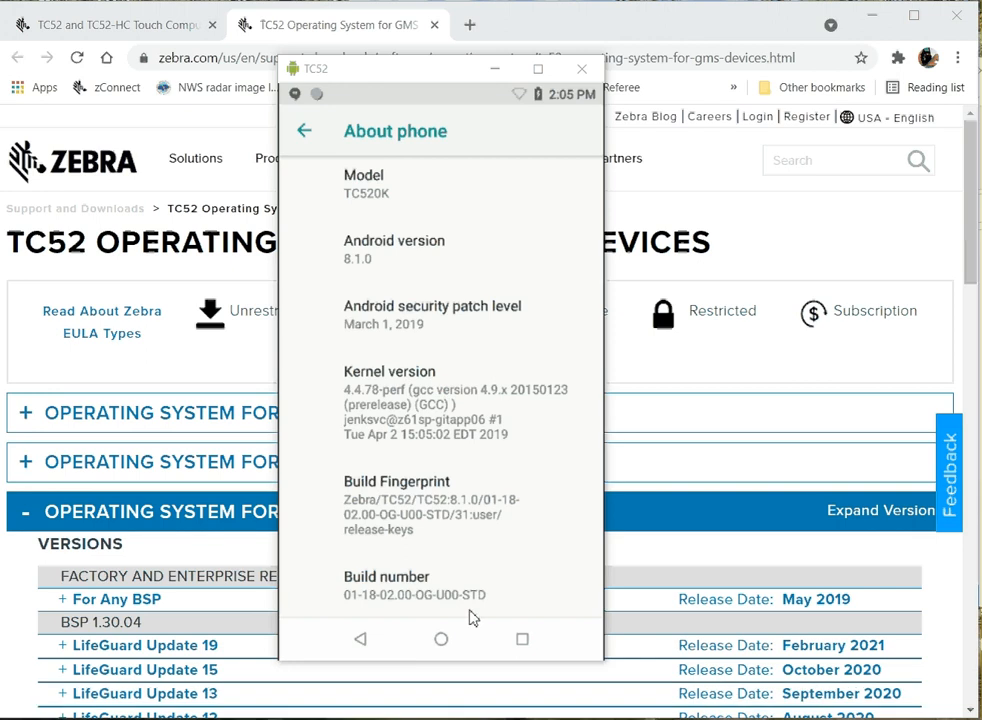
mouse_move(468, 608)
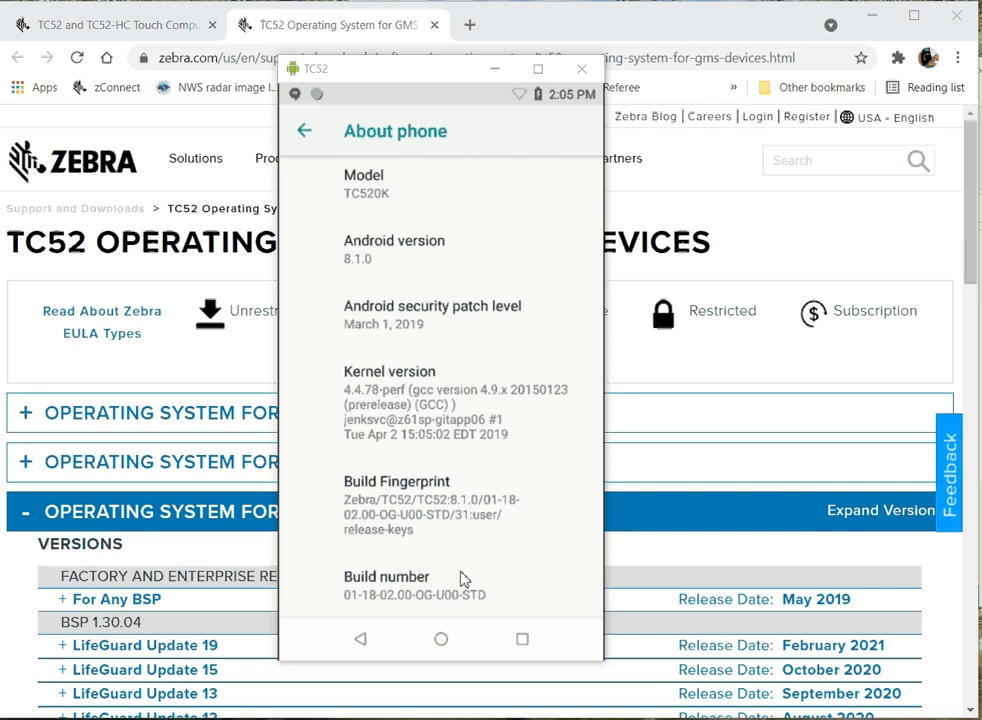
mouse_move(388, 372)
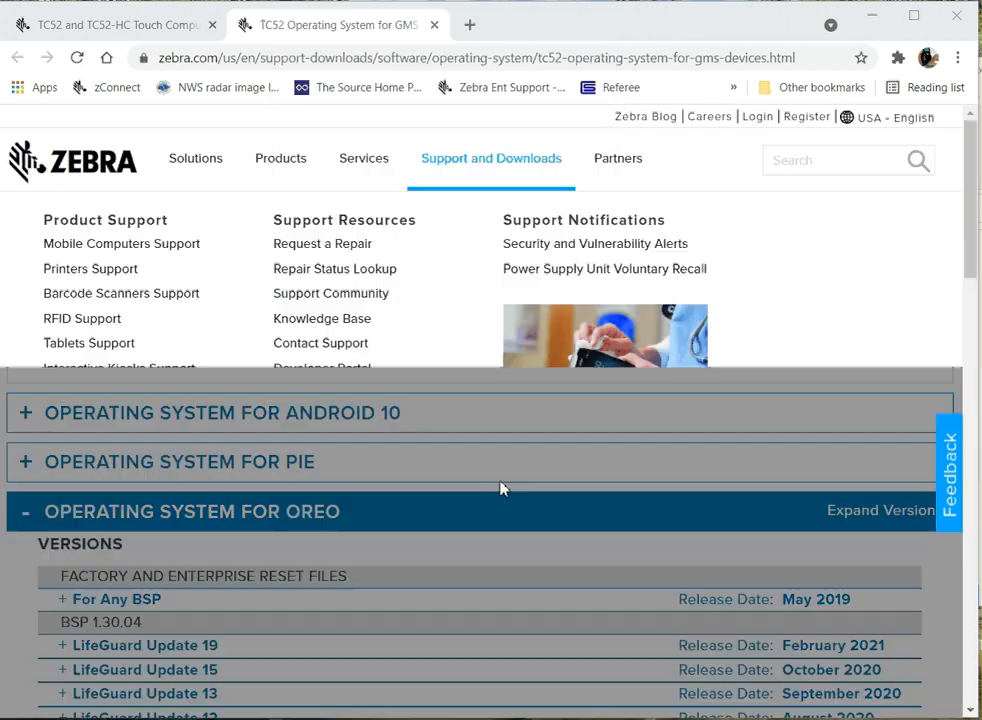
Step: Scroll the Oreo OS list to compare the BSP 1.21.18 and 1.30.04 Full Image update packages
scroll("down", 3)
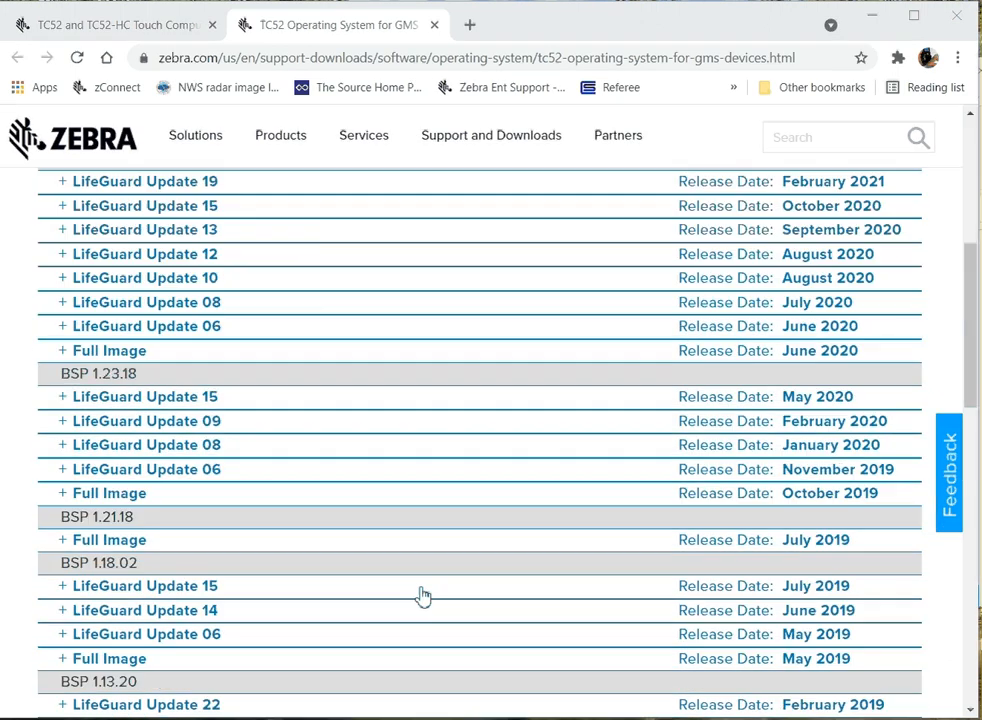
scroll("down", 3)
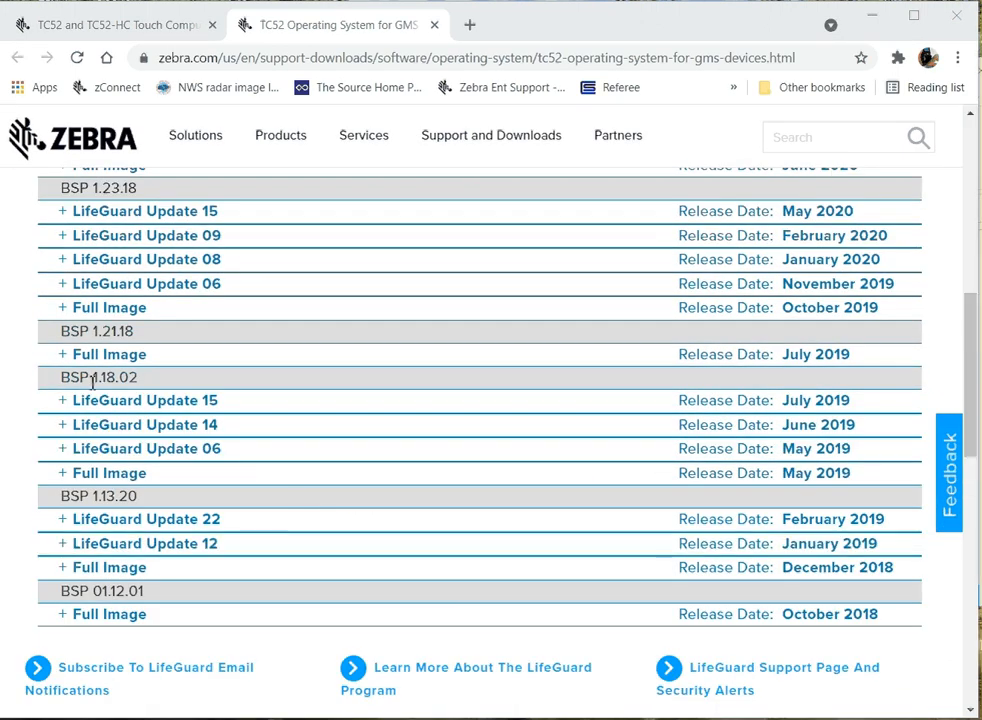
mouse_move(162, 390)
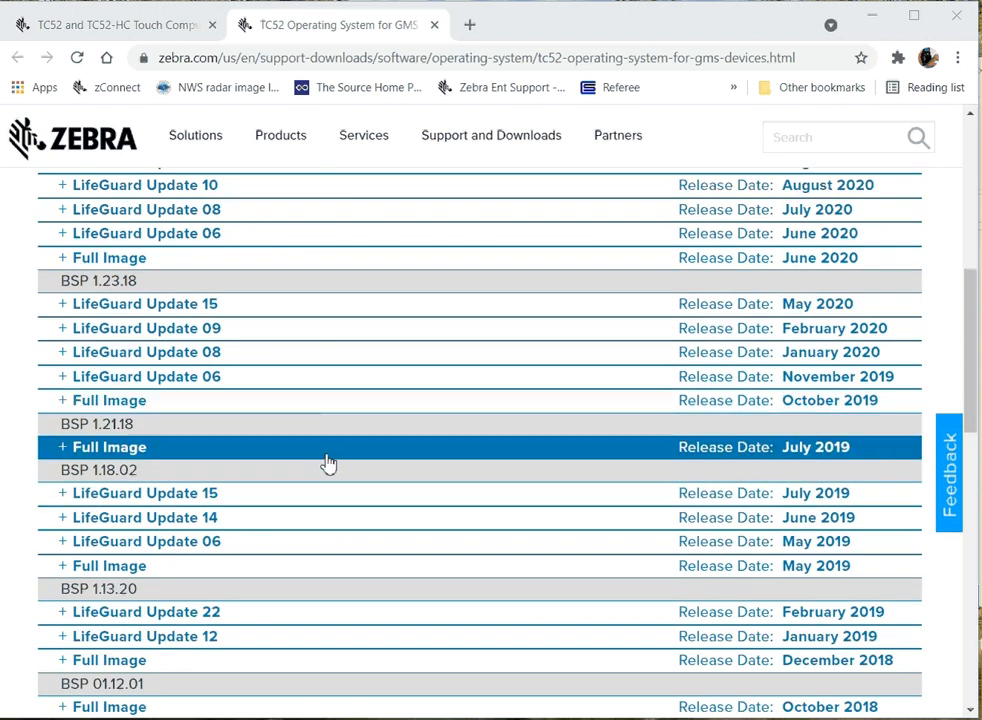
scroll("up", 3)
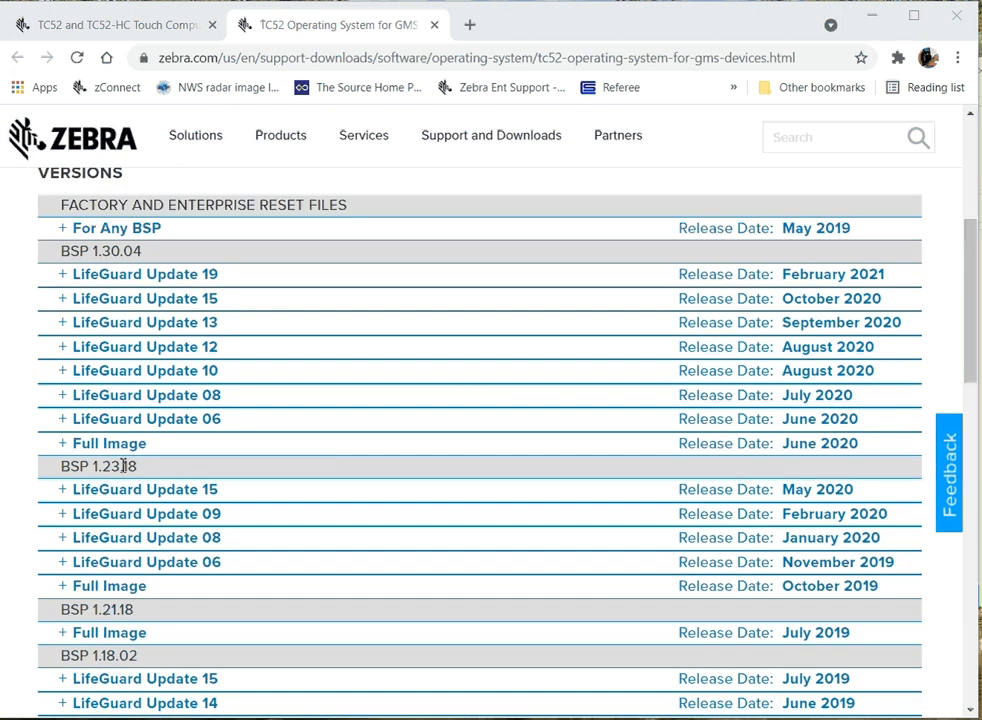
scroll("up", 3)
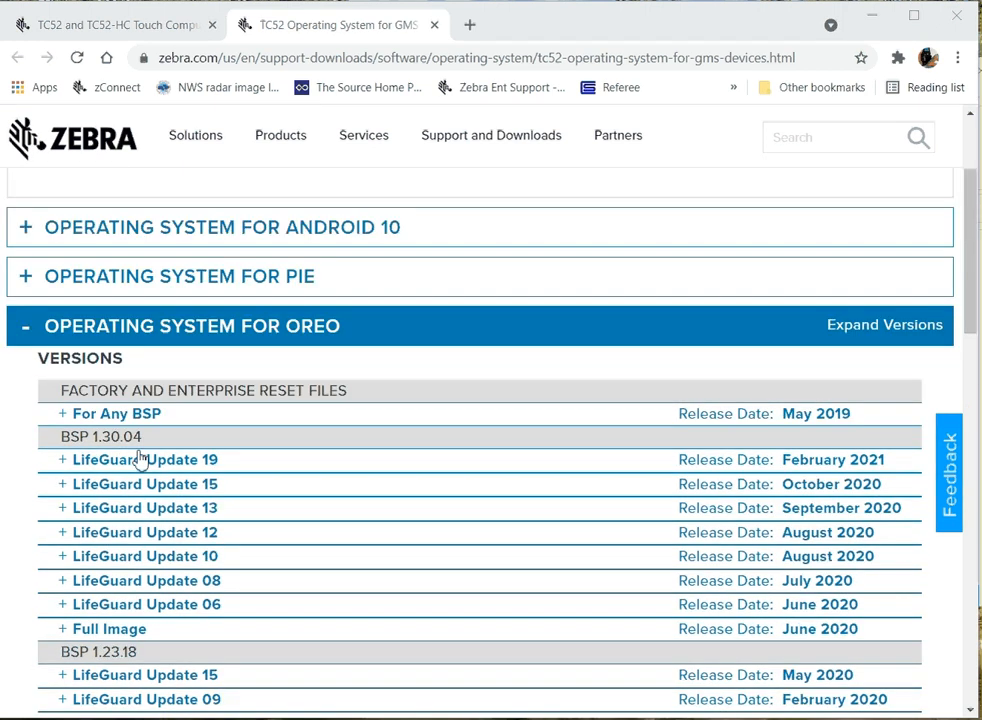
scroll("down", 3)
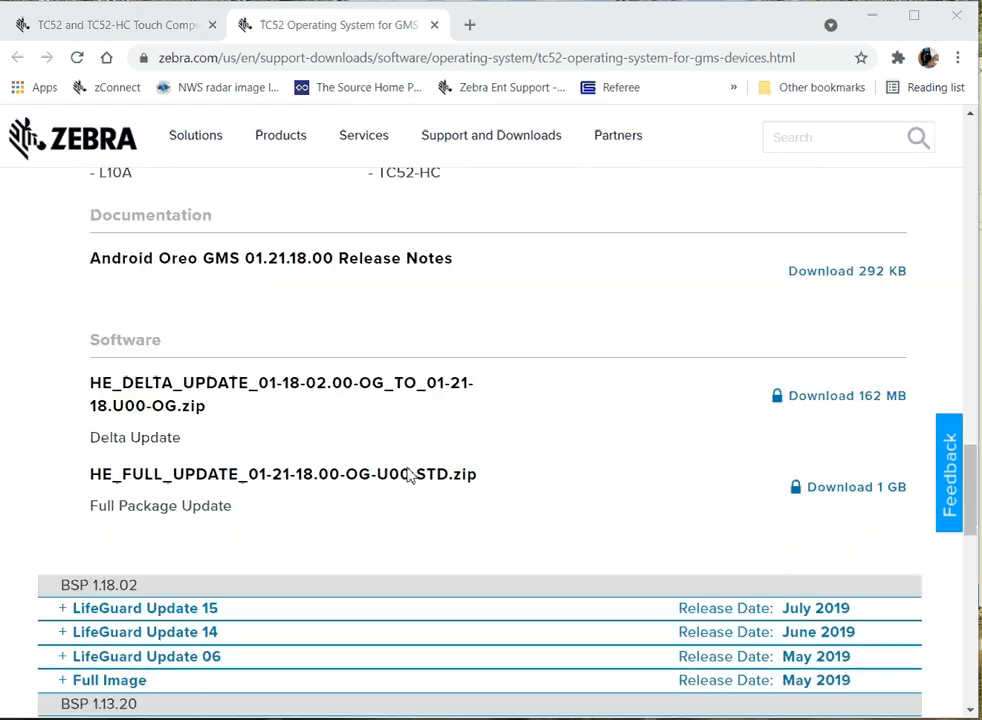
scroll("down", 3)
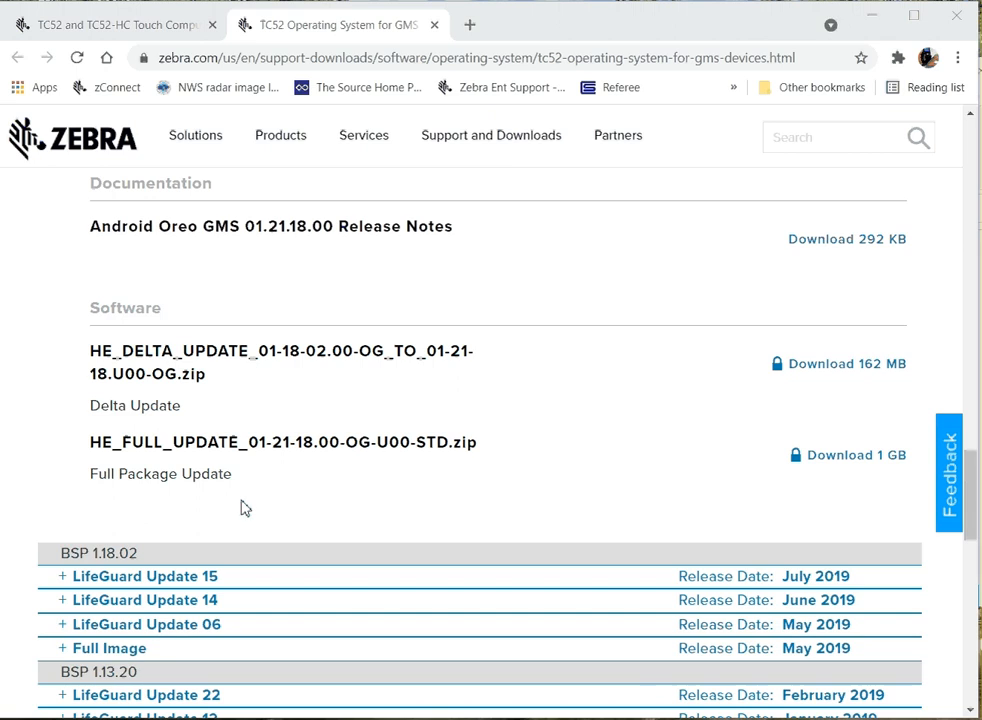
scroll("up", 3)
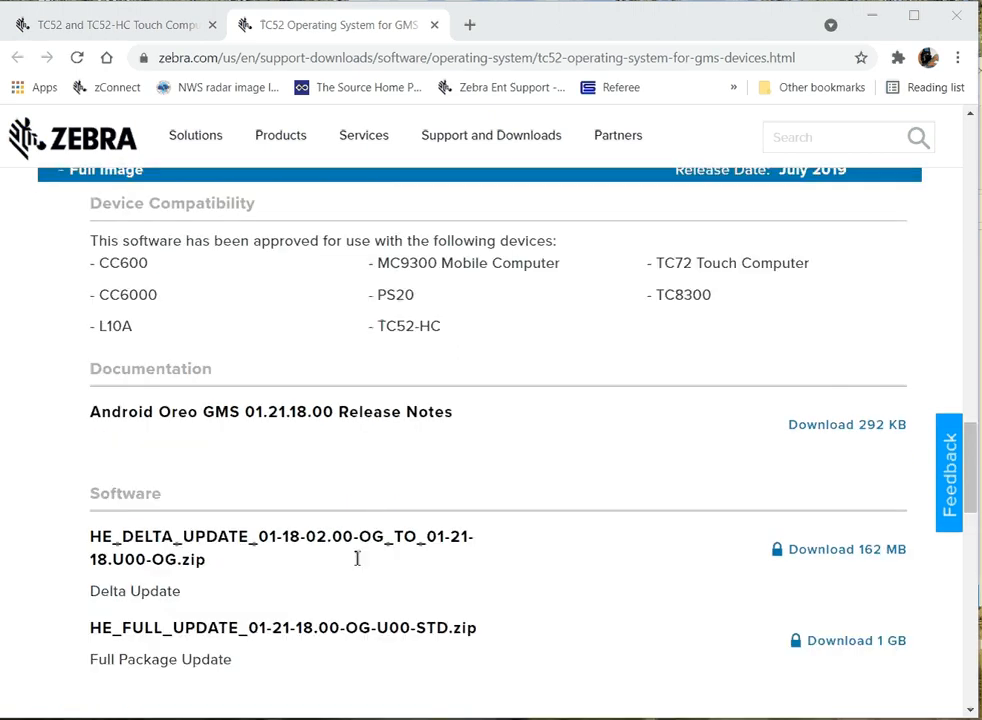
mouse_move(472, 554)
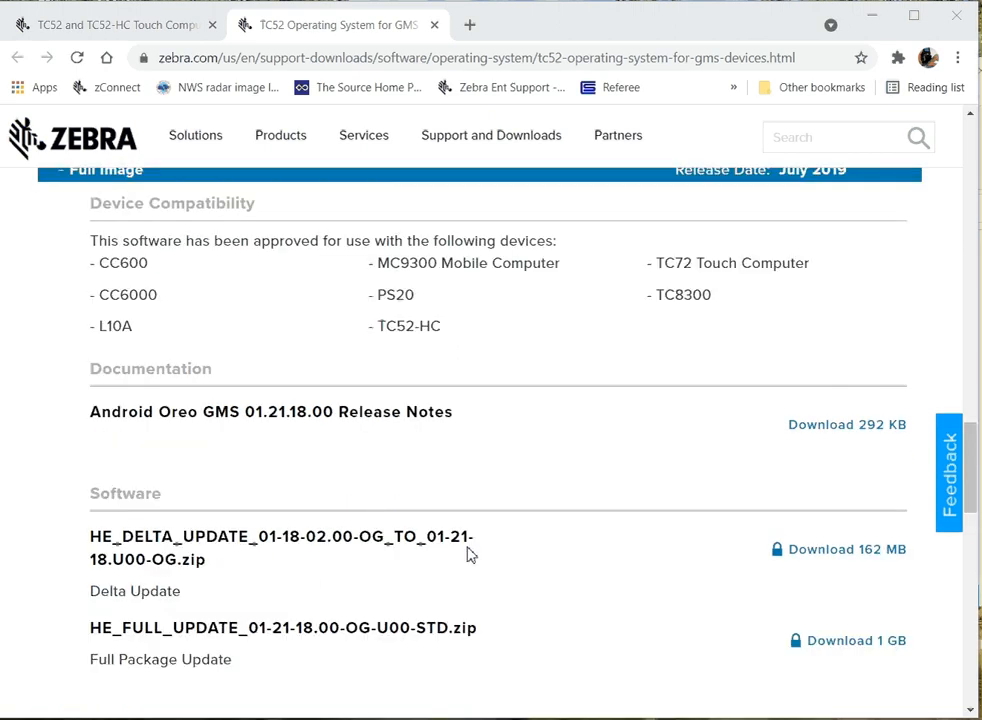
mouse_move(264, 564)
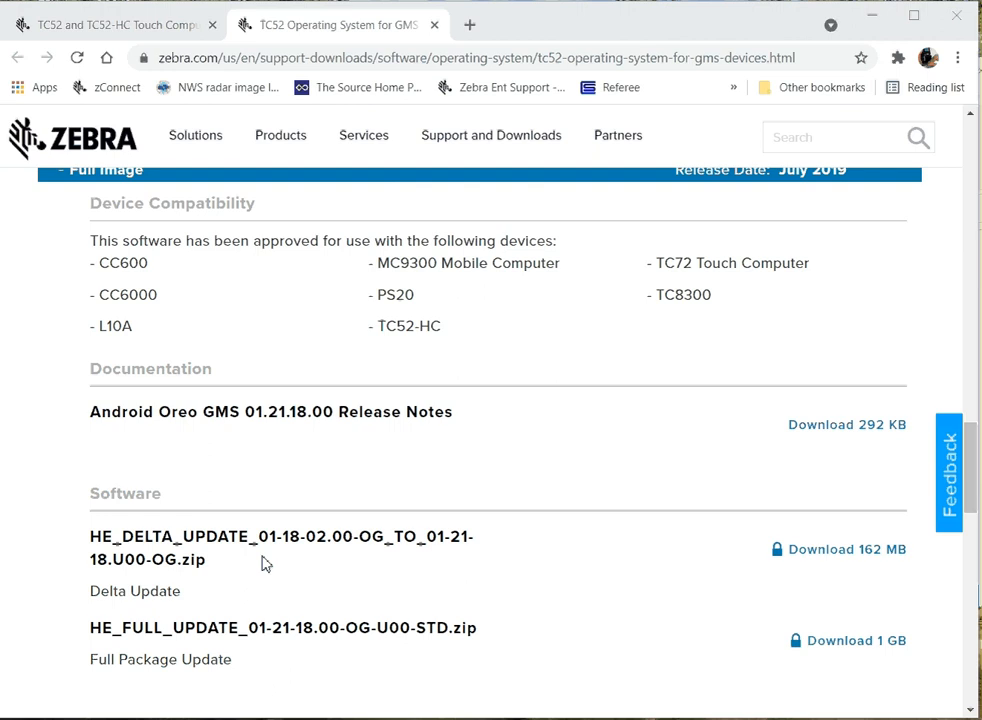
scroll("down", 3)
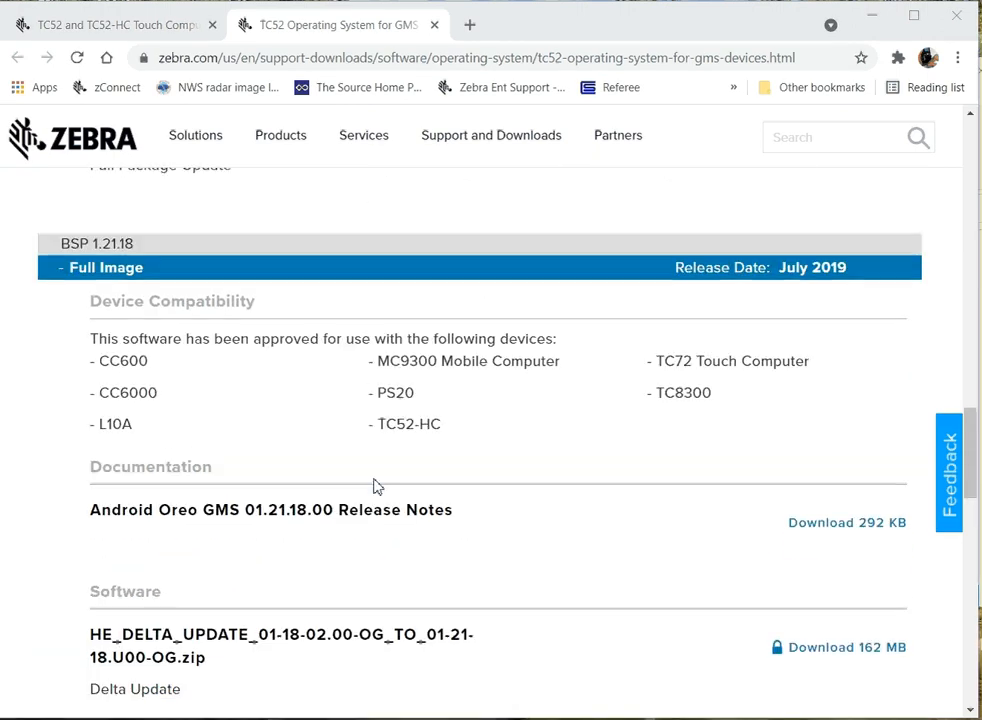
scroll("down", 3)
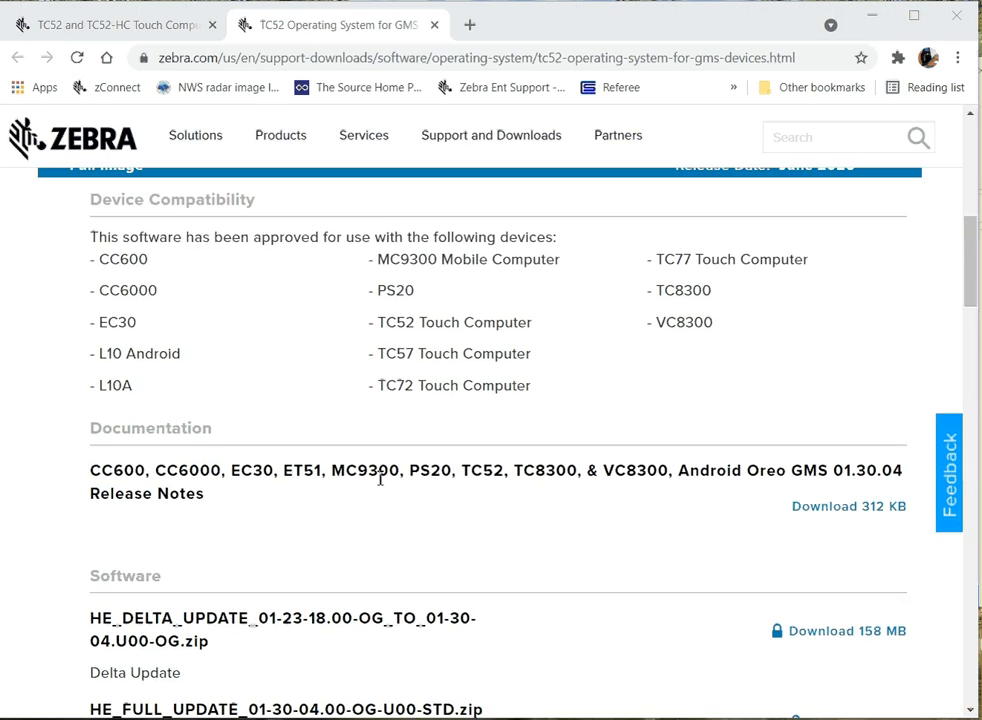
scroll("up", 3)
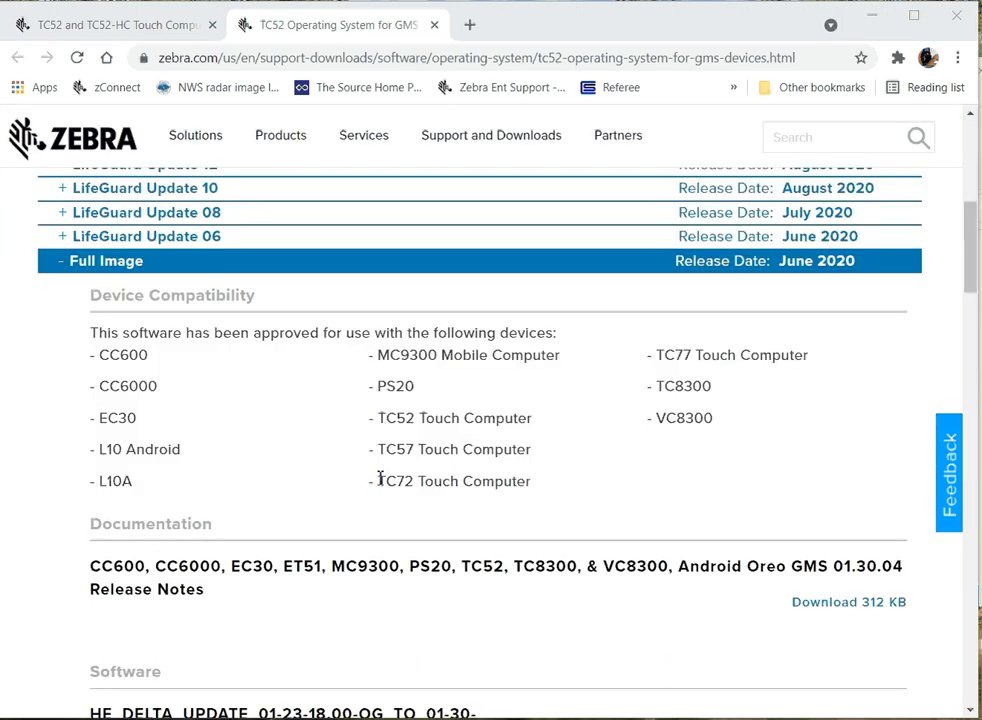
scroll("down", 3)
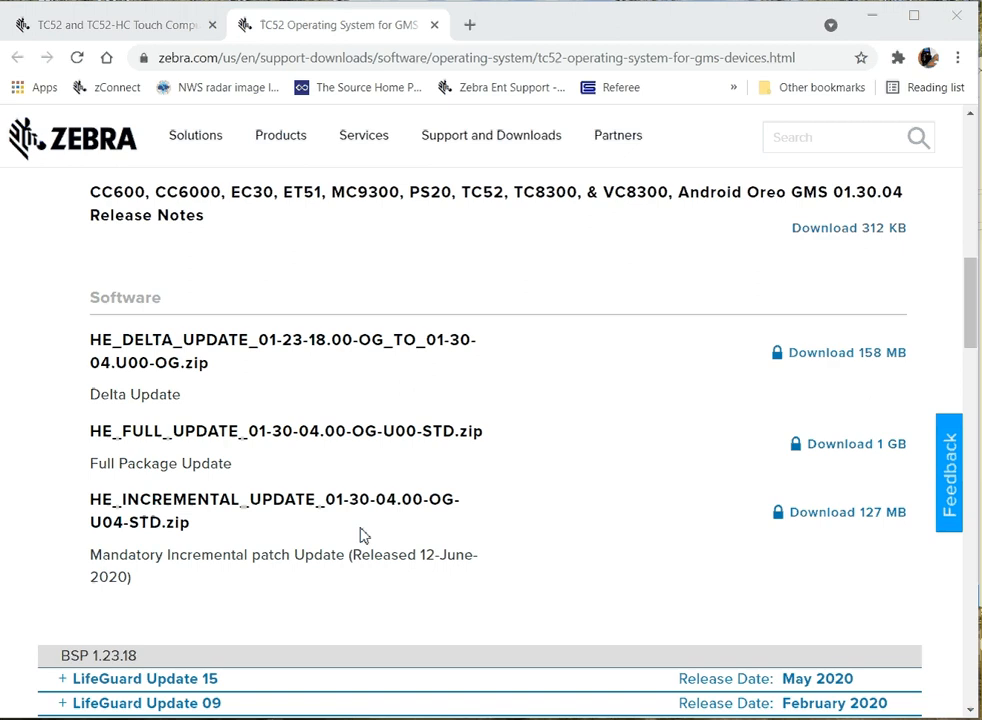
mouse_move(372, 528)
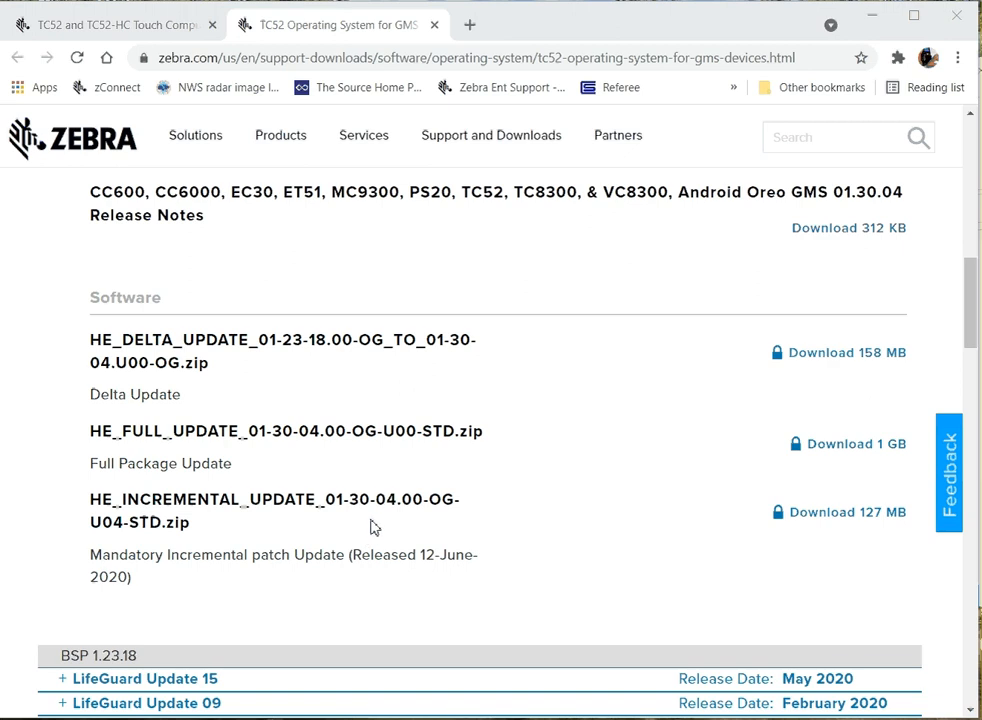
mouse_move(448, 364)
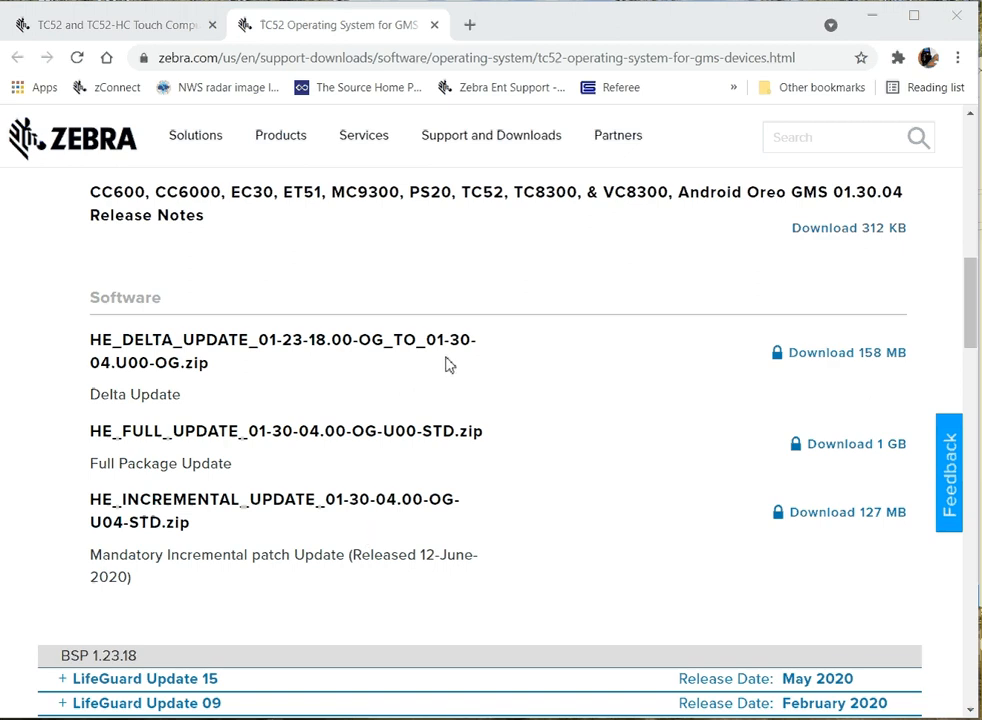
mouse_move(388, 364)
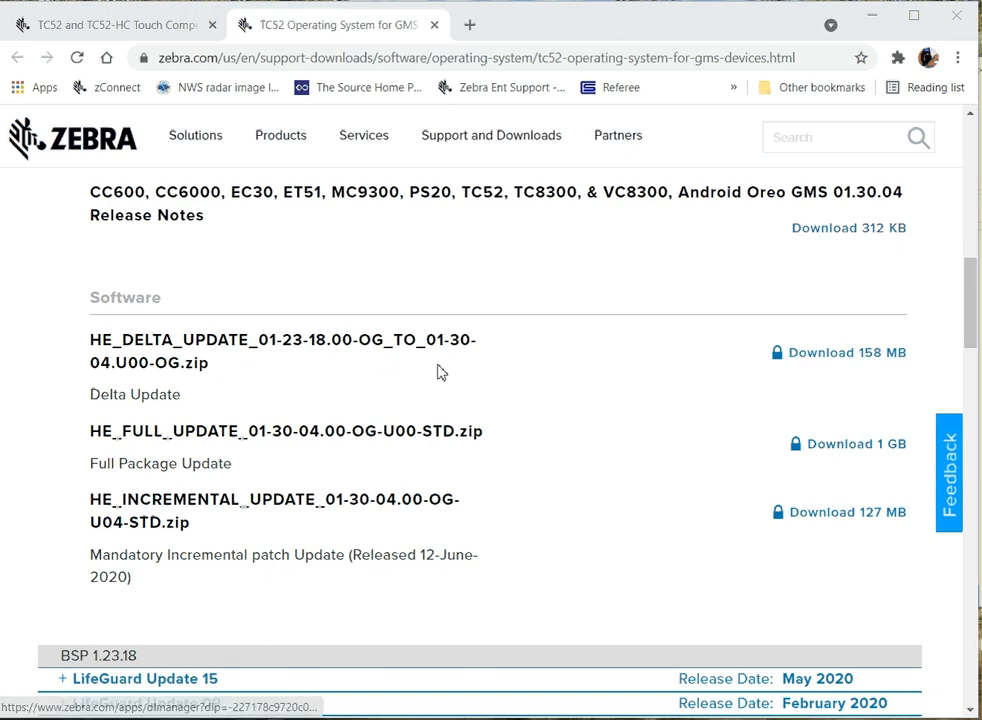
mouse_move(868, 414)
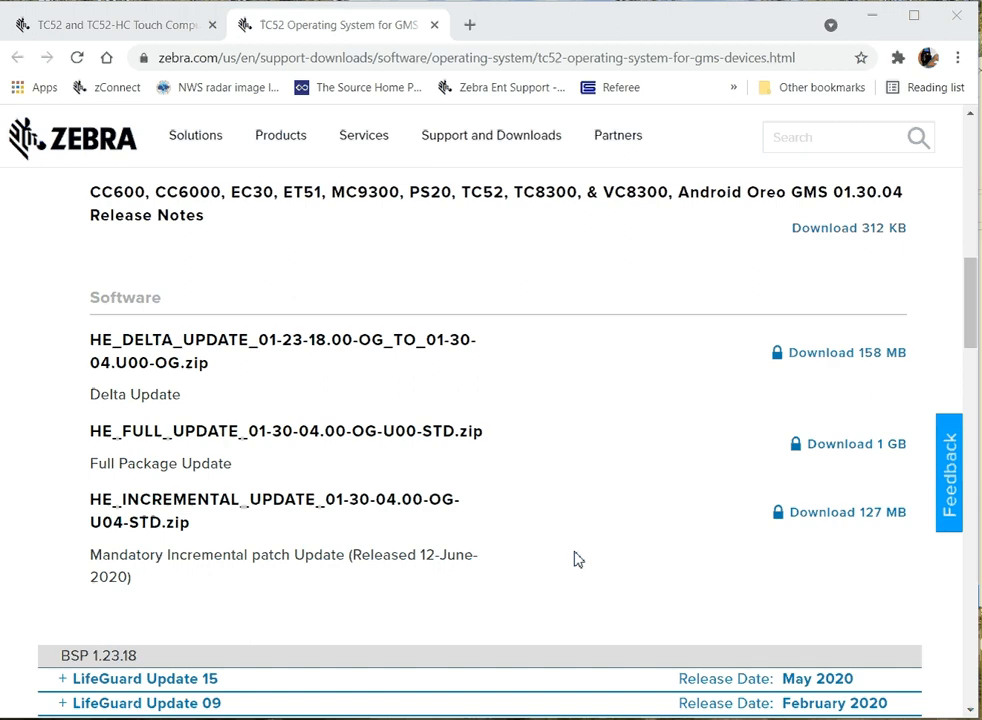
Step: Scroll through the Oreo versions to the expanded LifeGuard Update 19 with its 257 MB delta package
scroll("down", 3)
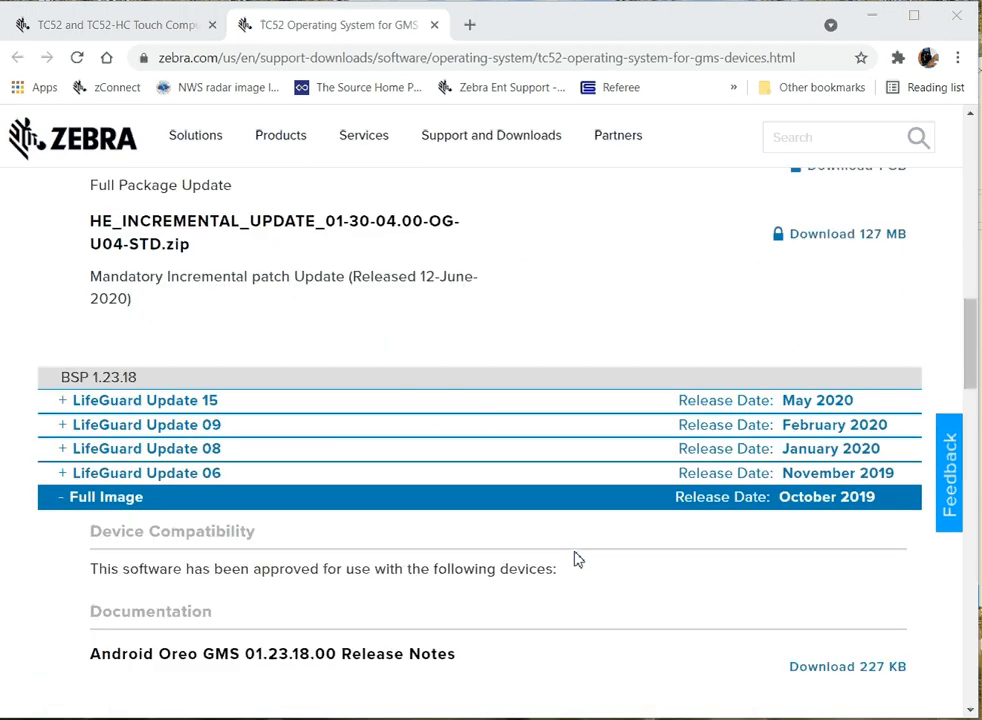
scroll("down", 3)
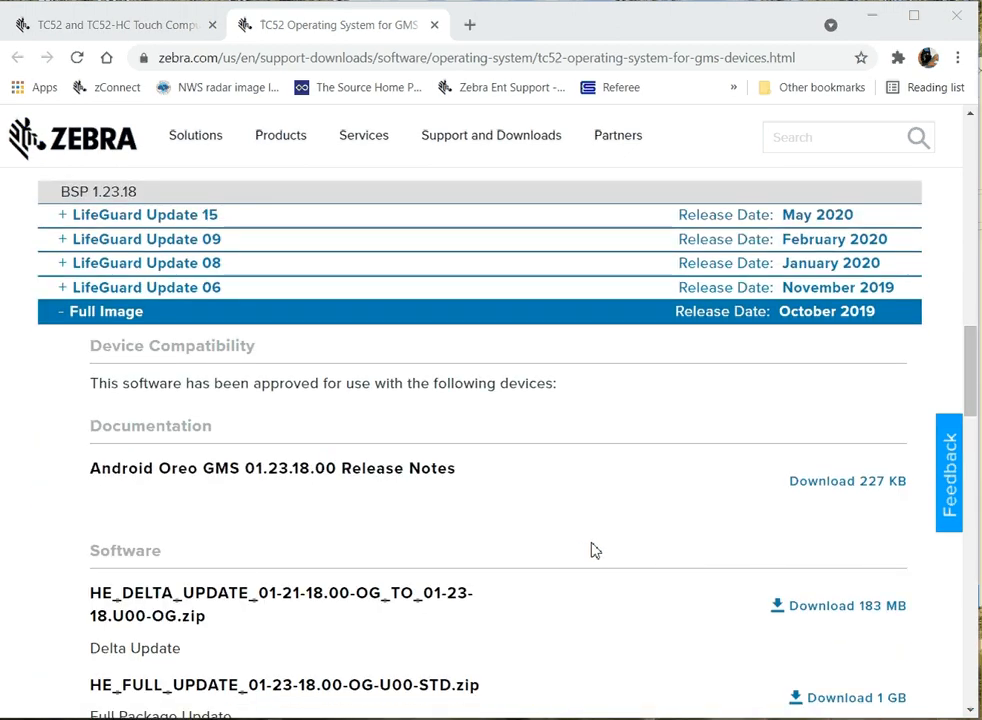
scroll("down", 3)
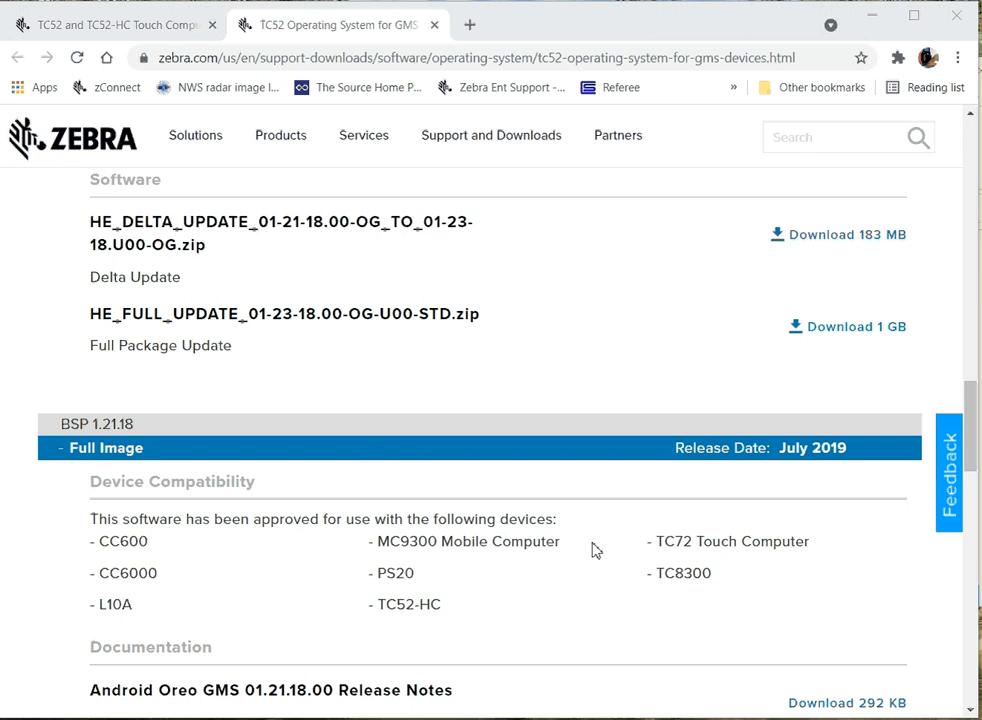
scroll("down", 3)
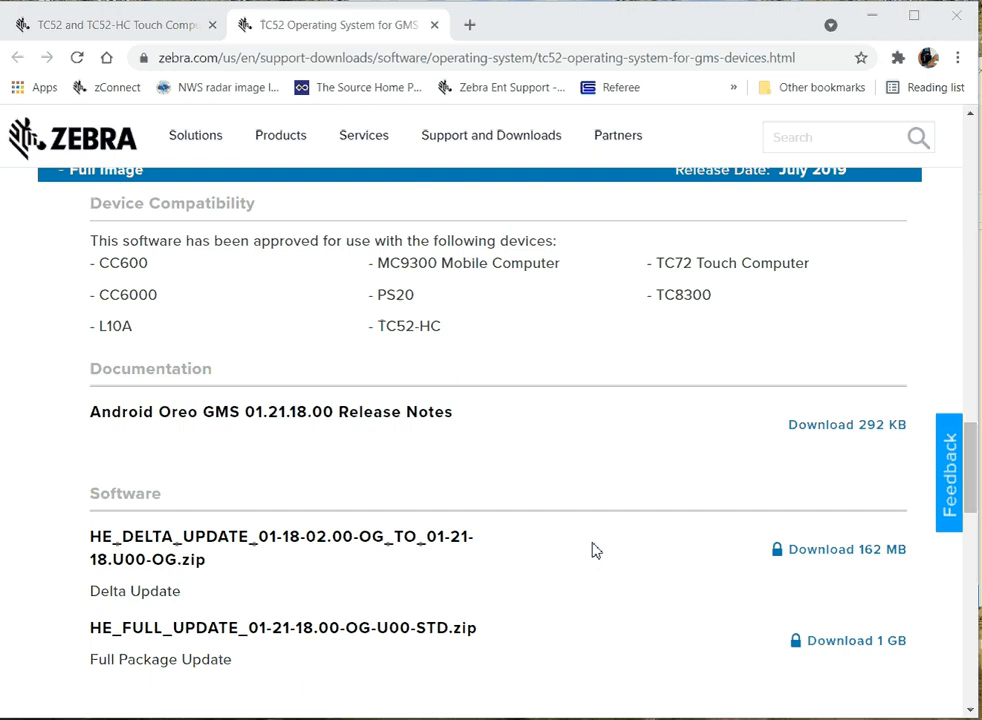
scroll("down", 3)
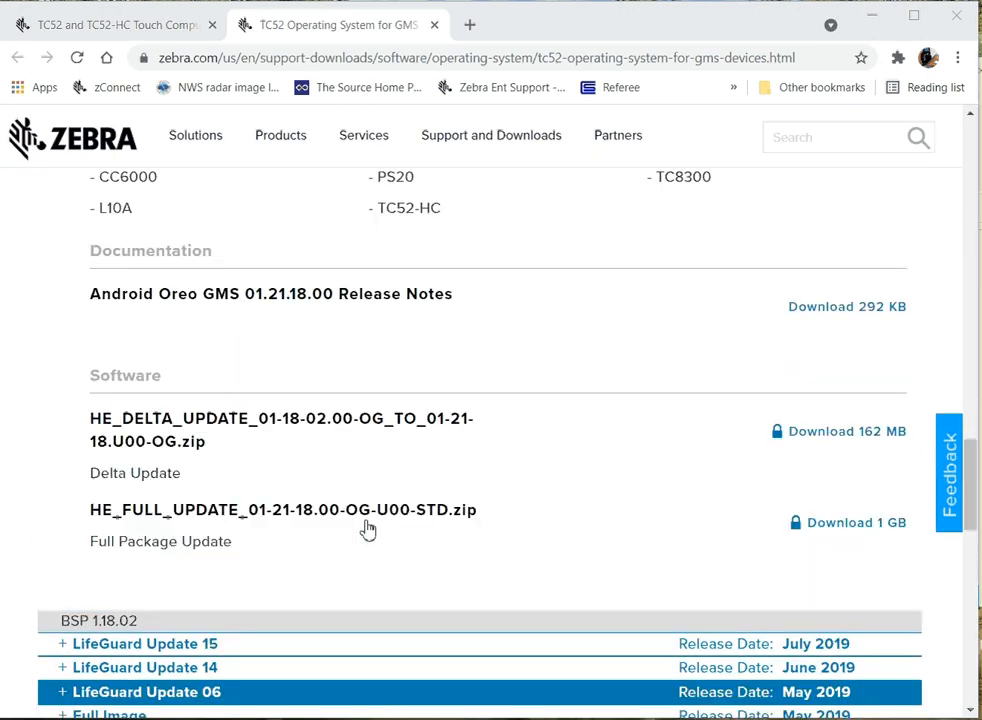
scroll("up", 3)
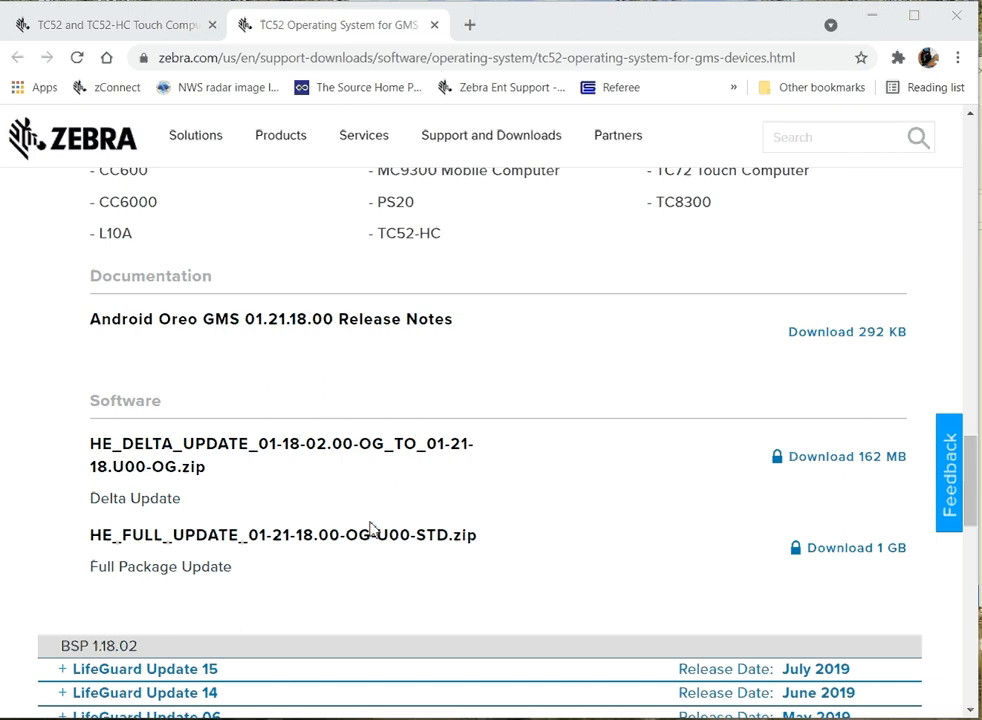
mouse_move(228, 468)
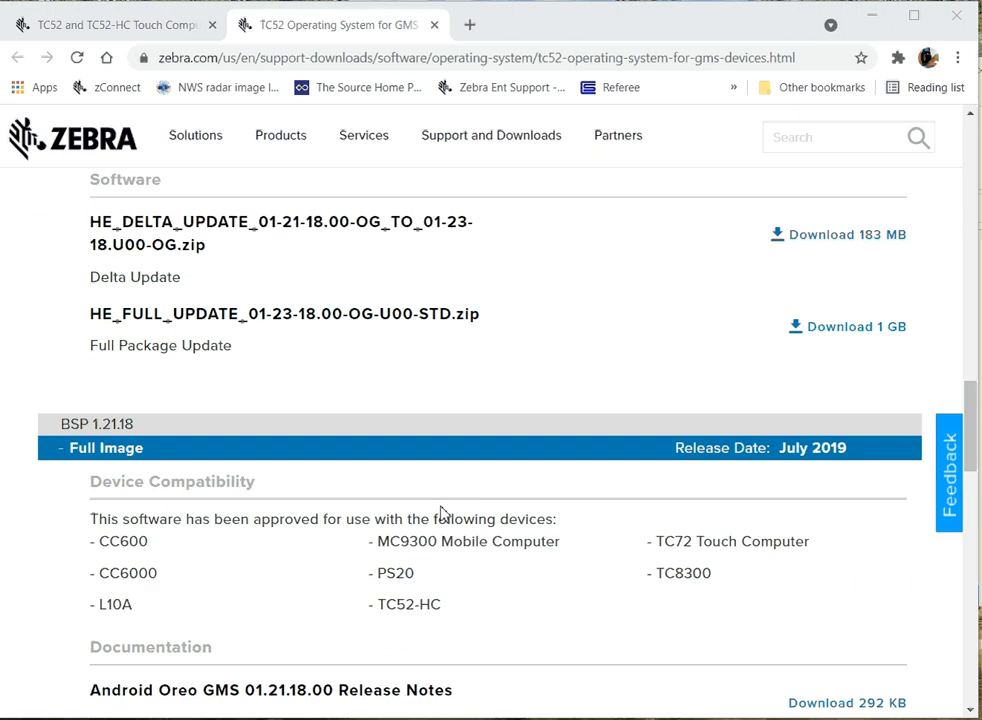
scroll("down", 3)
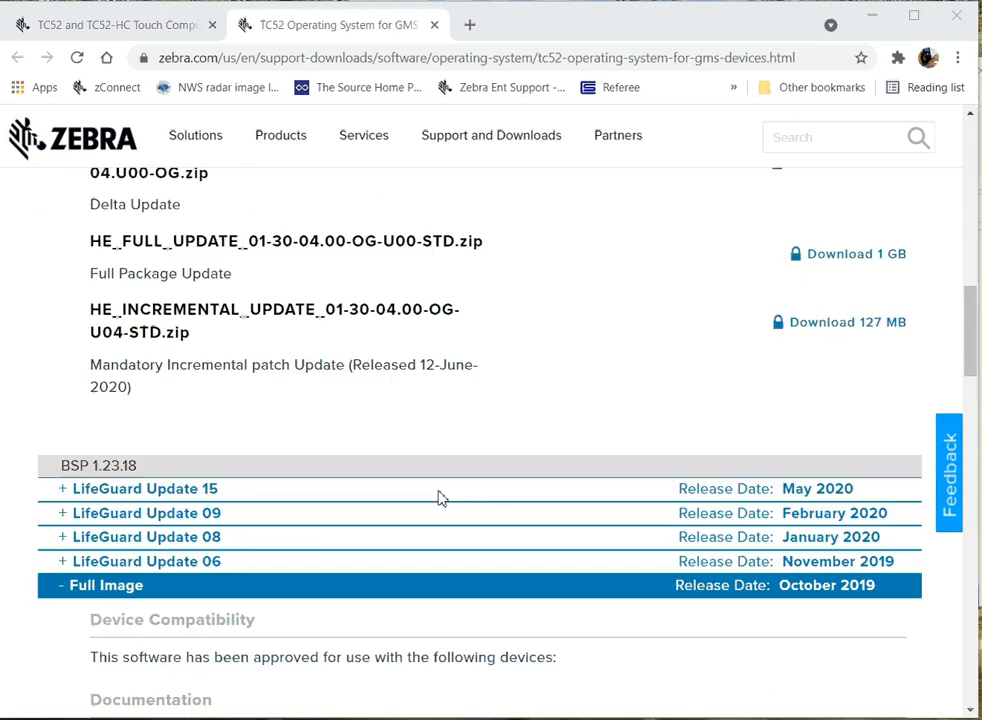
scroll("up", 3)
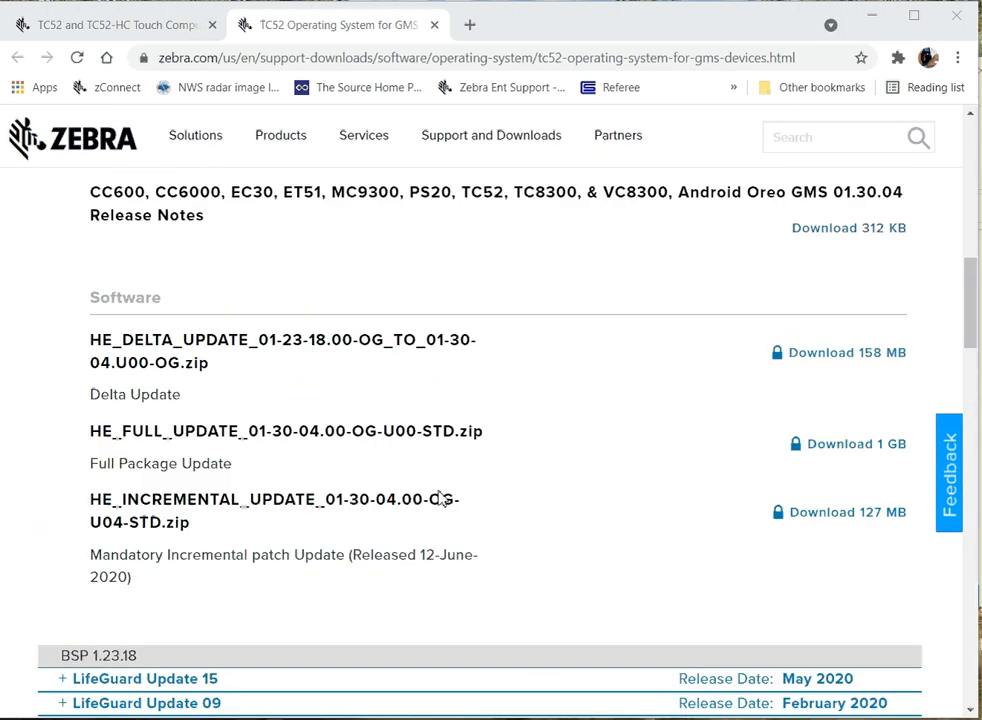
scroll("up", 3)
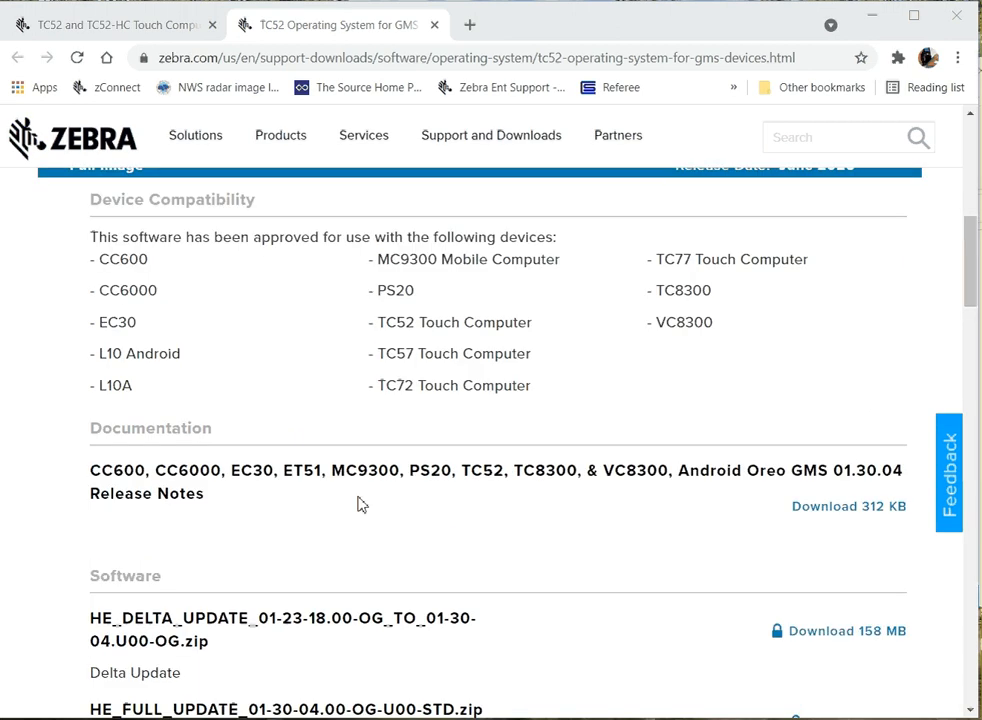
scroll("up", 3)
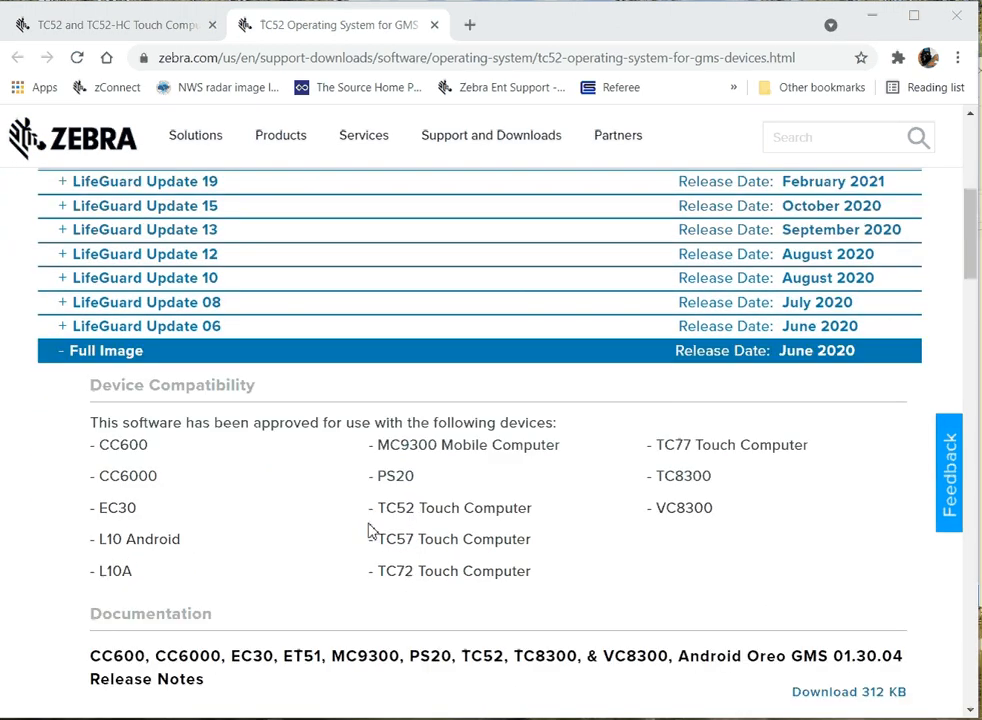
scroll("up", 3)
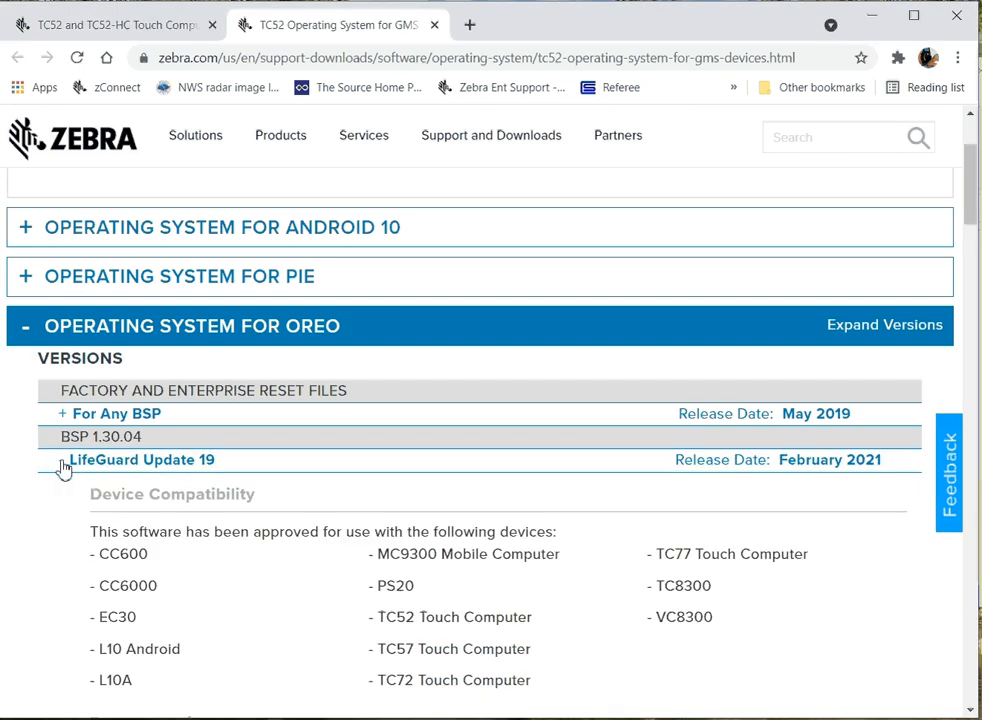
scroll("down", 3)
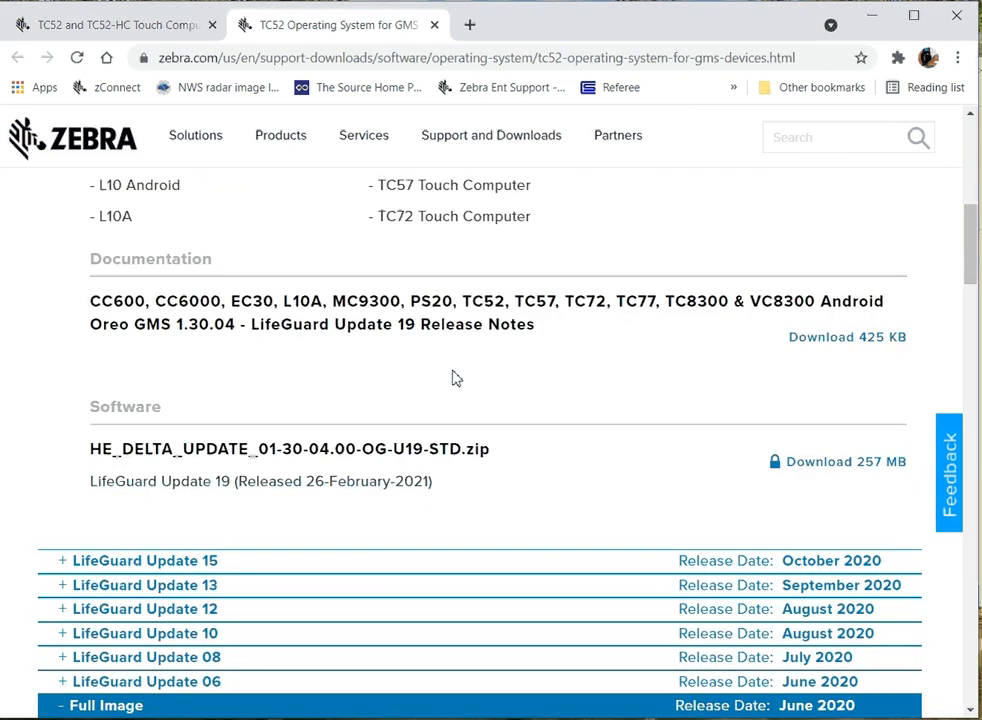
mouse_move(562, 452)
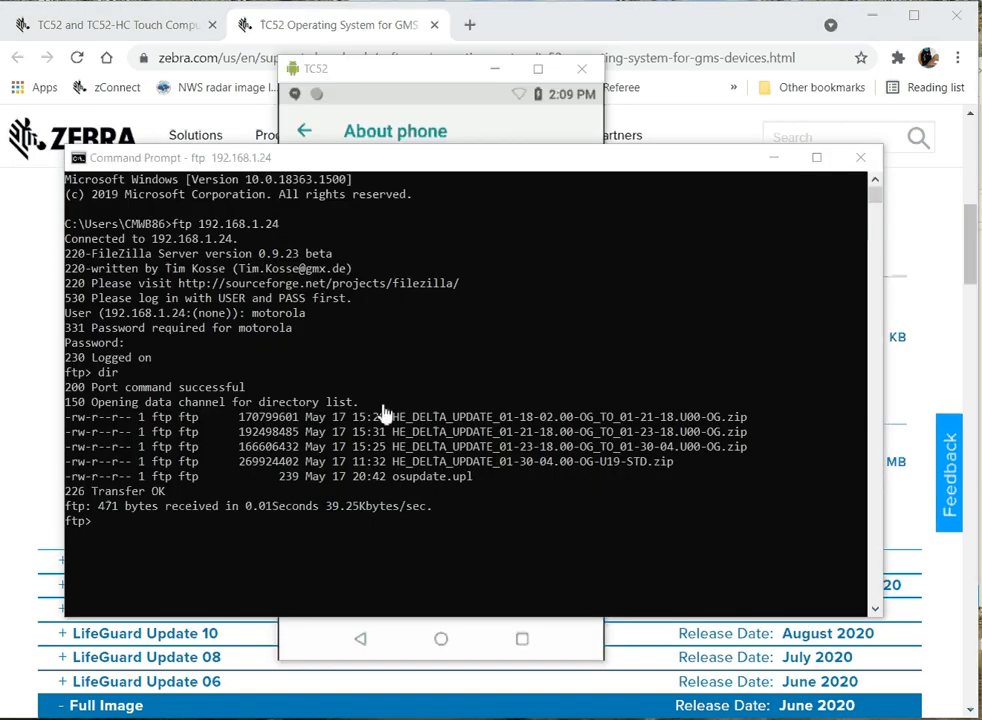
mouse_move(258, 252)
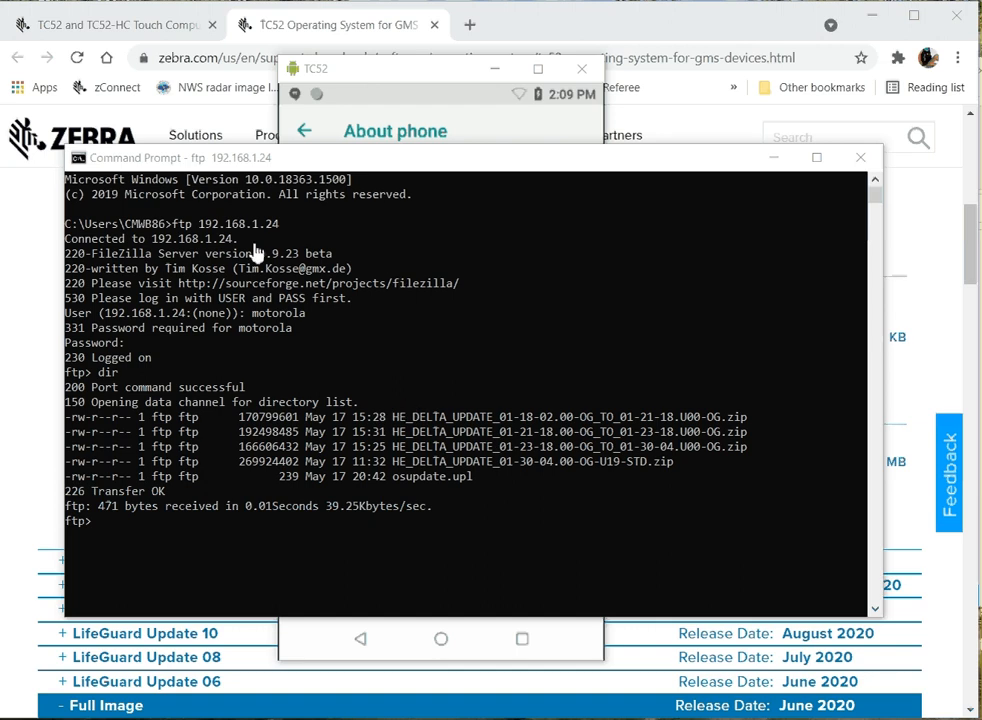
mouse_move(244, 244)
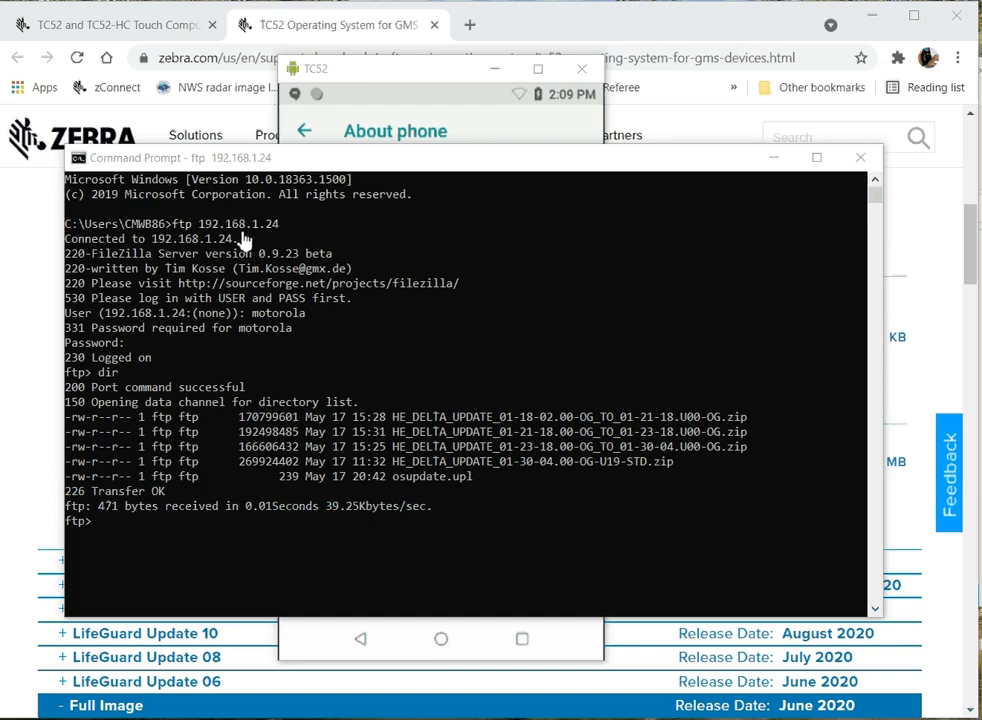
mouse_move(464, 450)
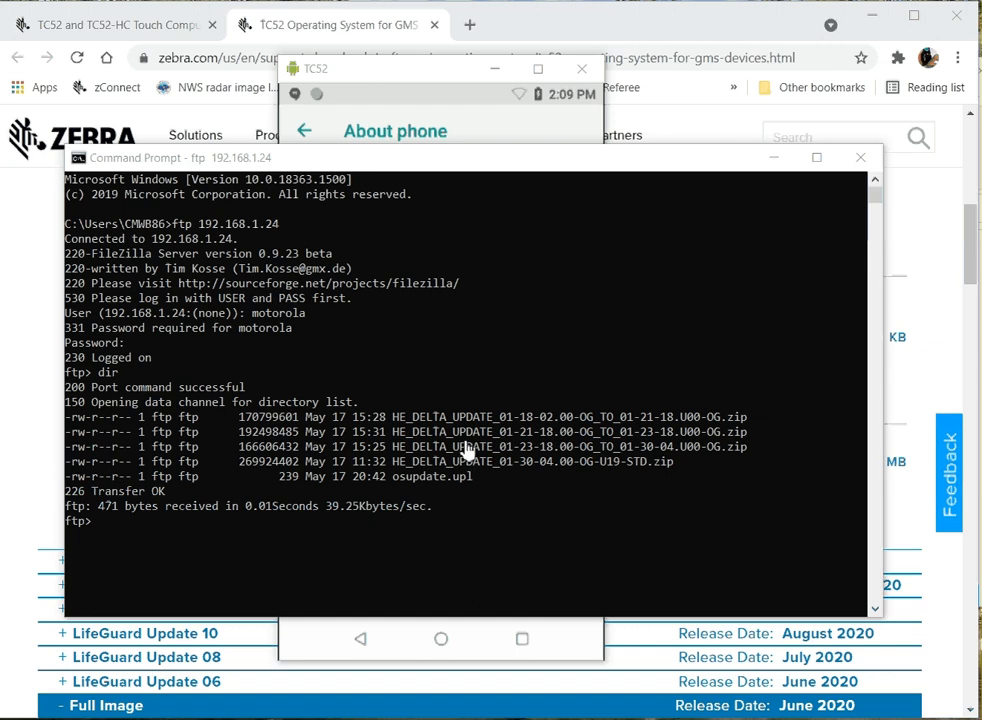
mouse_move(310, 440)
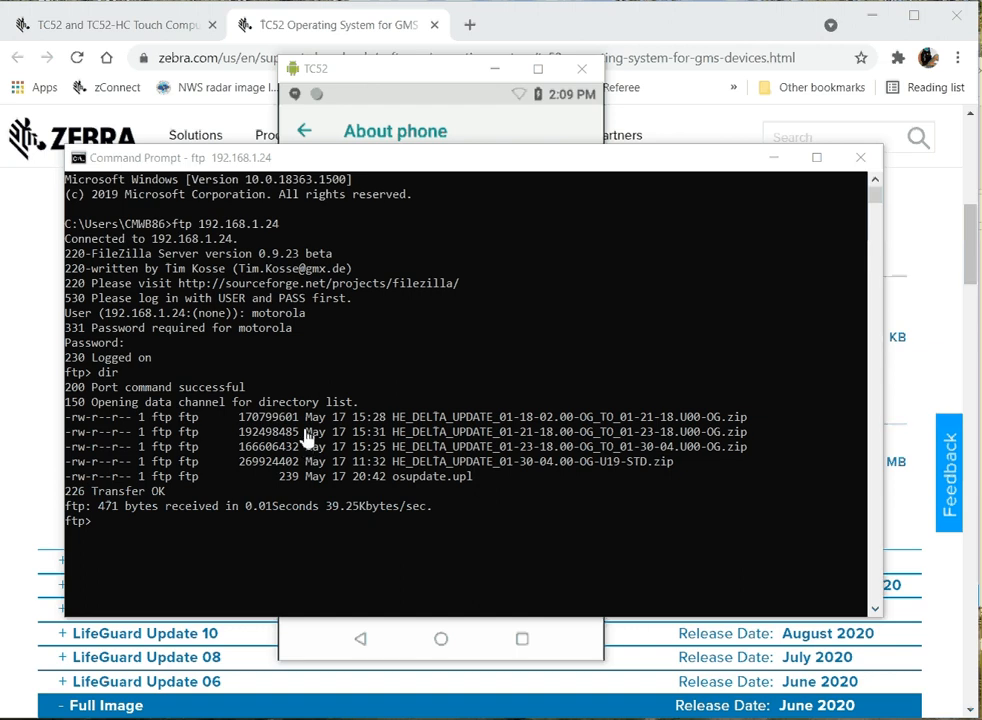
mouse_move(670, 428)
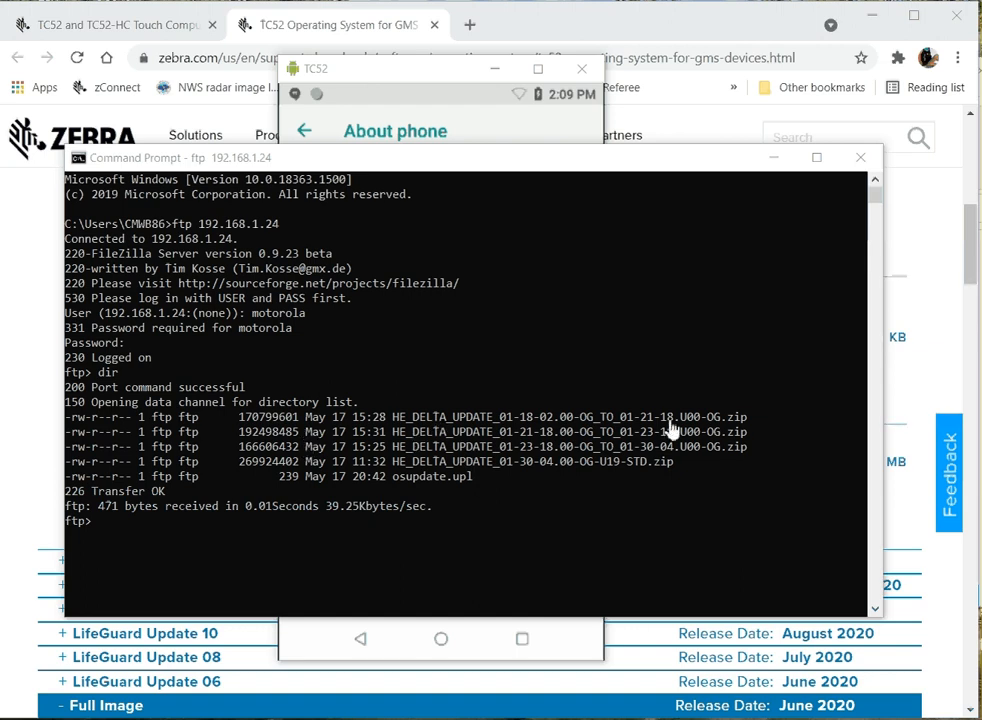
mouse_move(530, 428)
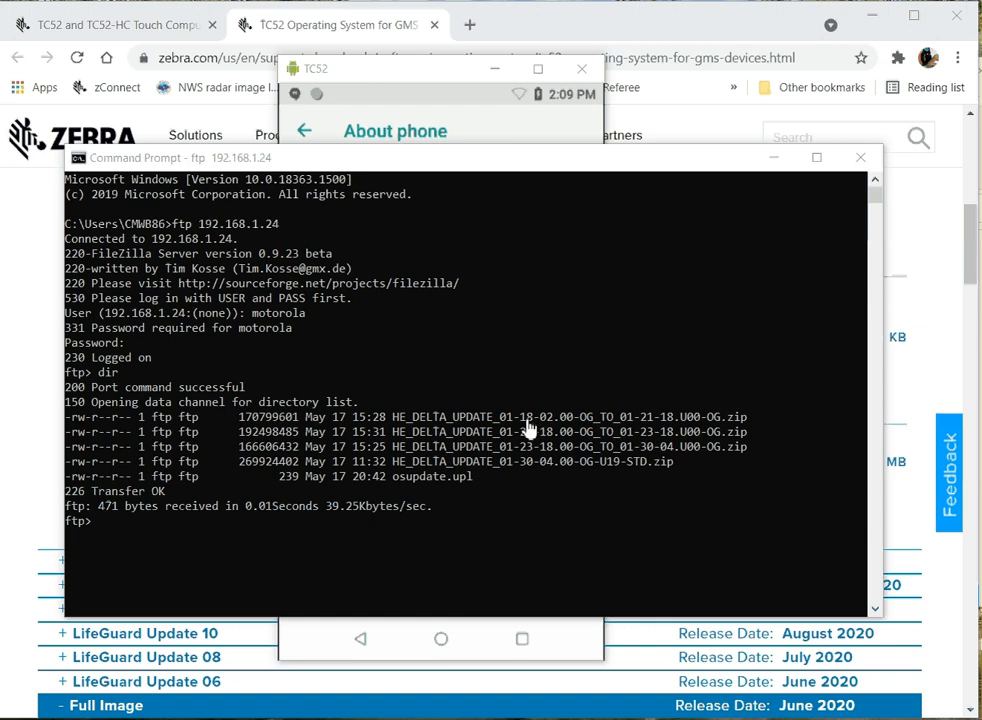
mouse_move(720, 436)
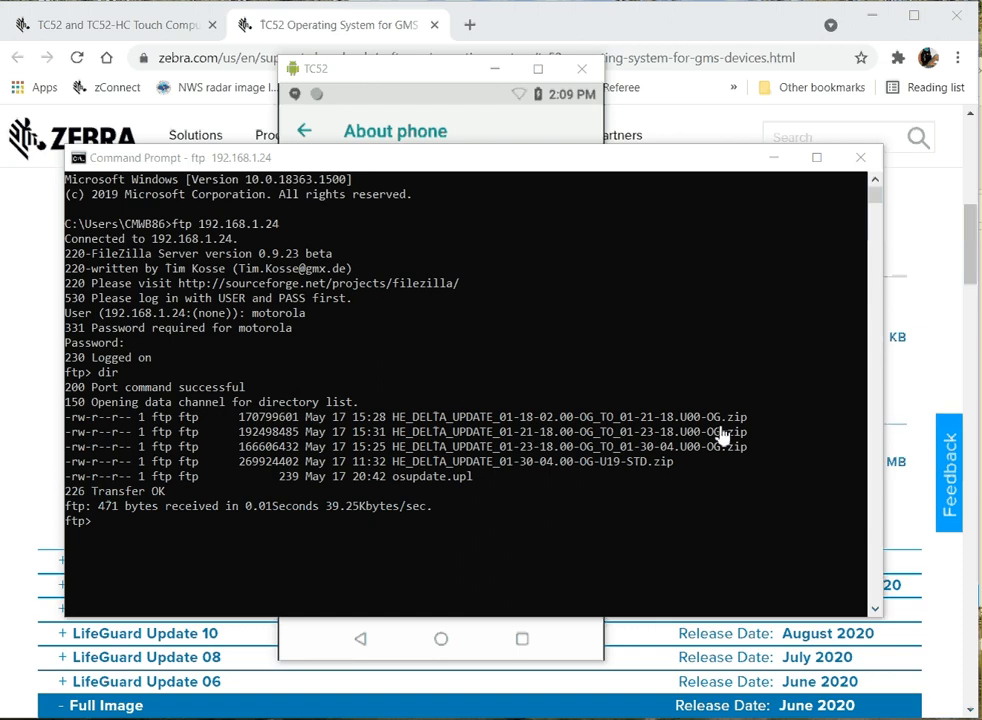
mouse_move(590, 478)
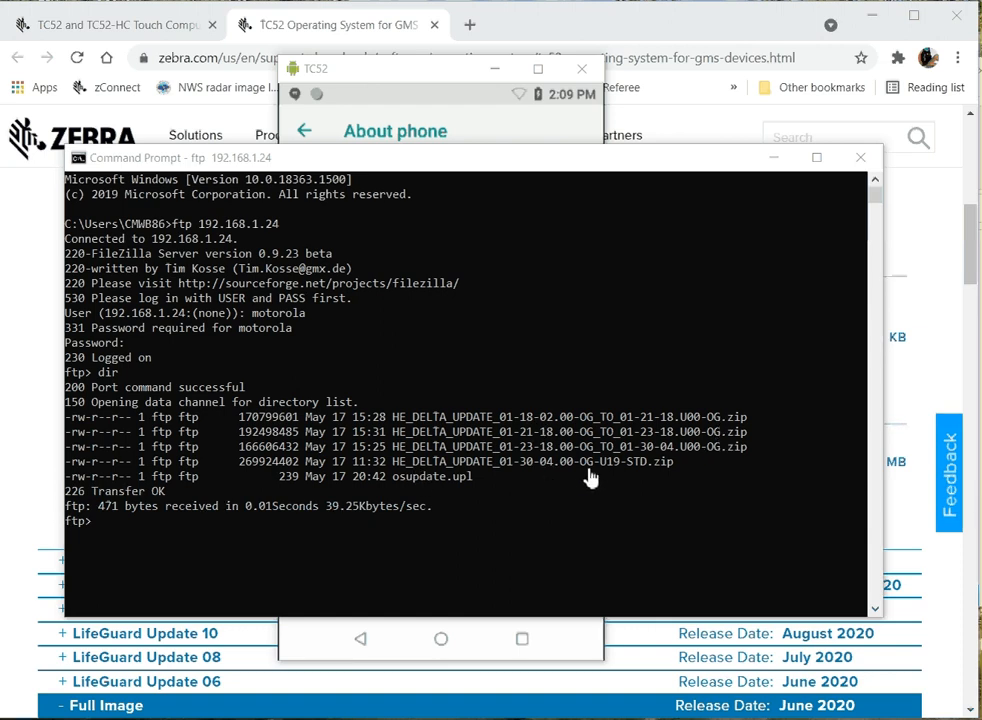
mouse_move(404, 490)
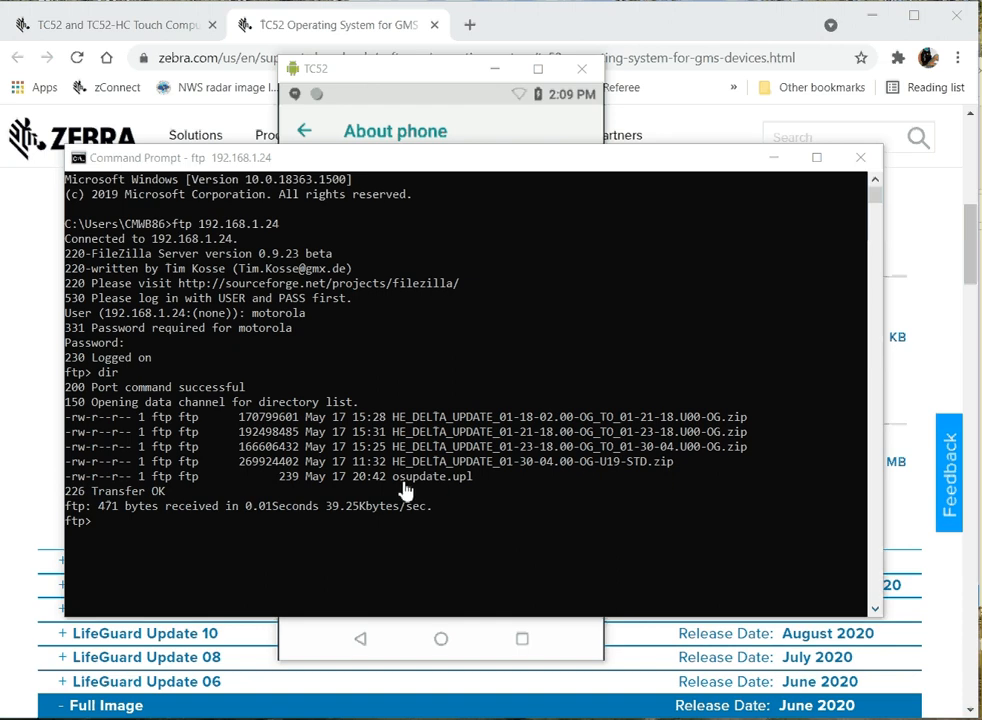
mouse_move(484, 490)
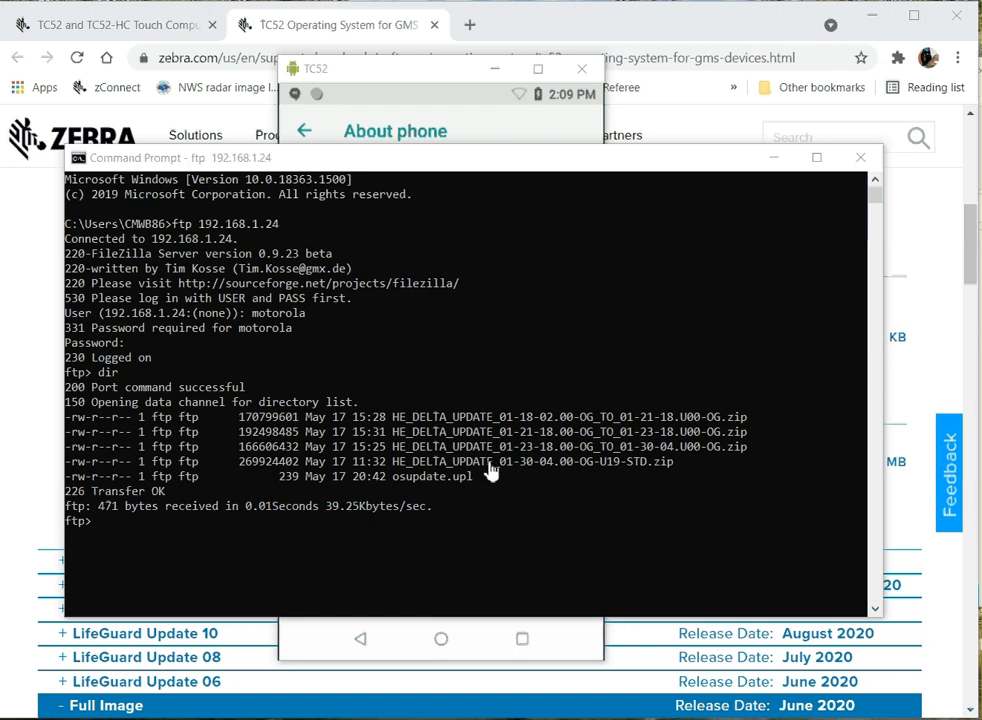
mouse_move(484, 488)
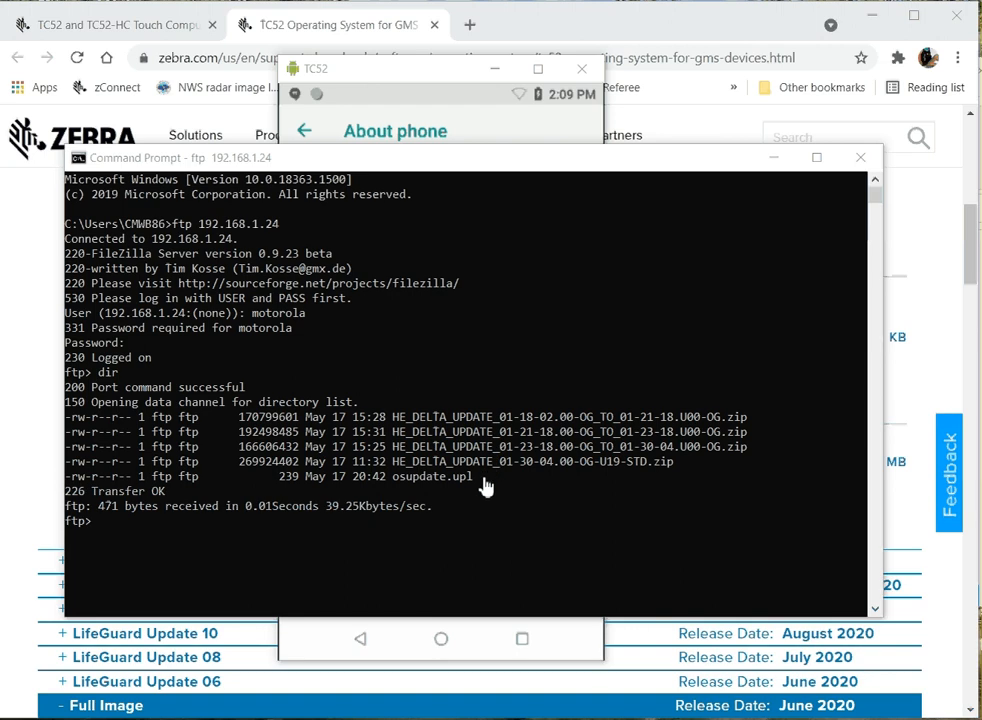
mouse_move(496, 468)
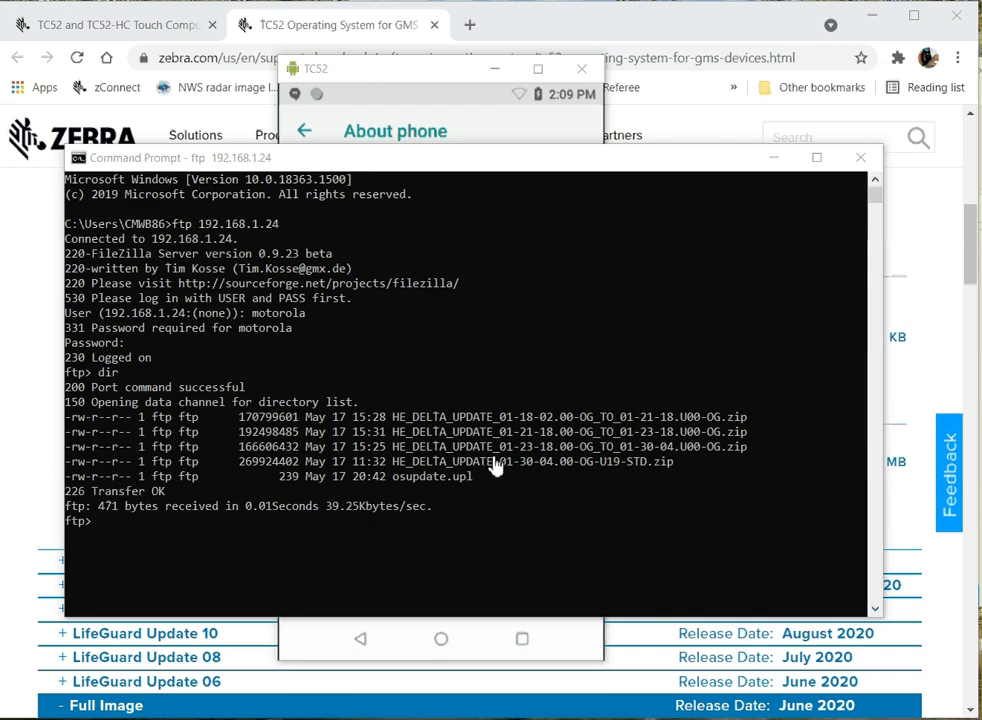
mouse_move(660, 456)
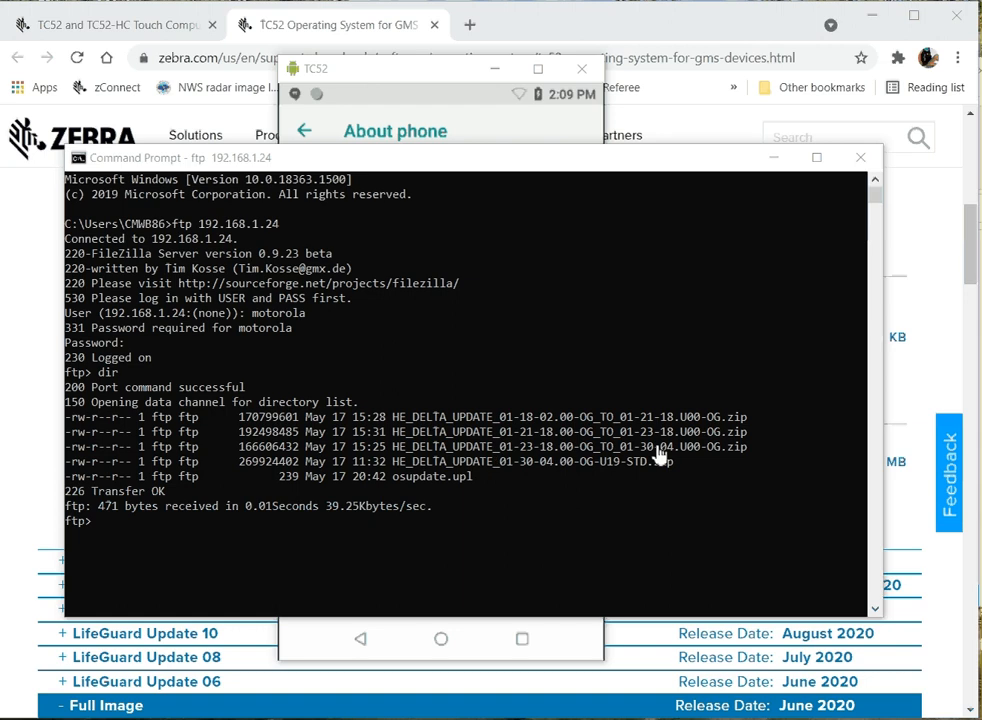
mouse_move(536, 440)
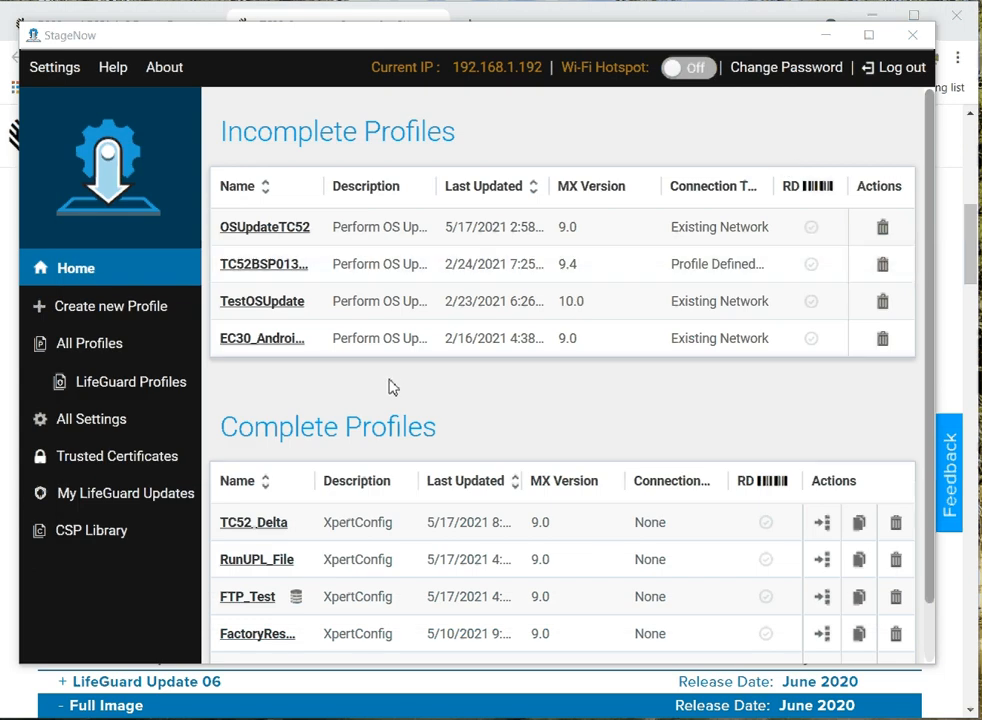
mouse_move(252, 522)
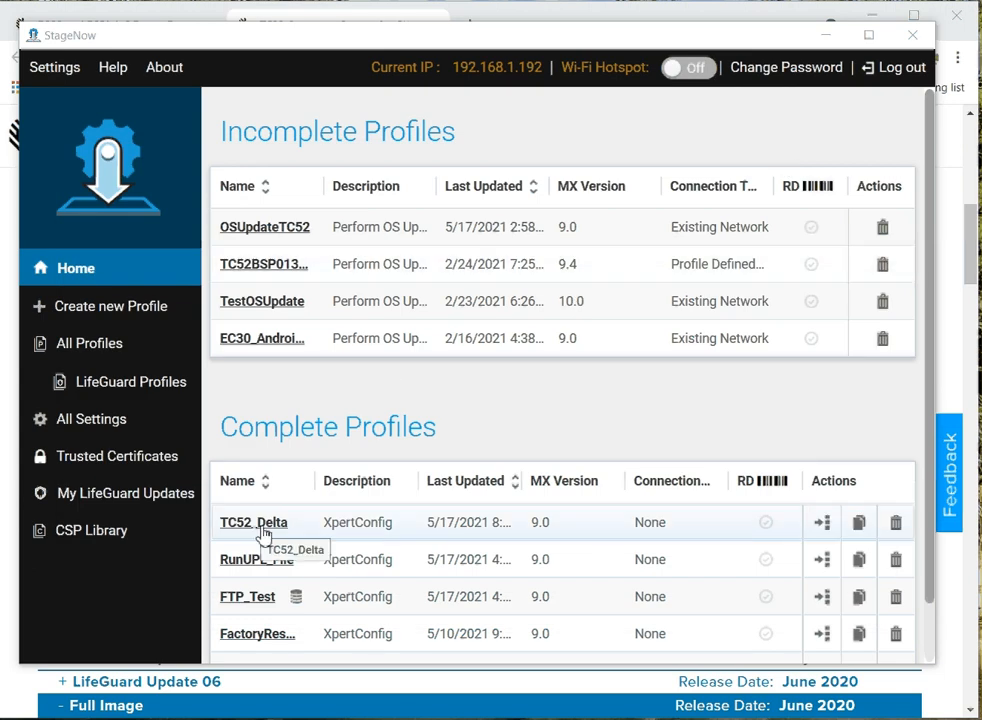
Step: Open the TC52_Delta profile from the list to view its configured settings
scroll("down", 3)
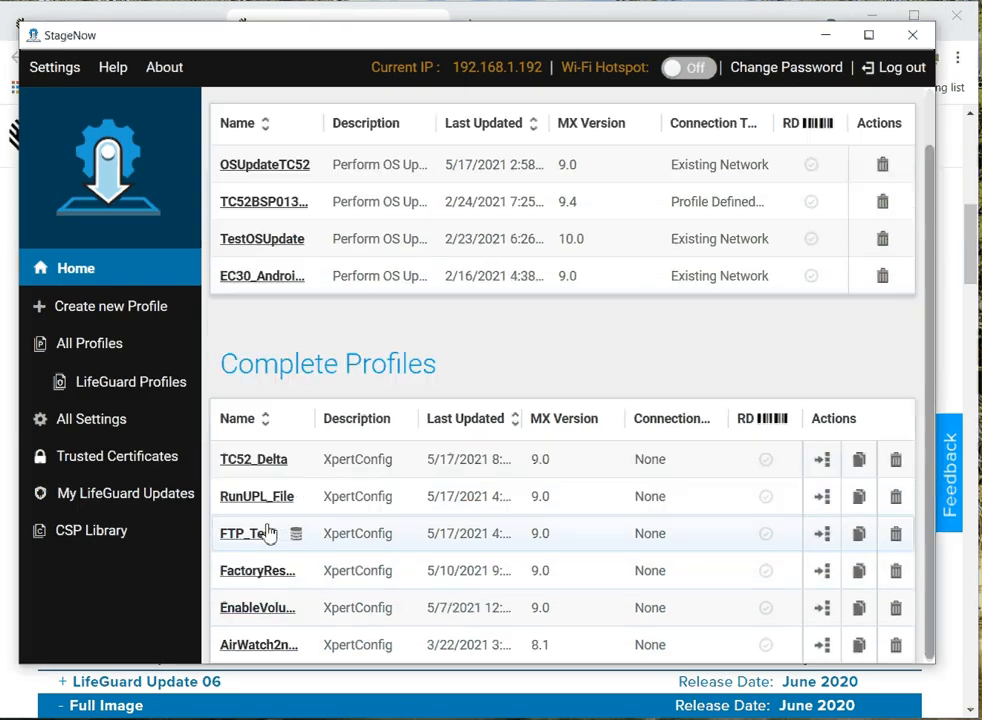
mouse_move(252, 458)
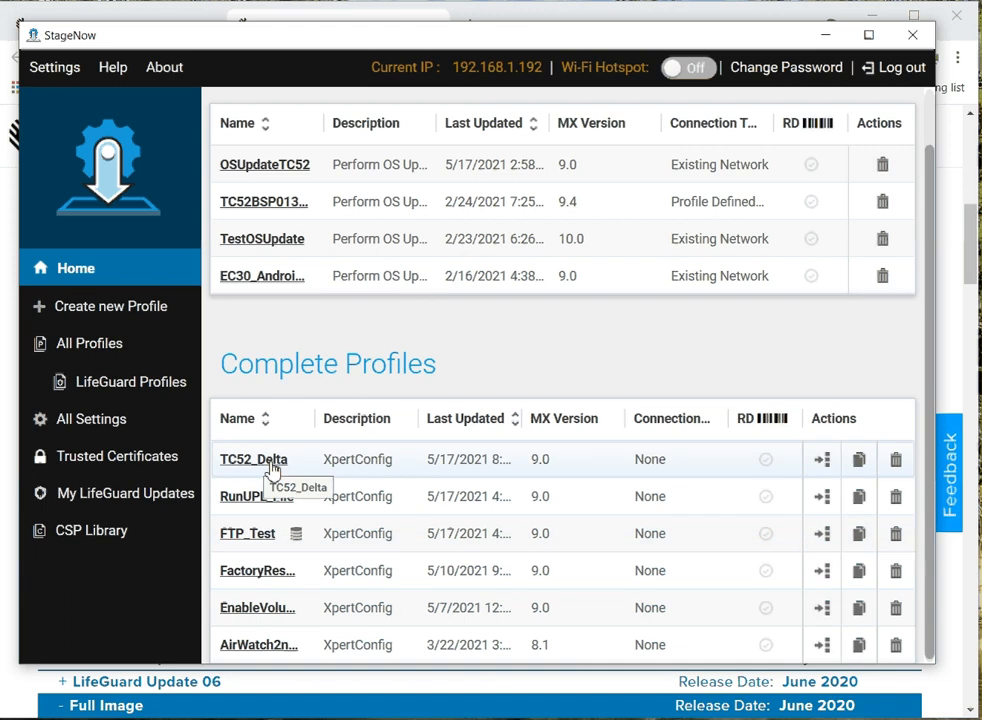
left_click(254, 458)
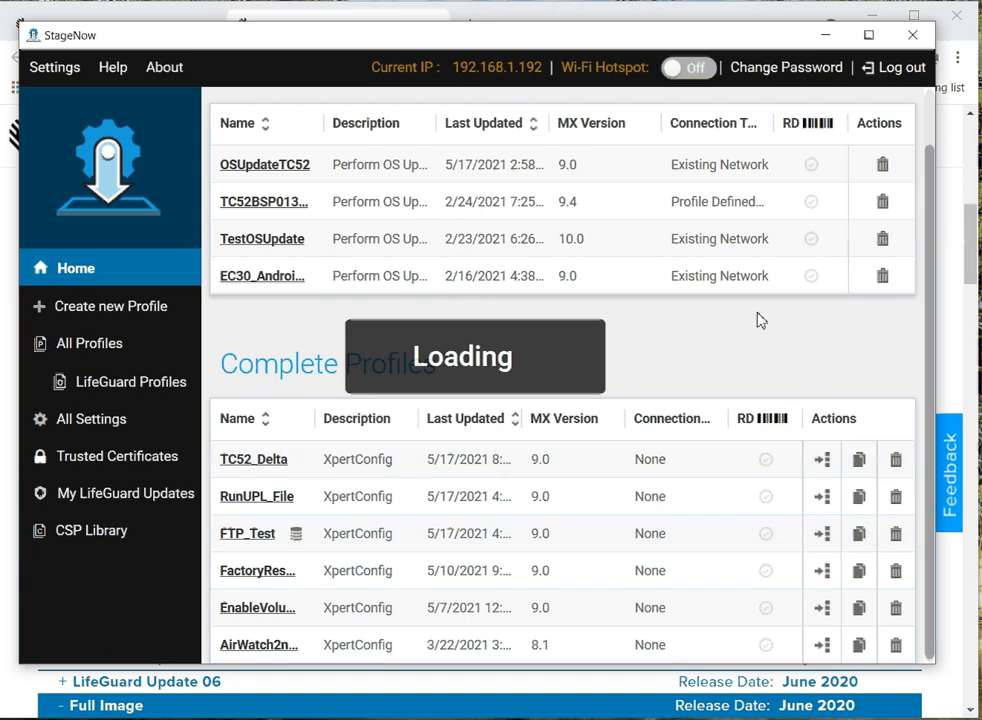
left_click(252, 458)
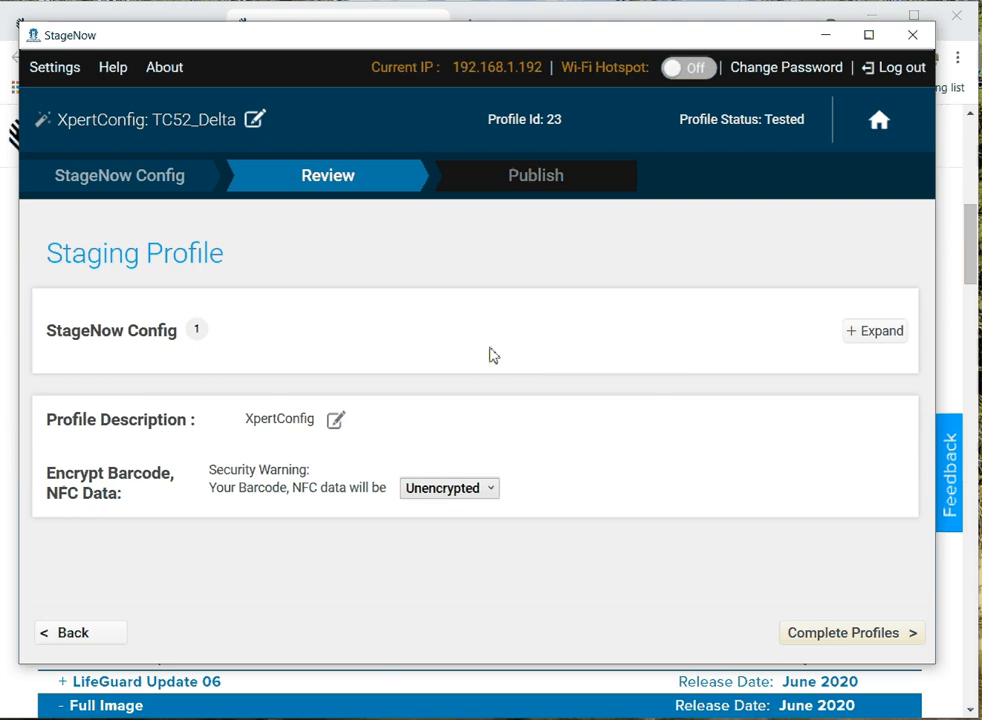
mouse_move(140, 180)
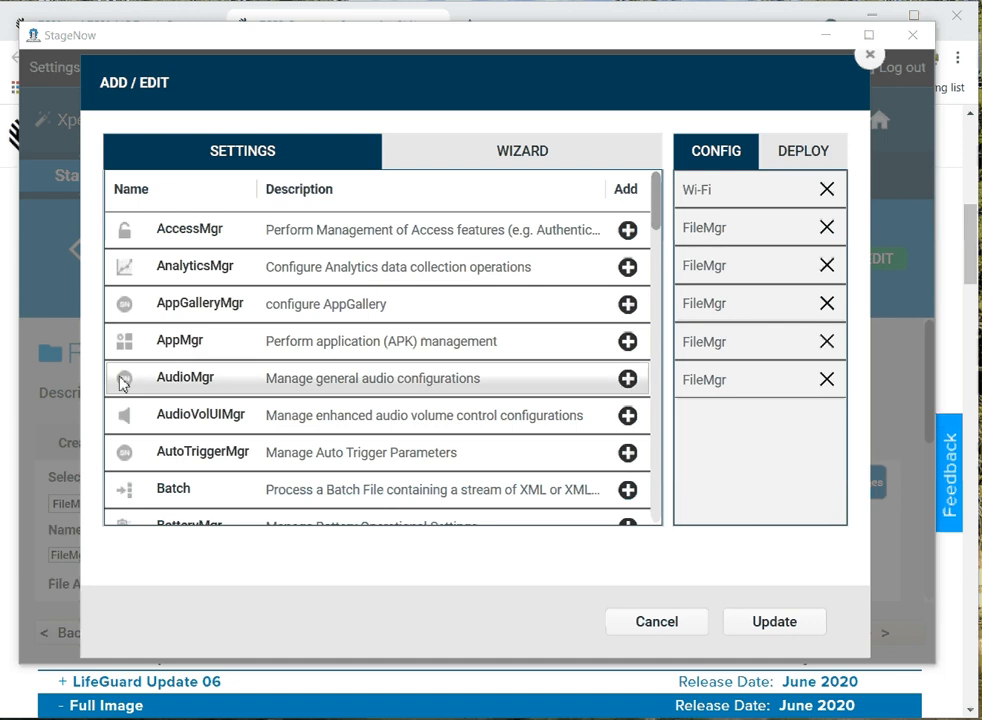
mouse_move(744, 190)
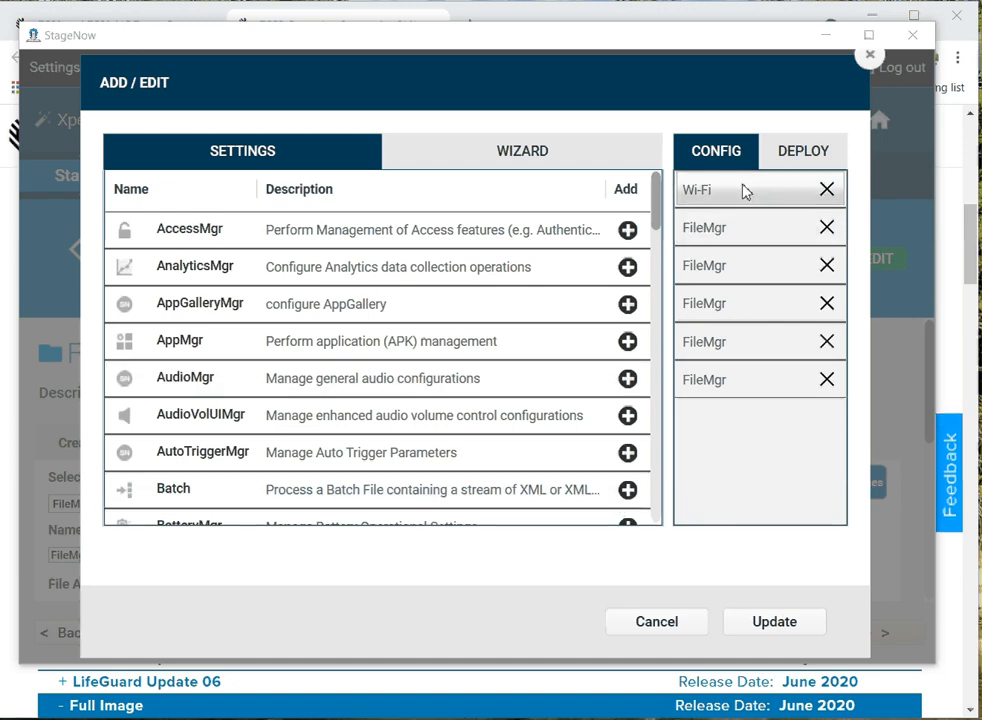
mouse_move(716, 228)
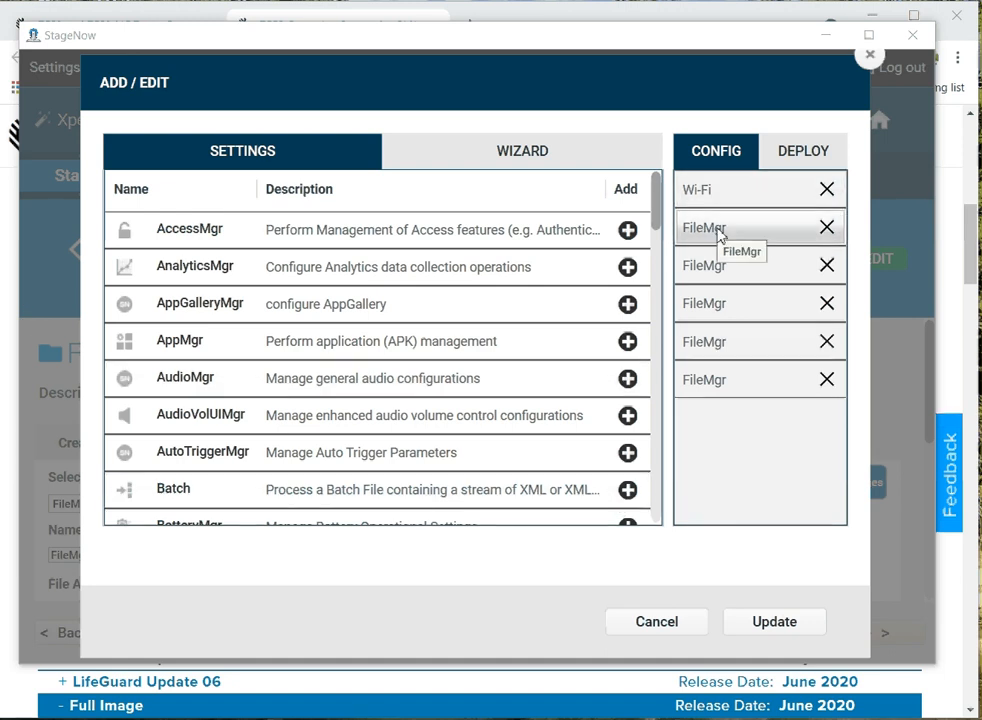
mouse_move(722, 384)
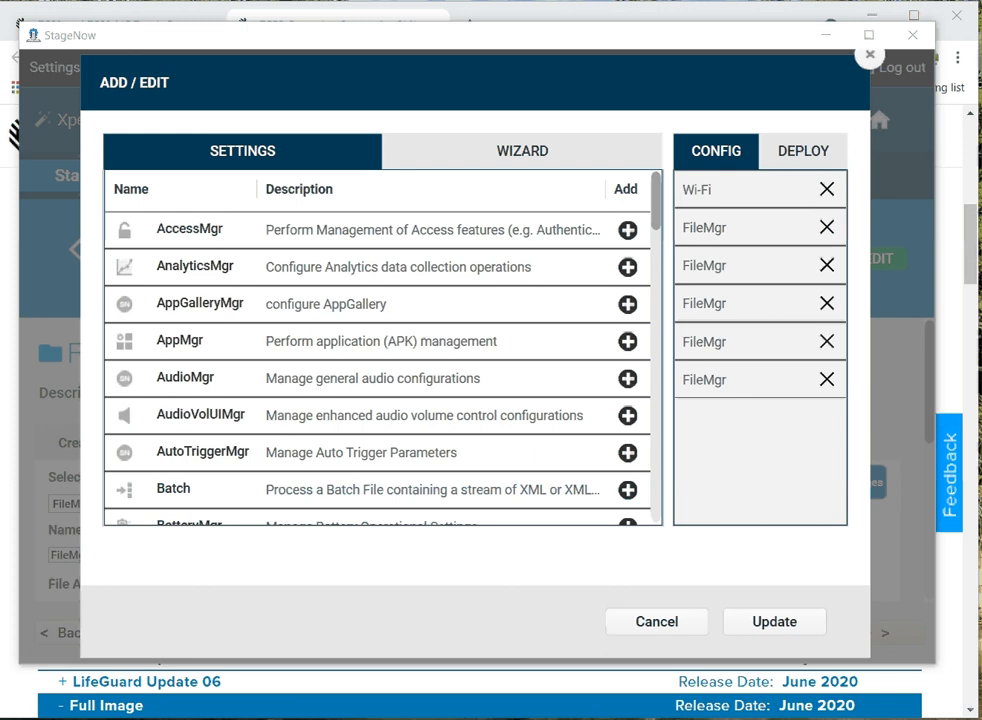
Step: Close the settings list and continue from the Wi-Fi step to FileMgr step 2
left_click(774, 620)
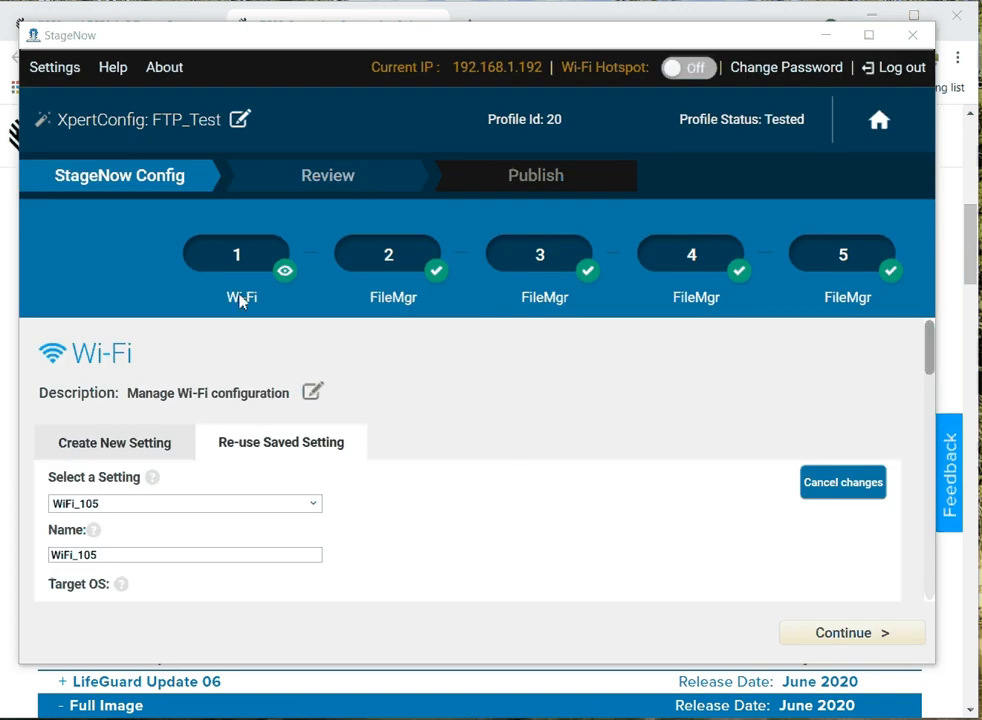
mouse_move(284, 310)
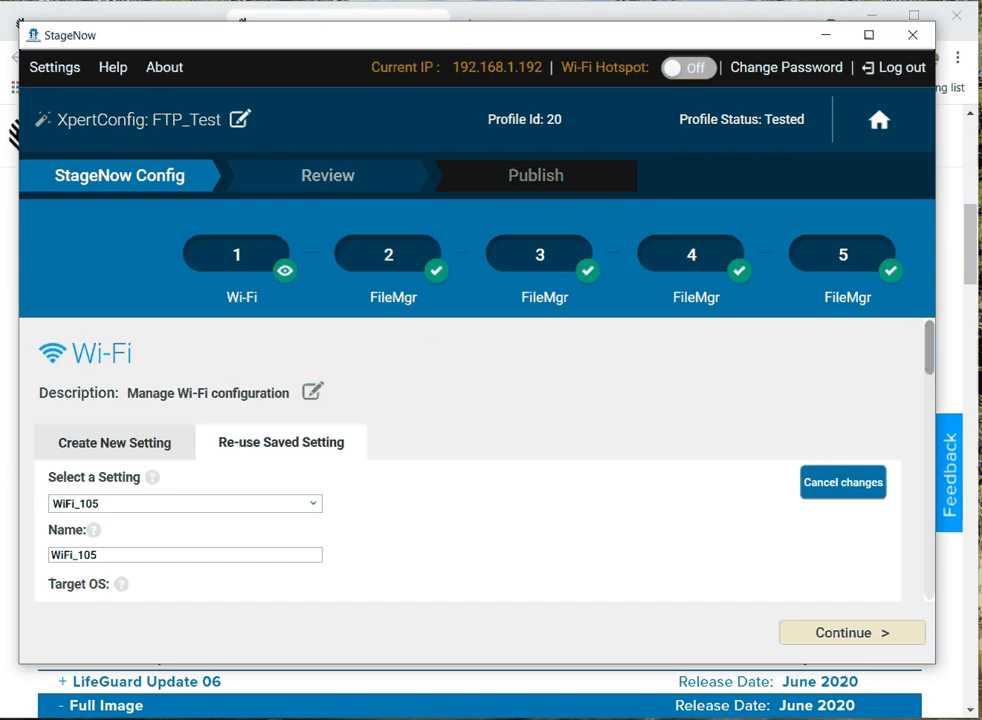
left_click(852, 632)
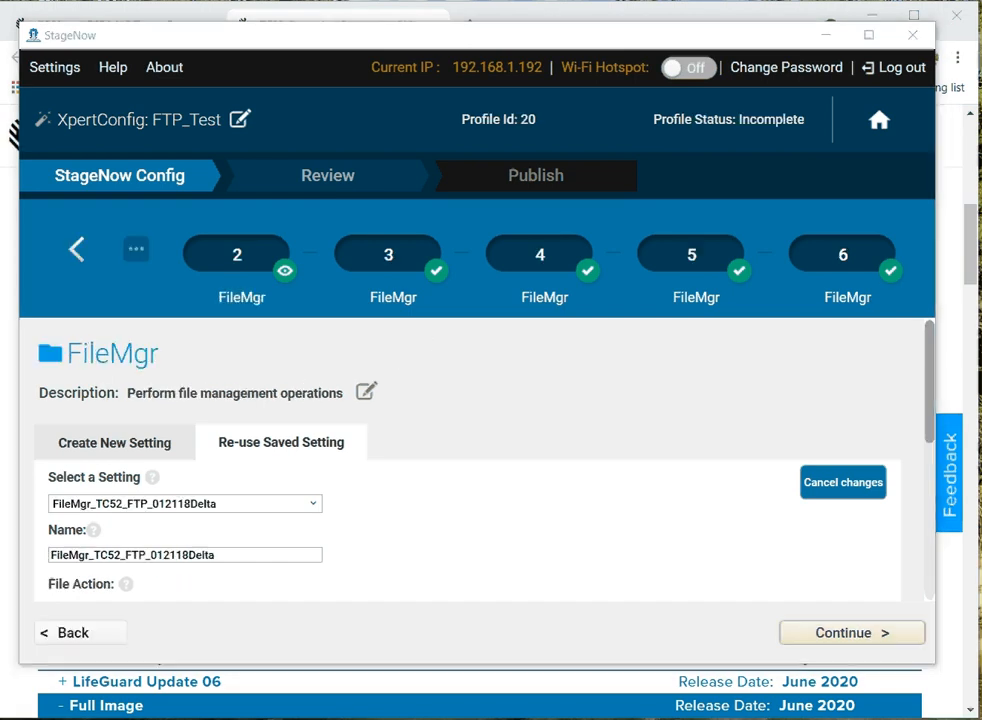
mouse_move(480, 352)
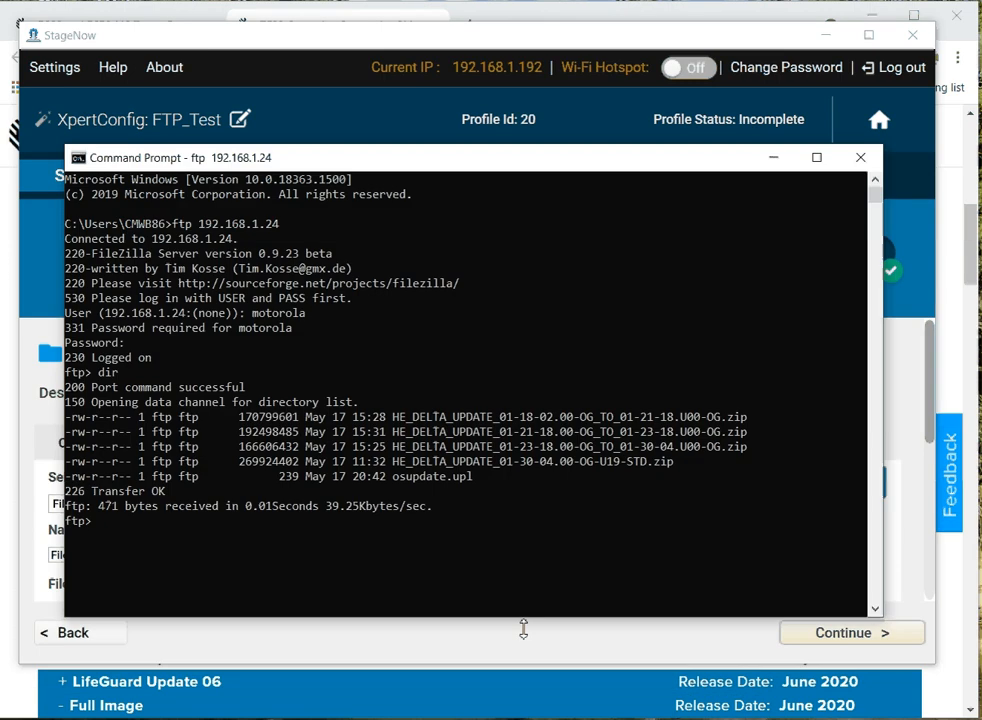
mouse_move(284, 236)
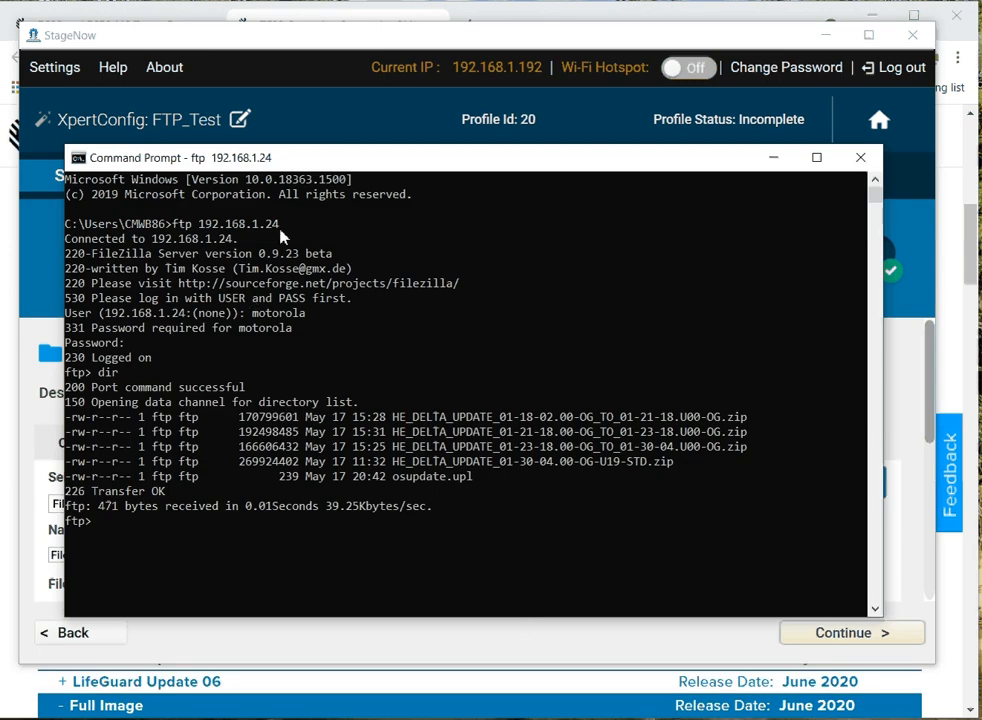
mouse_move(740, 204)
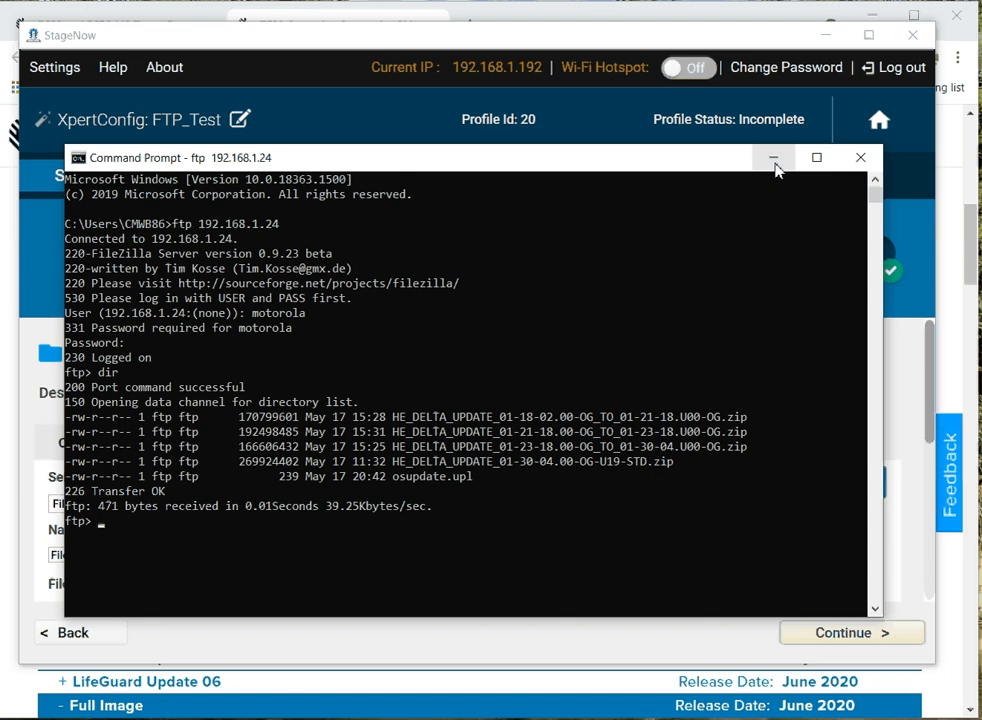
mouse_move(776, 158)
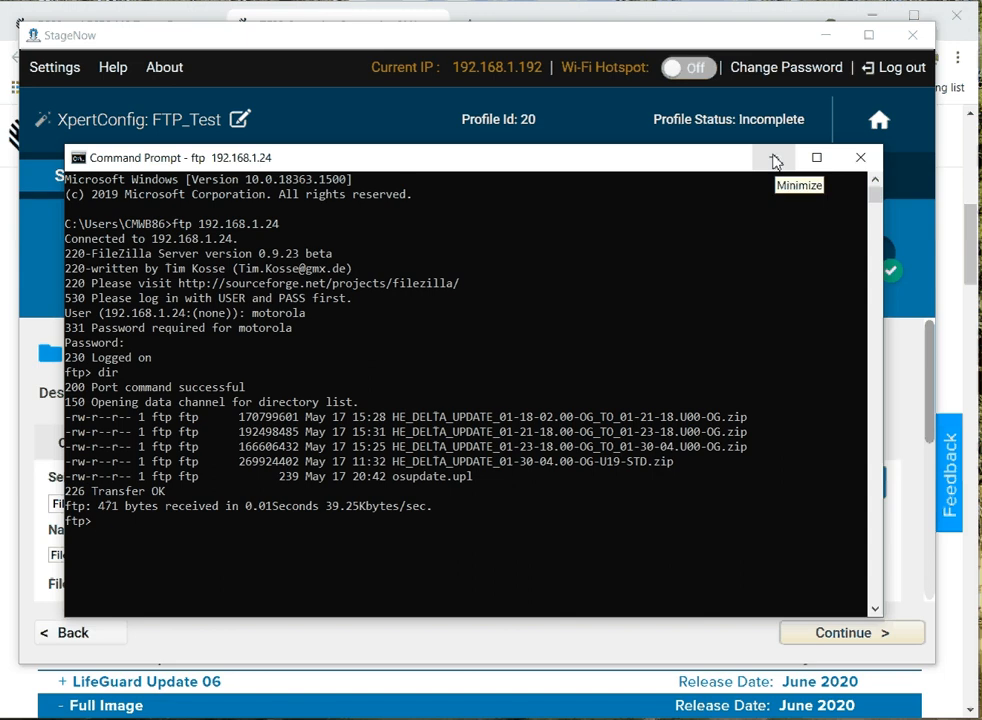
mouse_move(752, 172)
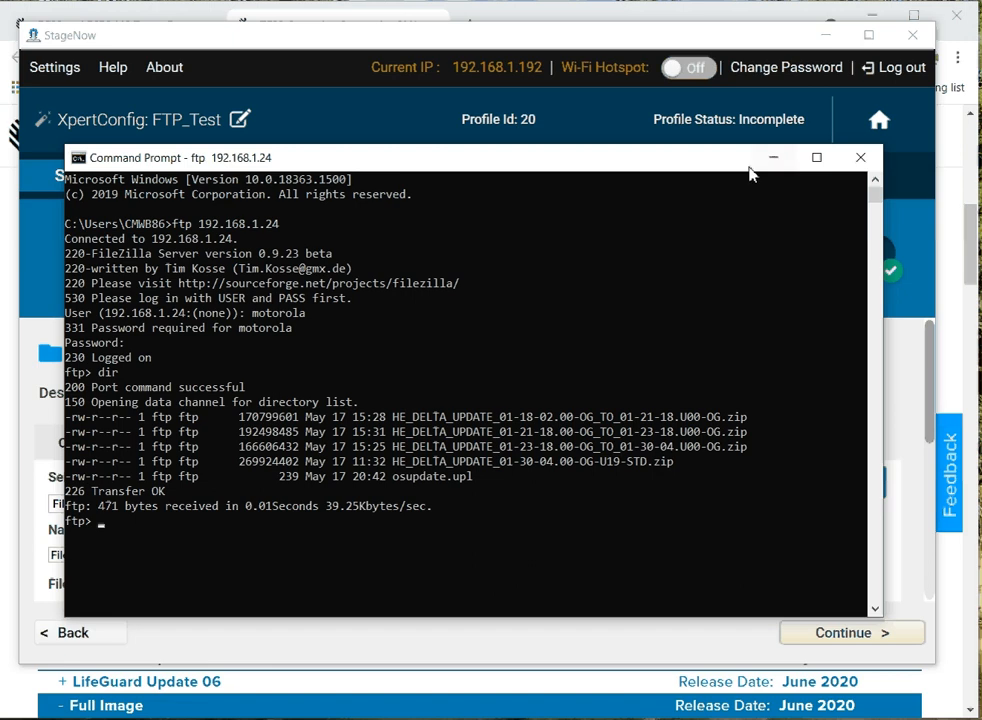
Step: Review FileMgr step 2's target path and bring up its Source File URI dialog
left_click(858, 156)
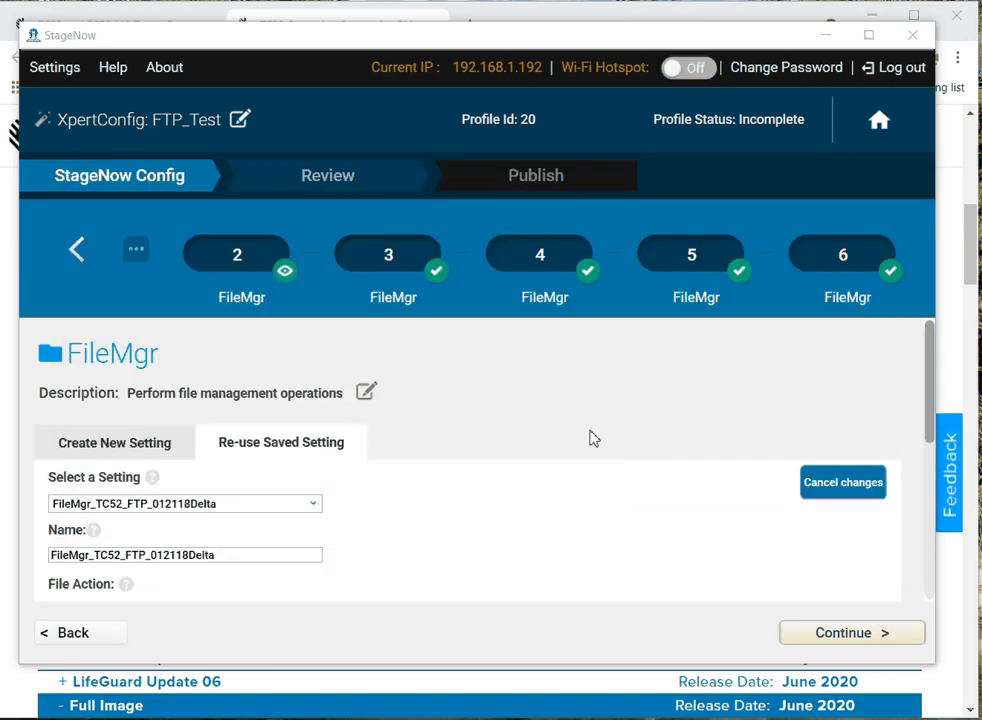
mouse_move(600, 444)
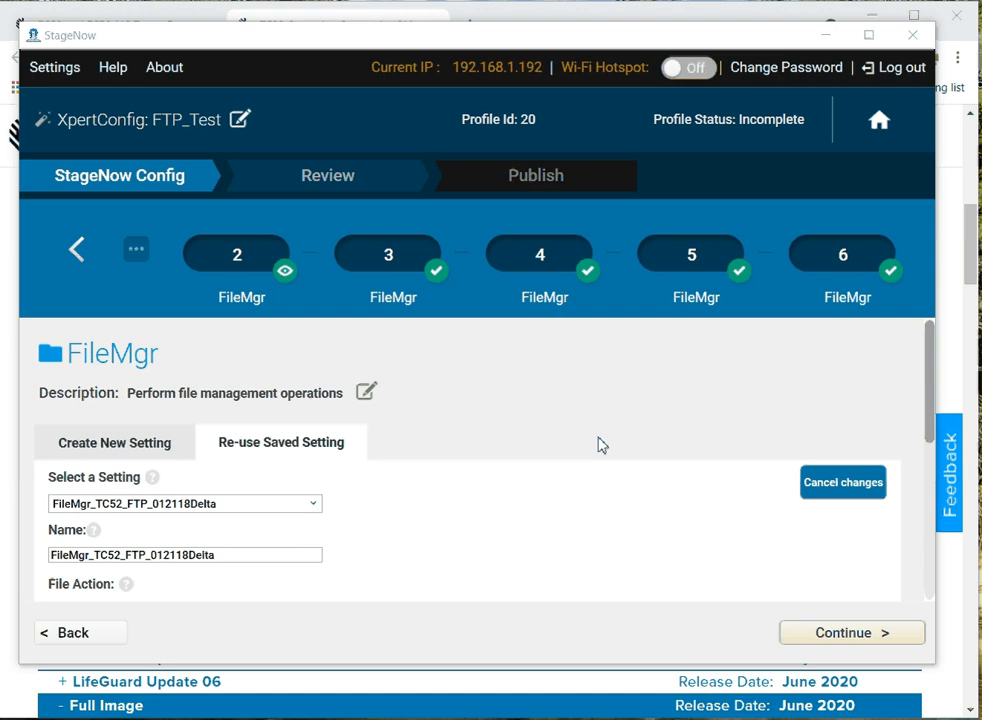
mouse_move(486, 512)
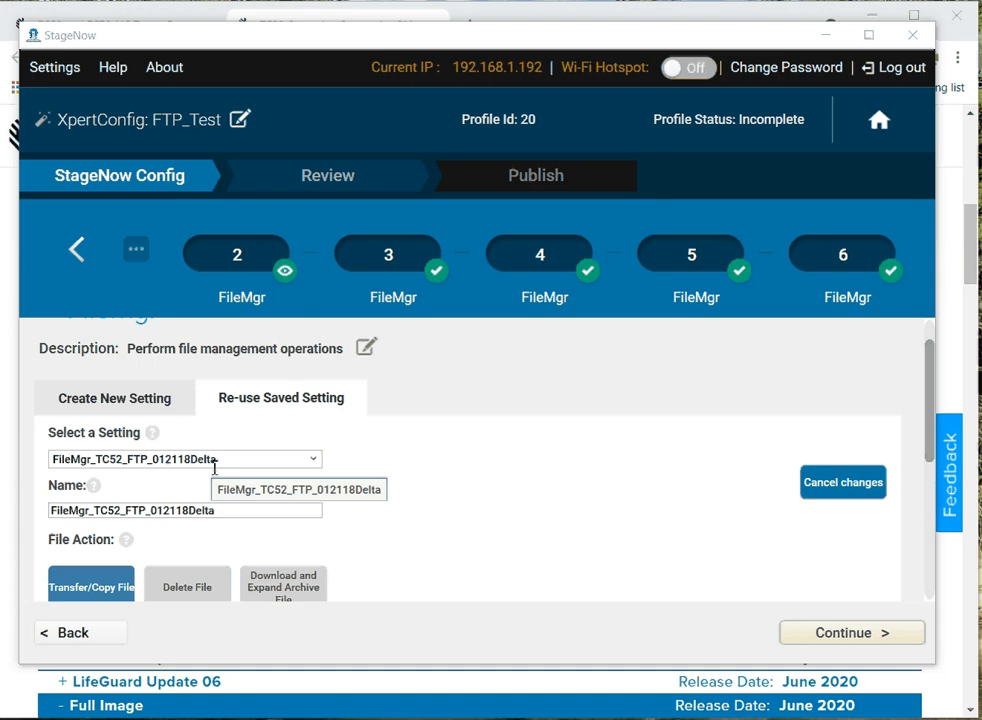
scroll("down", 3)
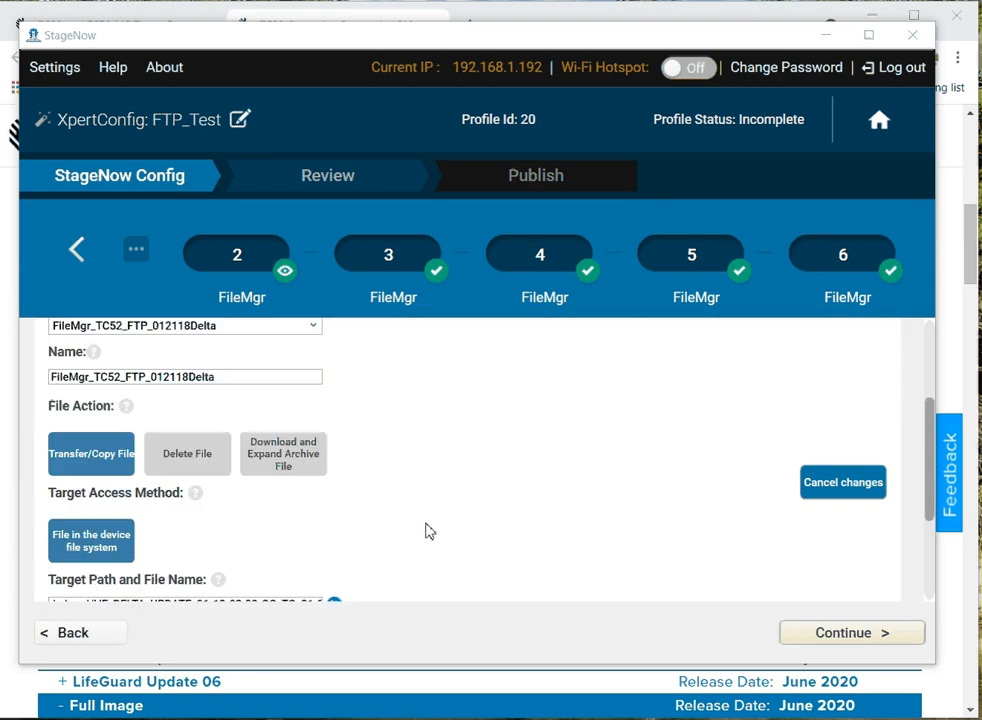
scroll("down", 3)
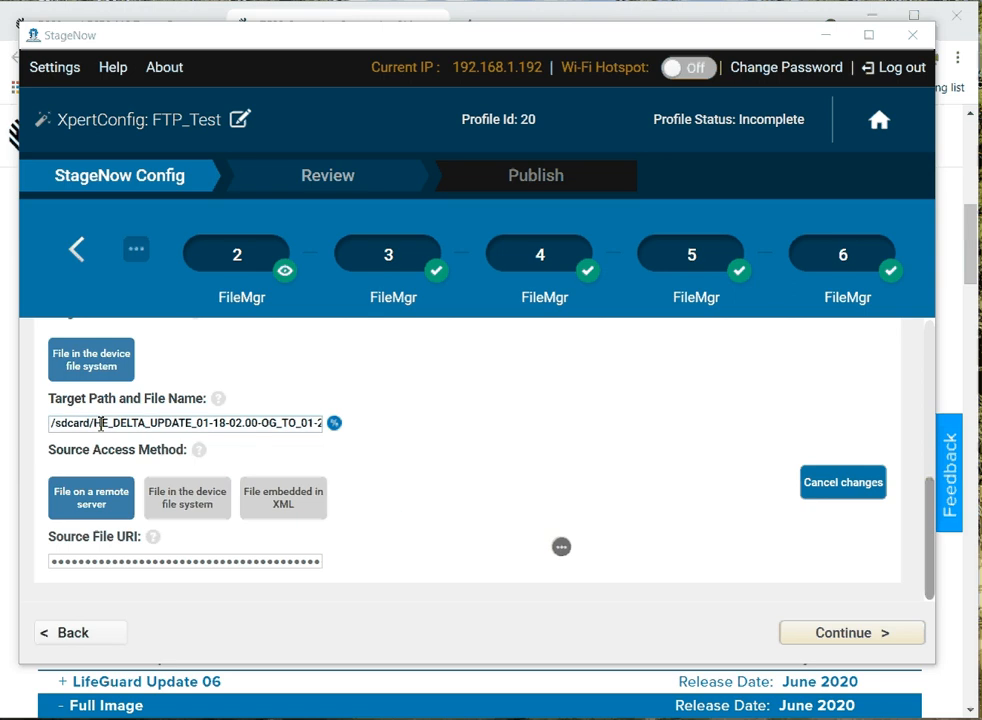
triple_click(184, 424)
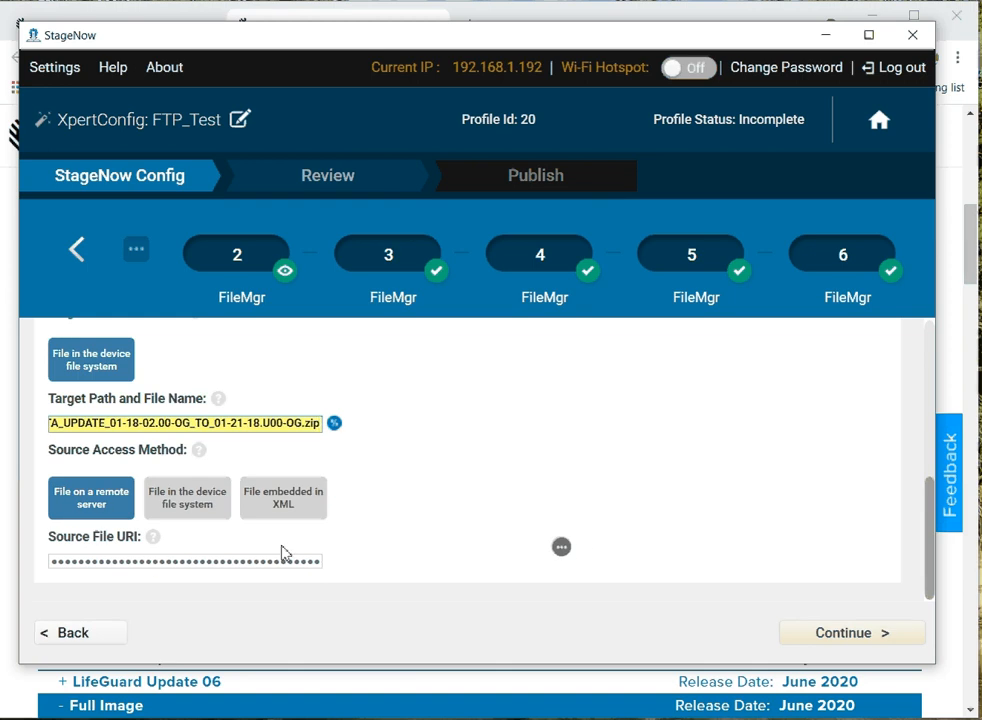
left_click(560, 548)
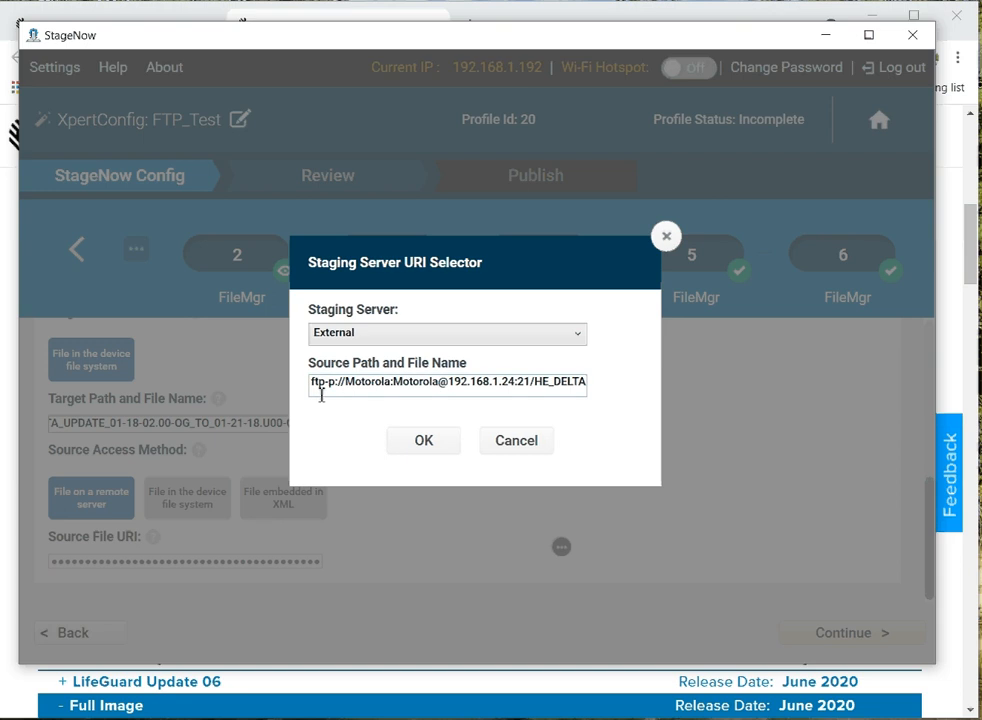
mouse_move(322, 412)
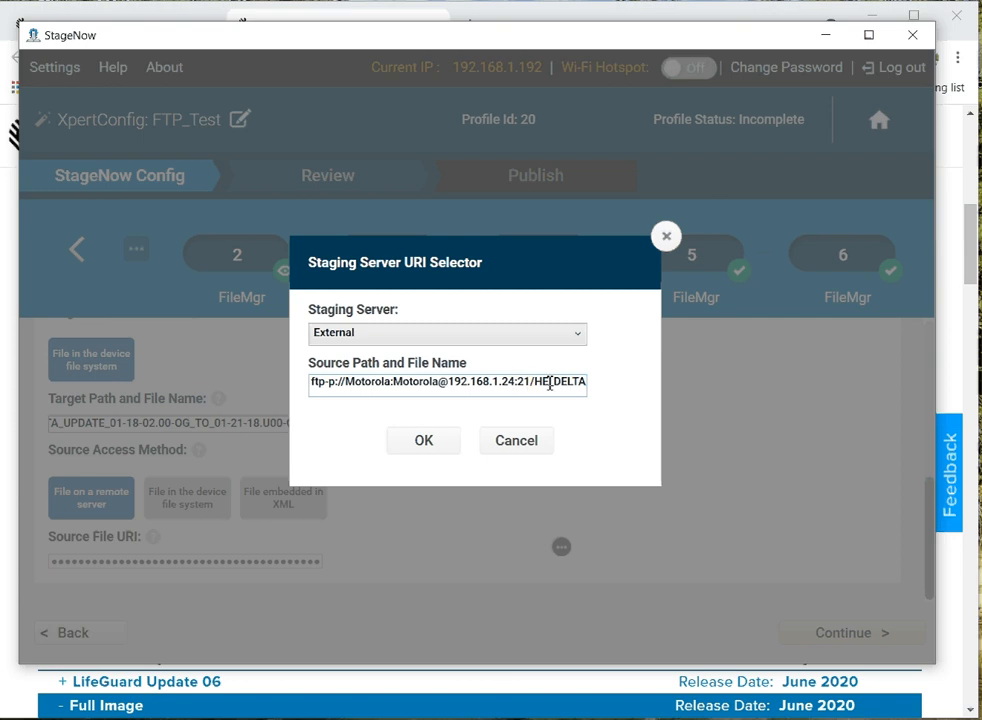
Step: Select the FTP source path for the delta zip and cancel the URI selector unchanged
triple_click(448, 382)
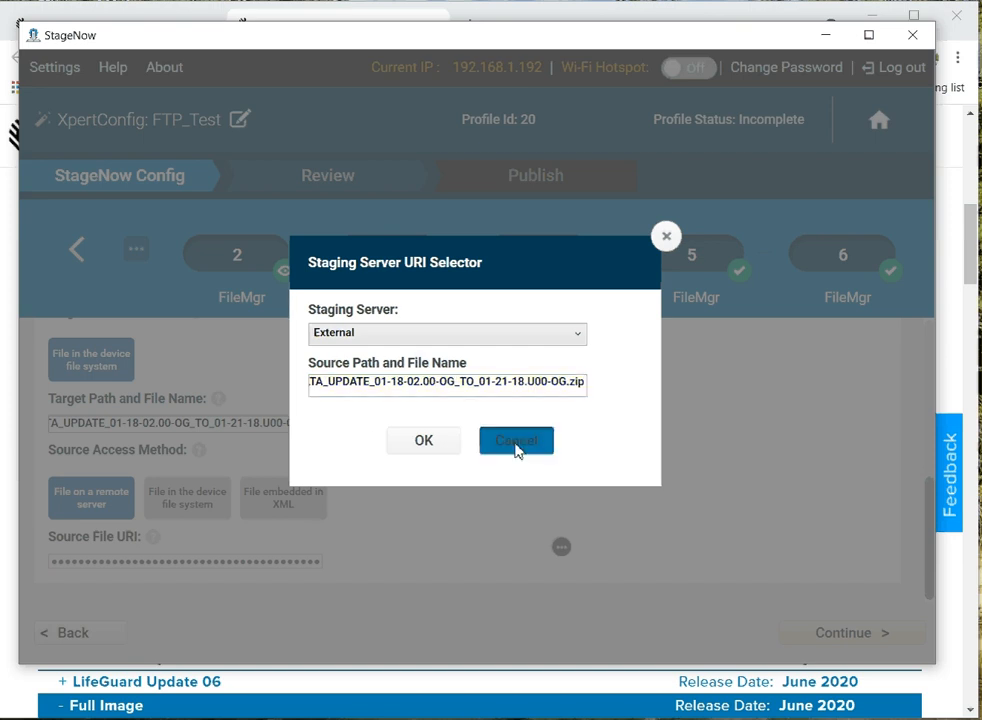
left_click(516, 440)
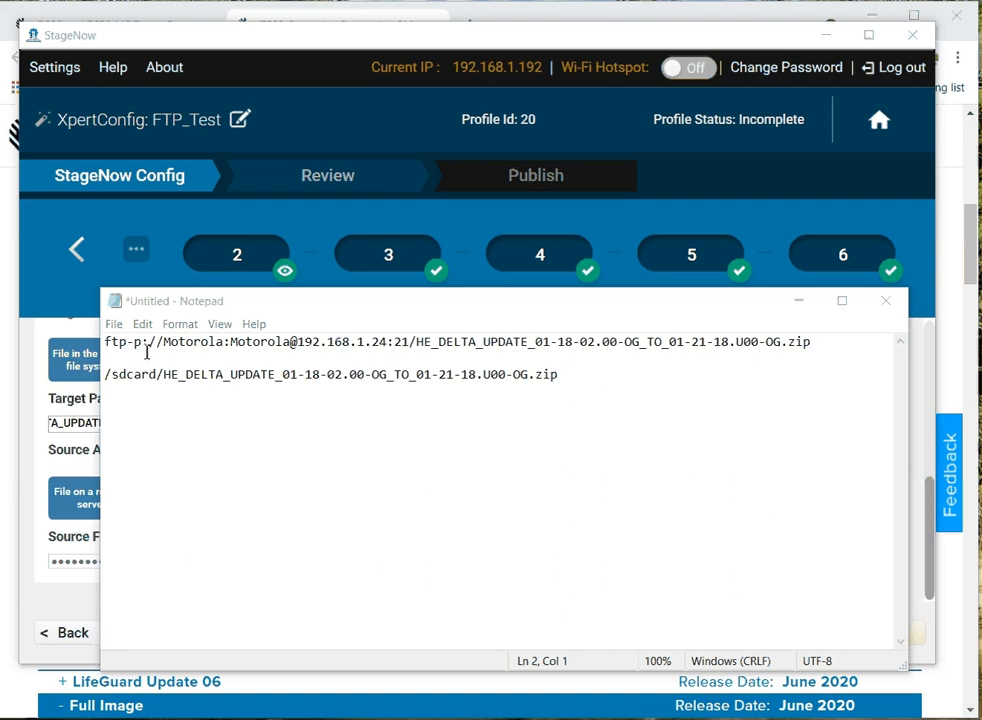
mouse_move(288, 378)
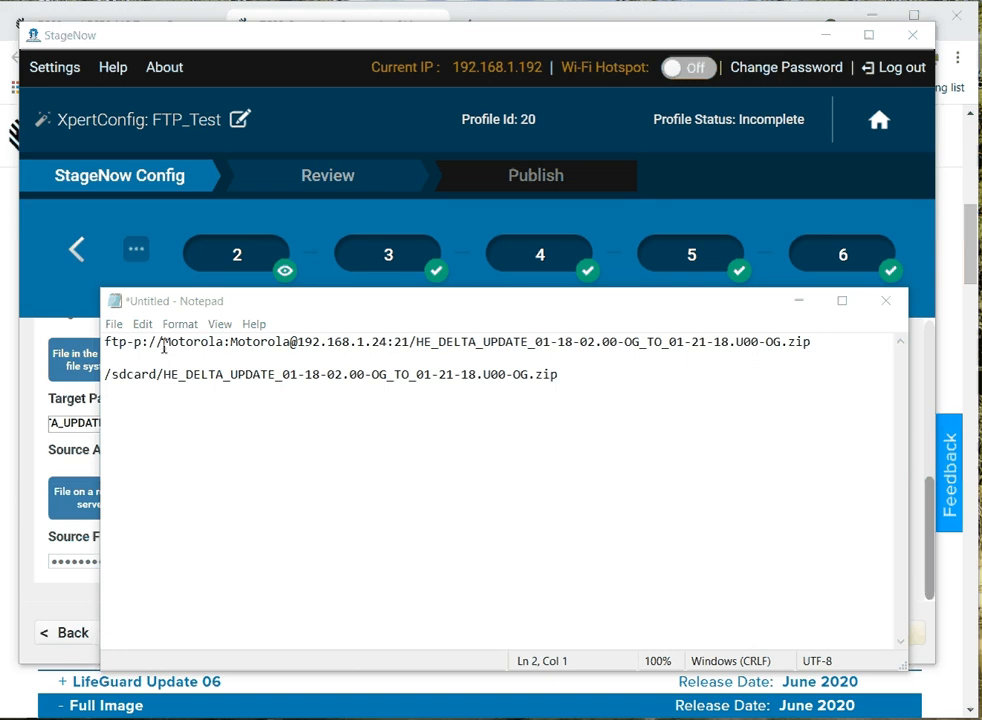
mouse_move(668, 408)
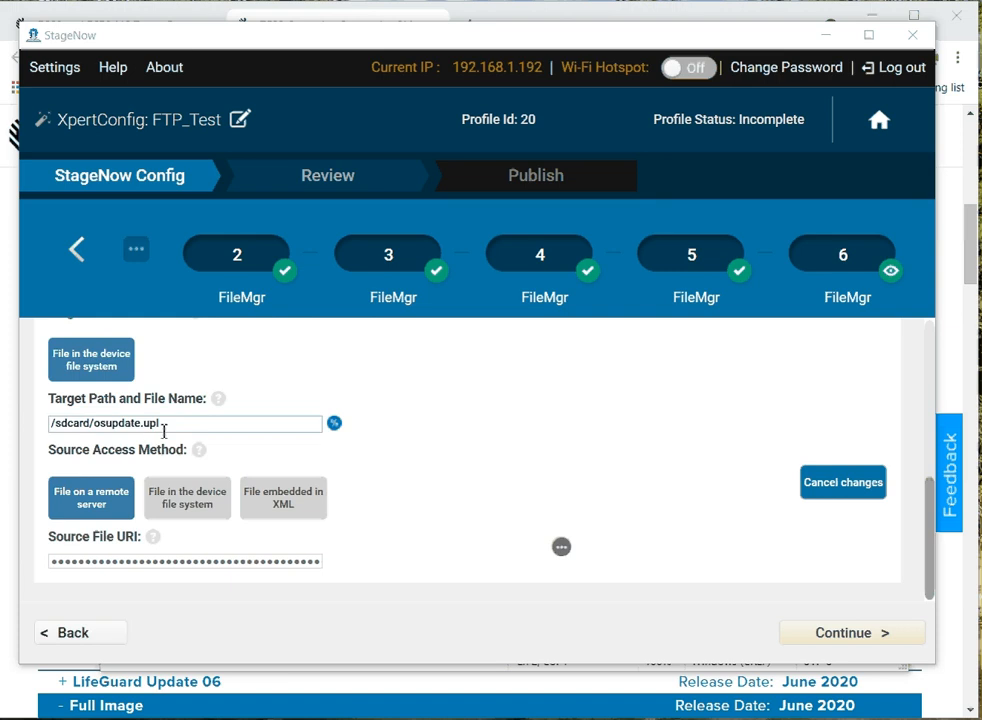
mouse_move(686, 382)
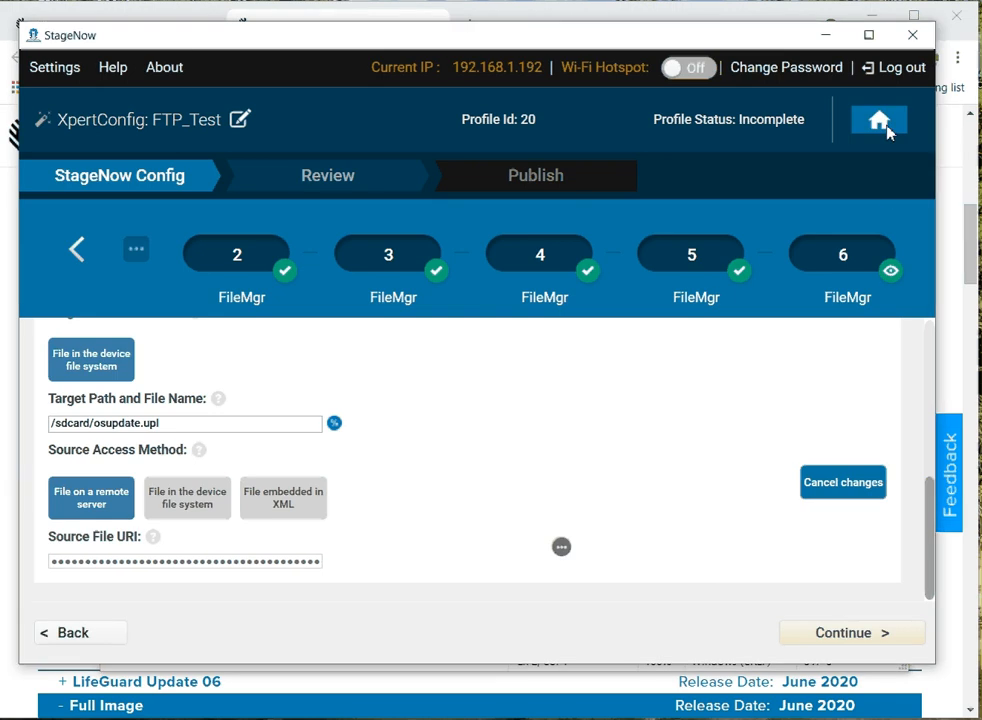
Step: Return home and generate FTP_Test's PDF417 staging barcode PDF, then show Complete Profiles
left_click(878, 120)
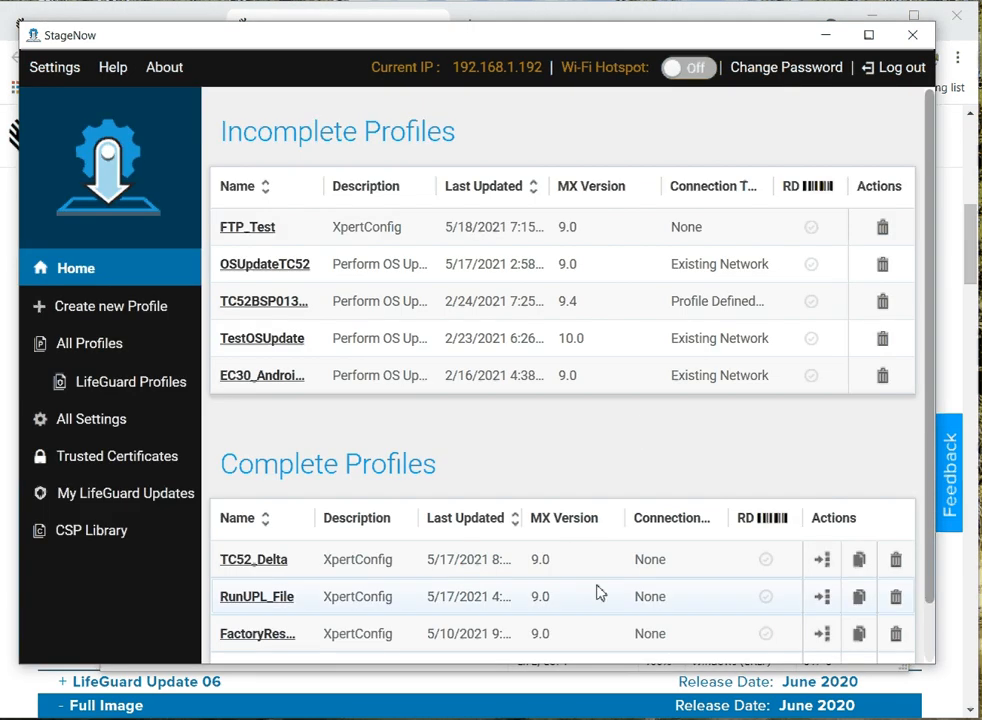
scroll("down", 3)
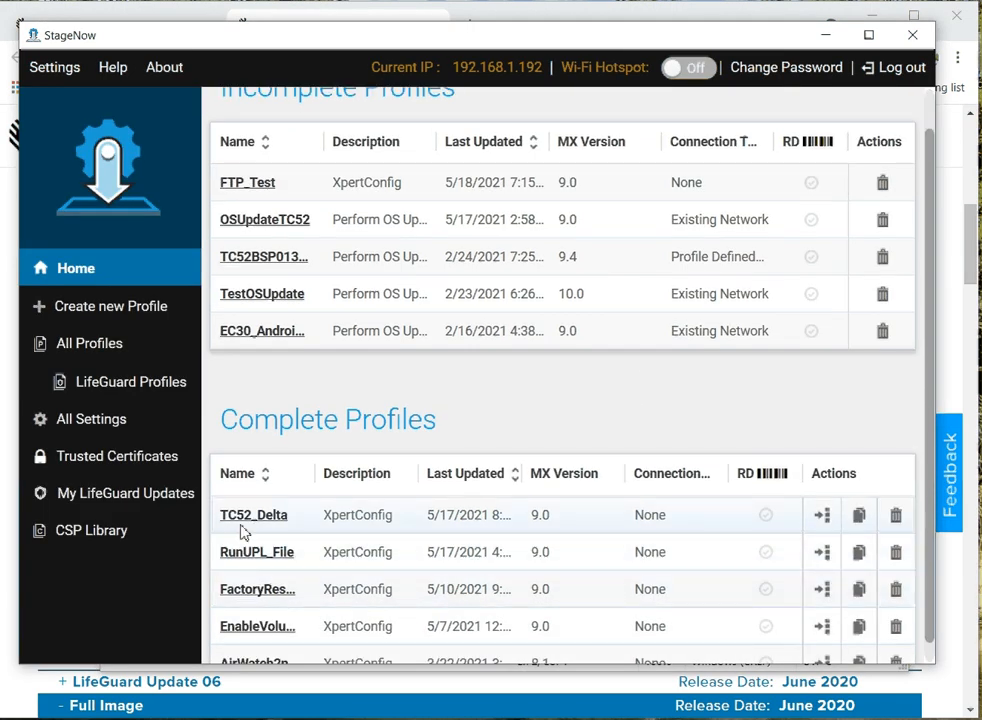
scroll("up", 3)
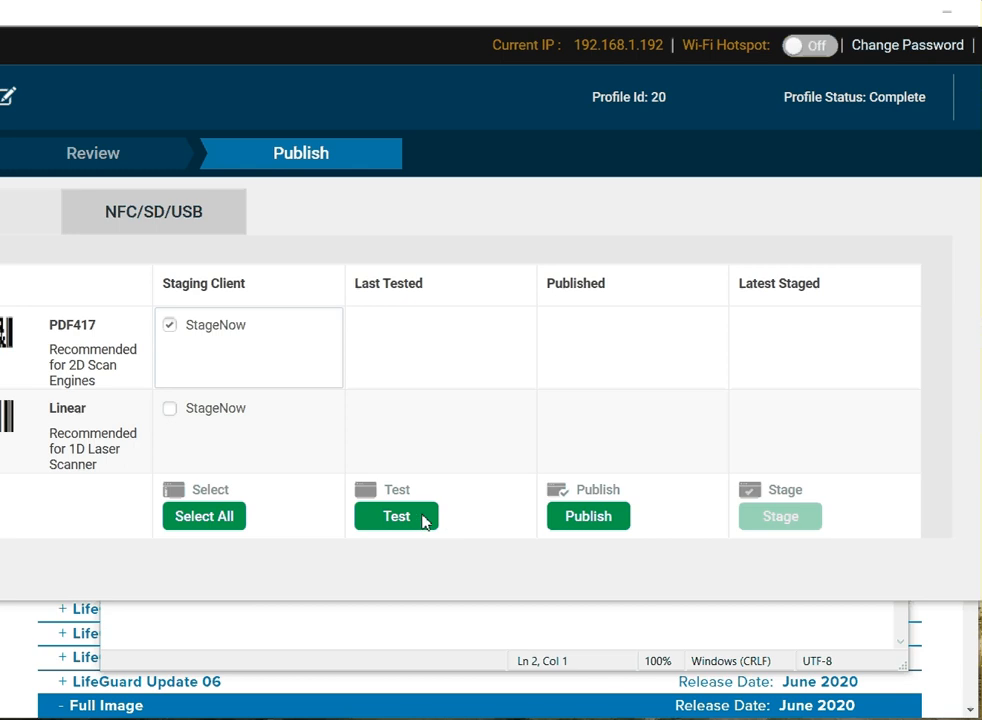
left_click(396, 516)
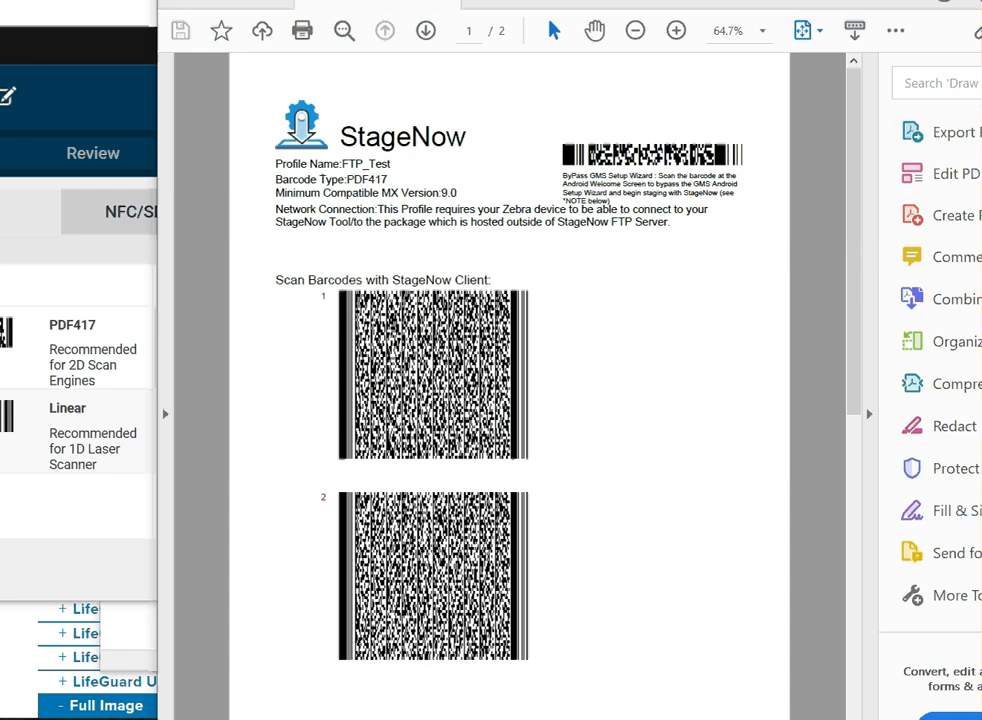
left_click(300, 152)
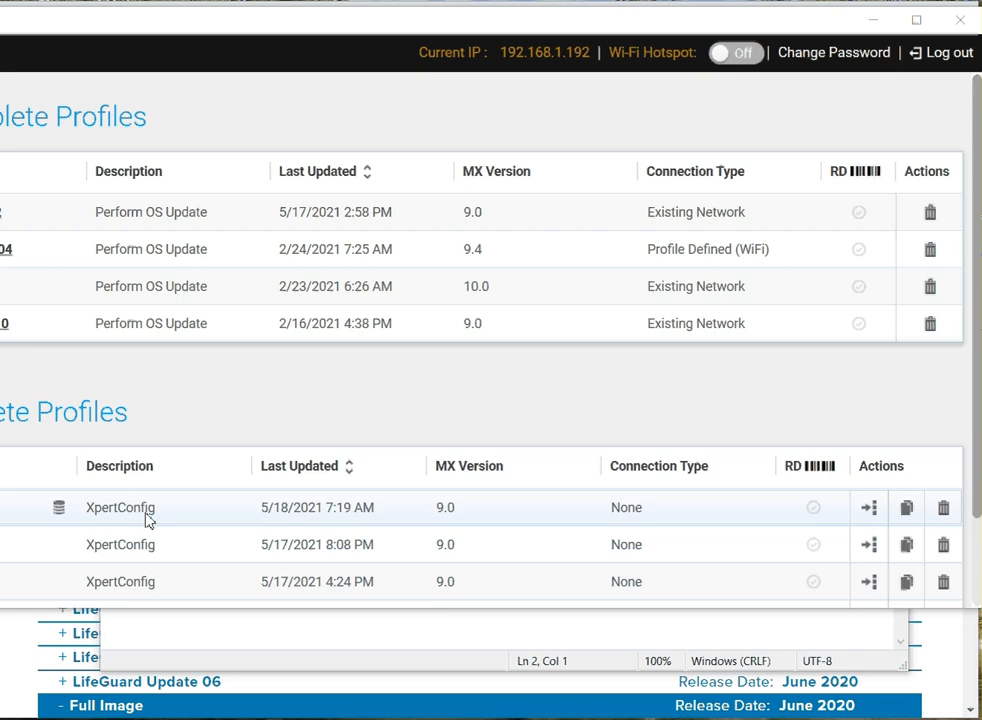
mouse_move(868, 508)
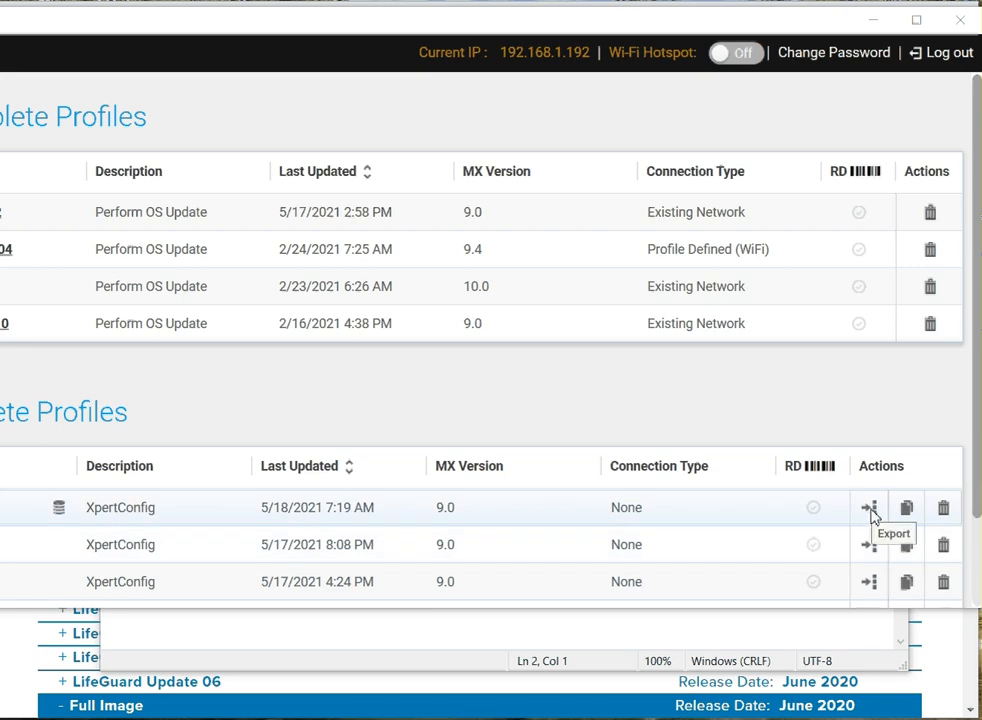
scroll("down", 3)
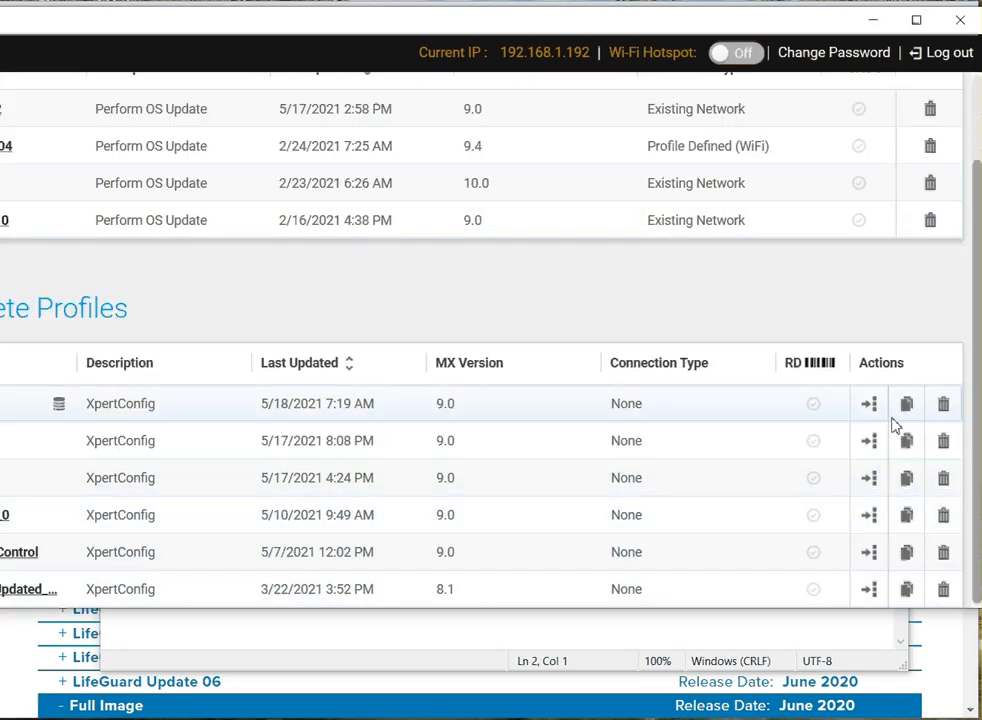
Step: Export FTP_Test as an MDM XML file named FTP_Test.xml and confirm the successful export
left_click(868, 404)
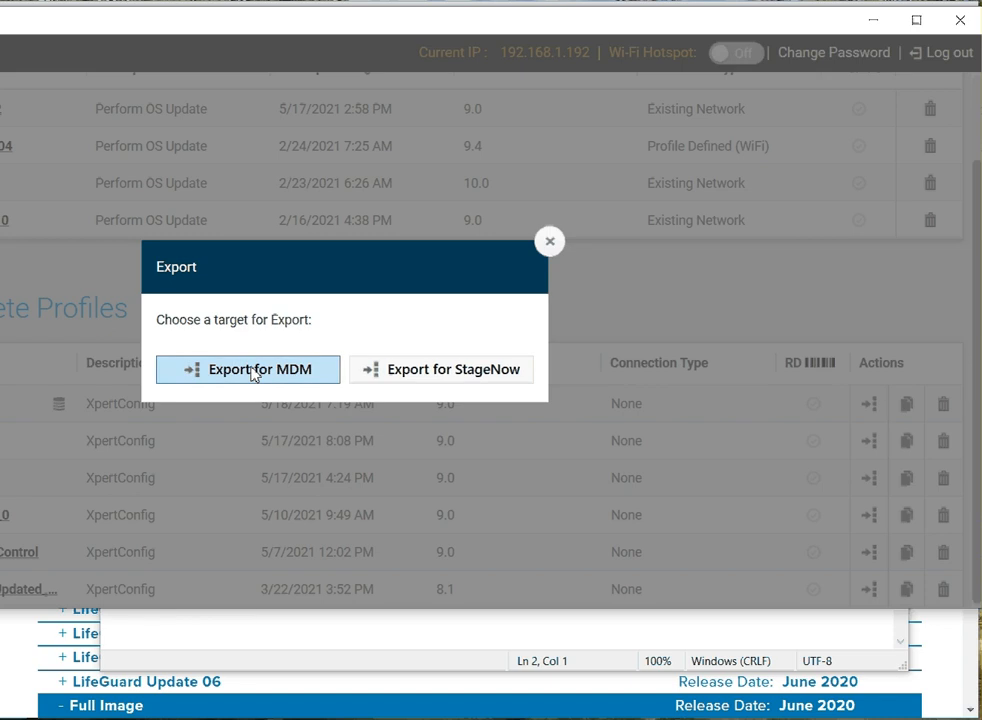
left_click(248, 368)
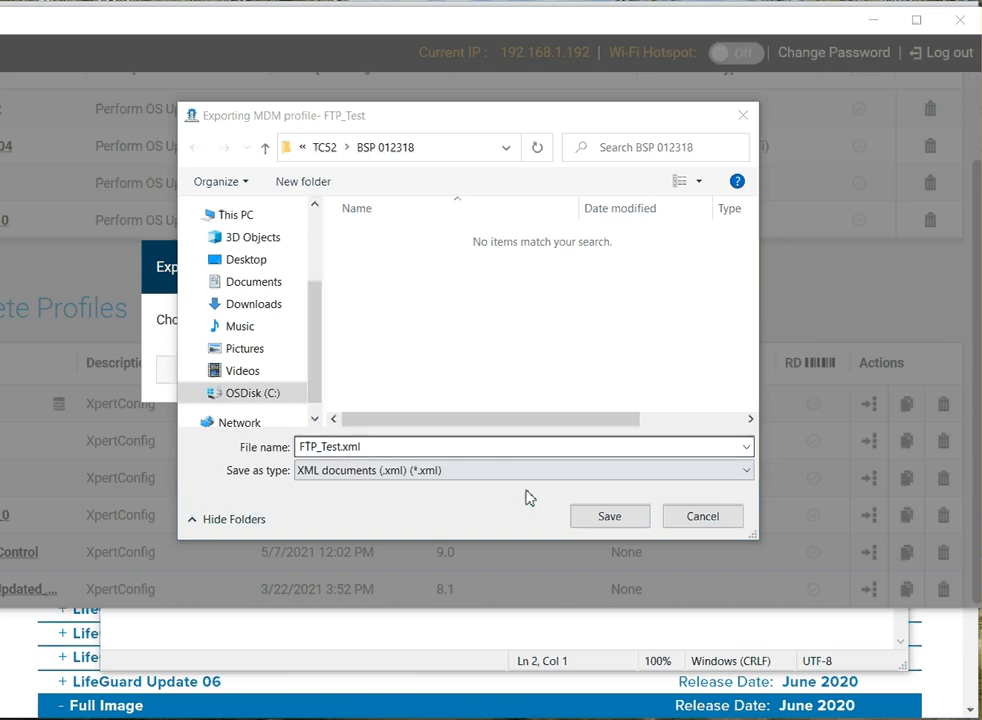
left_click(608, 516)
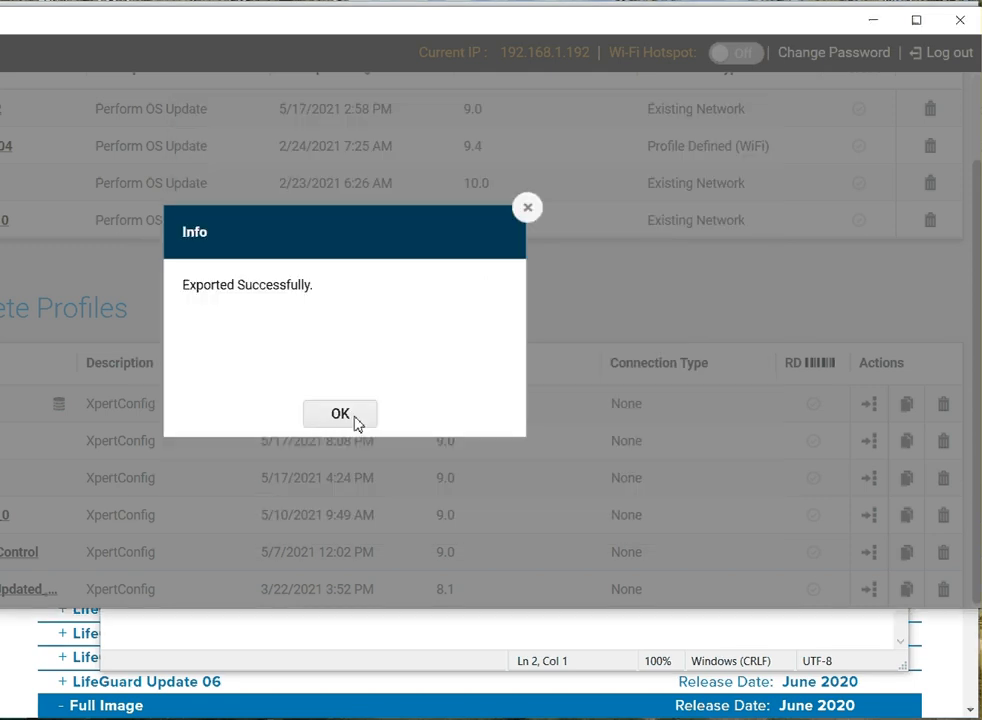
left_click(340, 412)
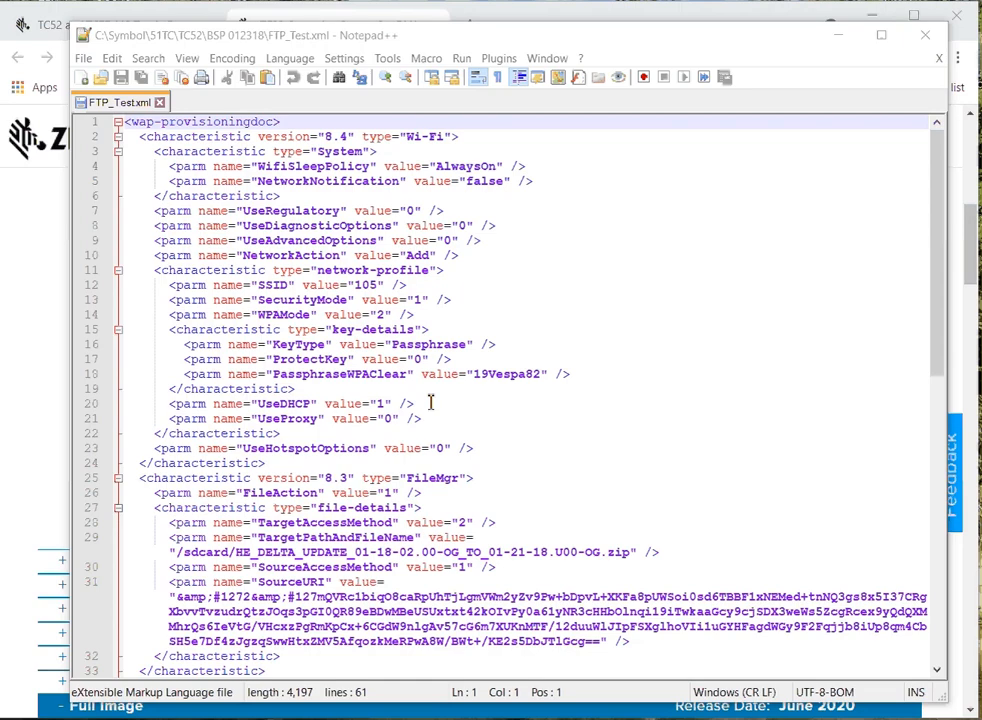
scroll("down", 3)
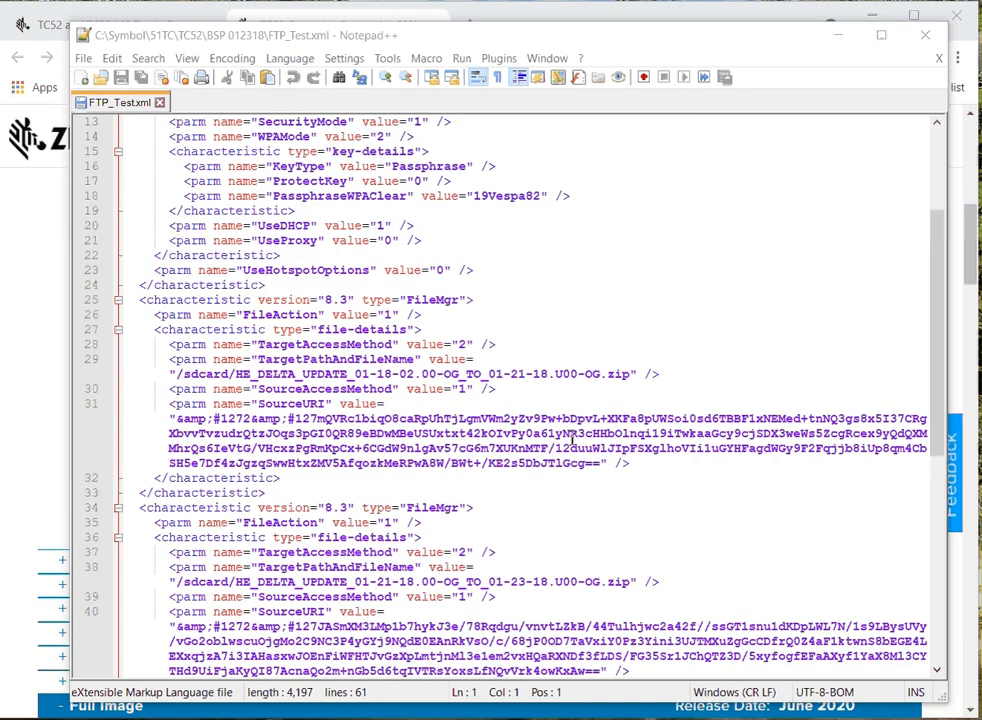
scroll("down", 3)
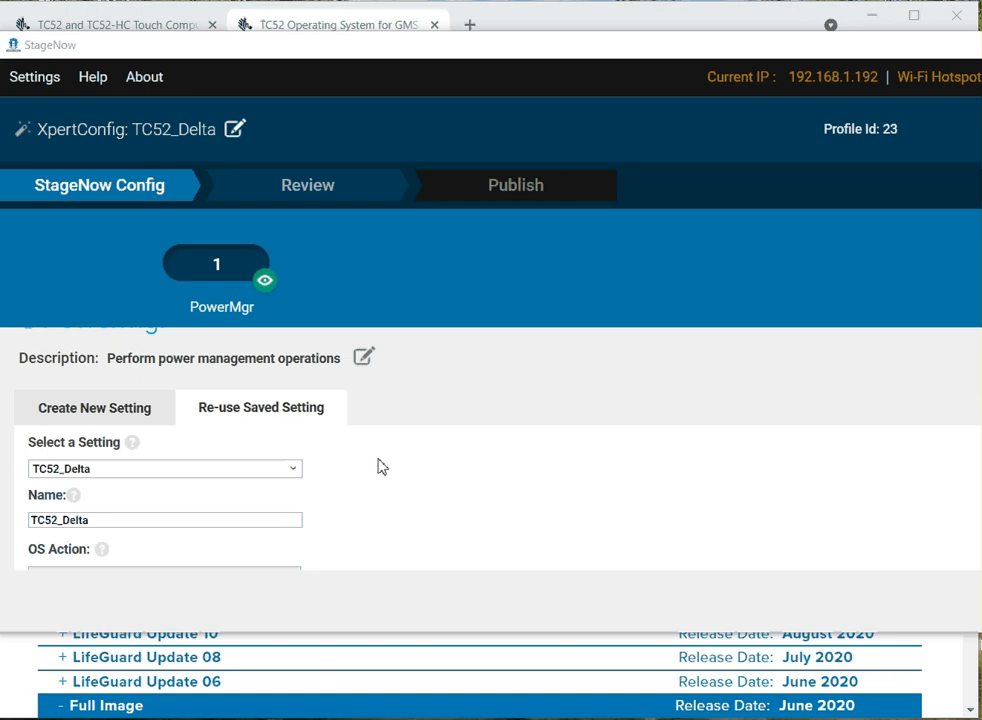
mouse_move(446, 462)
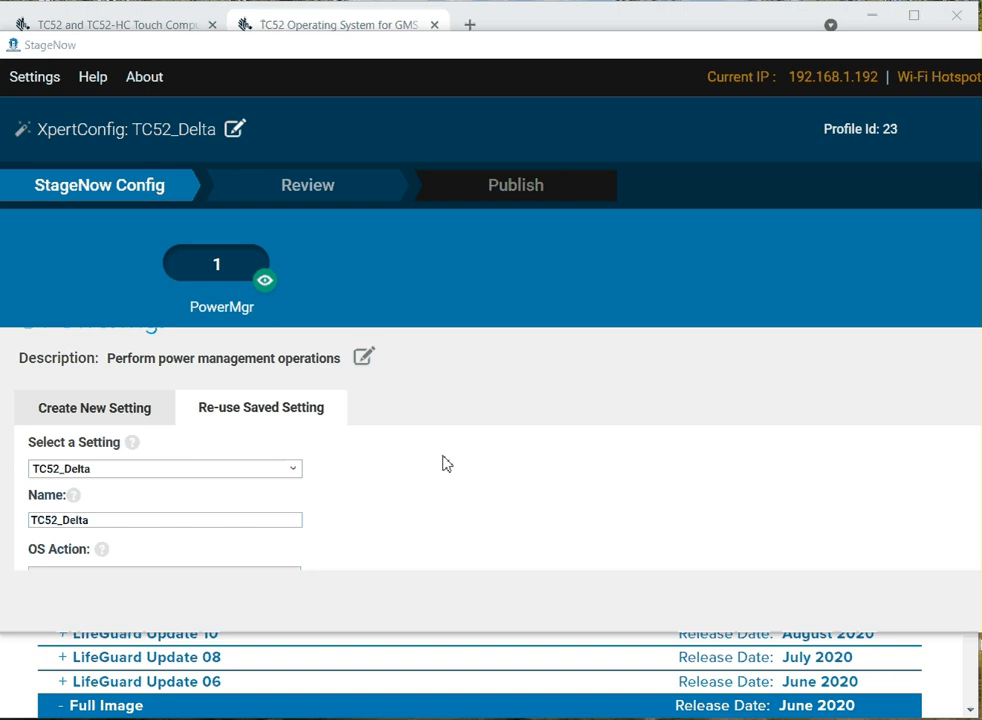
Step: Scroll TC52_Delta's PowerMgr saved setting showing OS Update from /sdcard/osupdate.upl
scroll("down", 3)
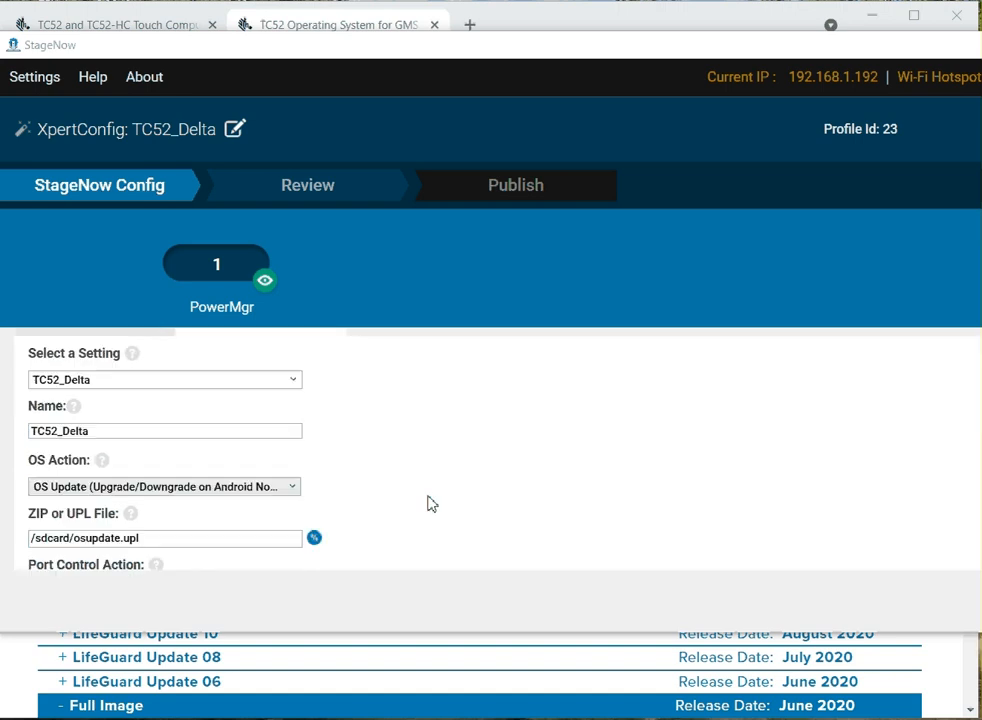
scroll("down", 3)
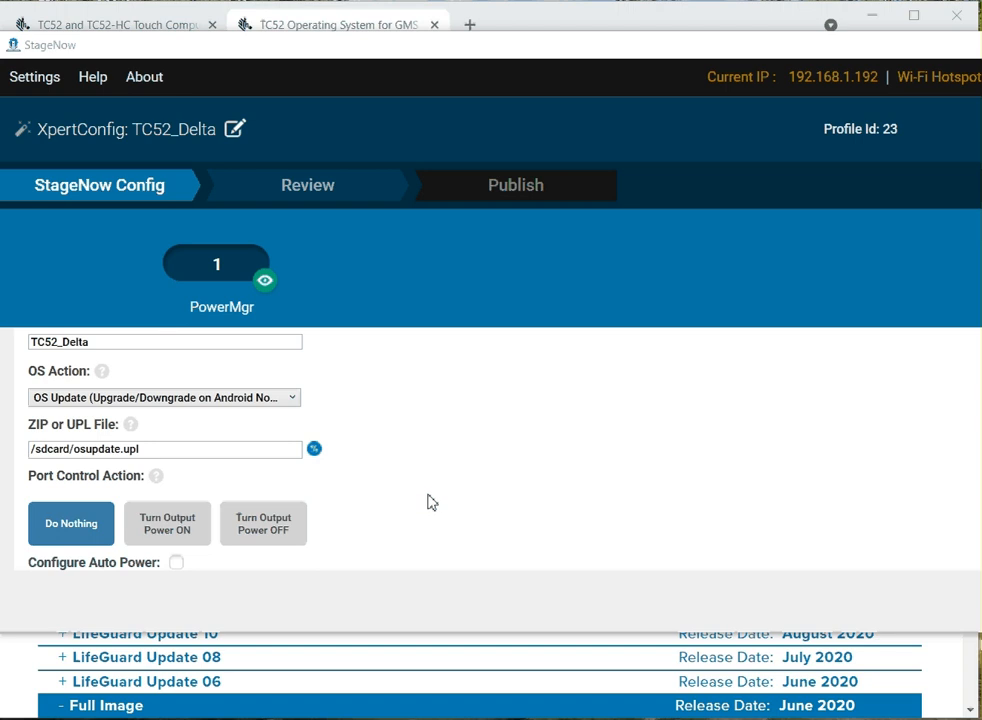
mouse_move(72, 468)
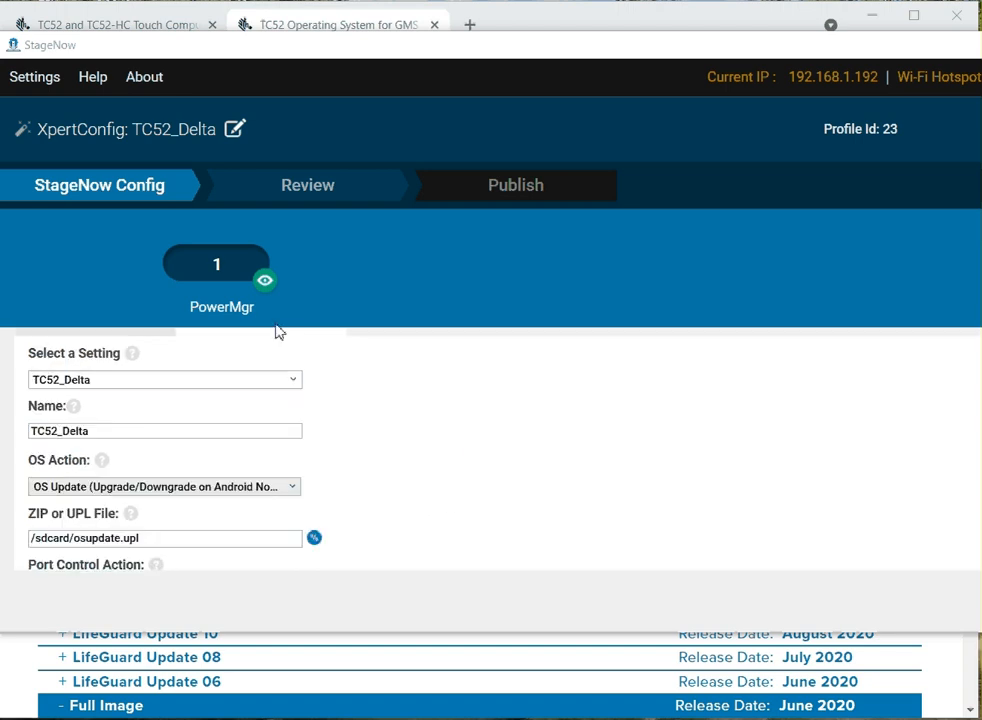
scroll("down", 3)
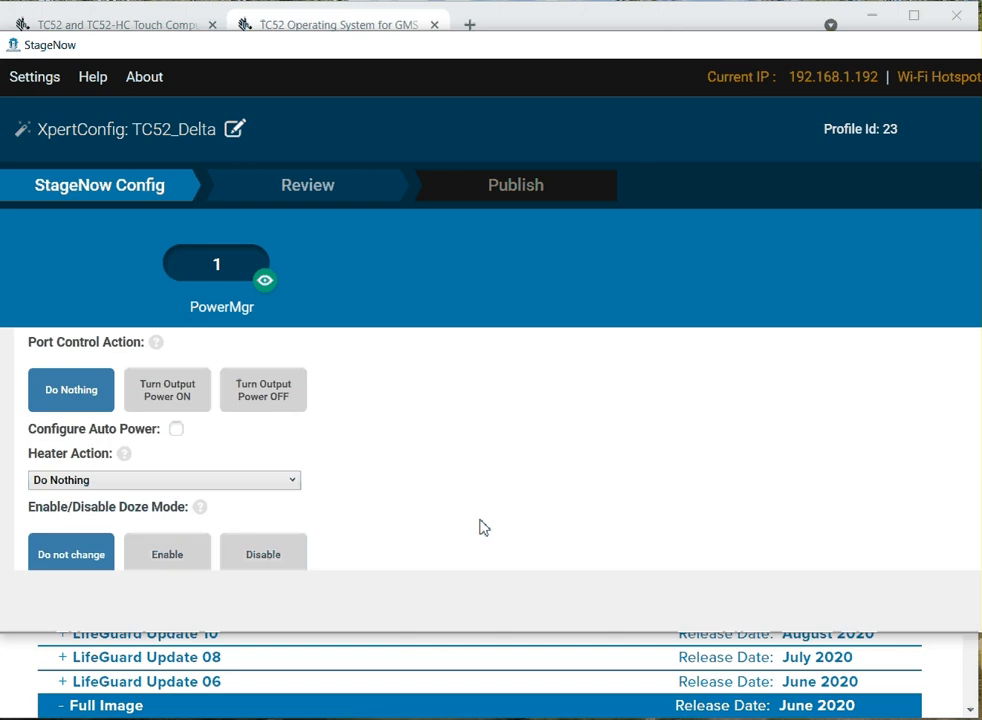
scroll("up", 3)
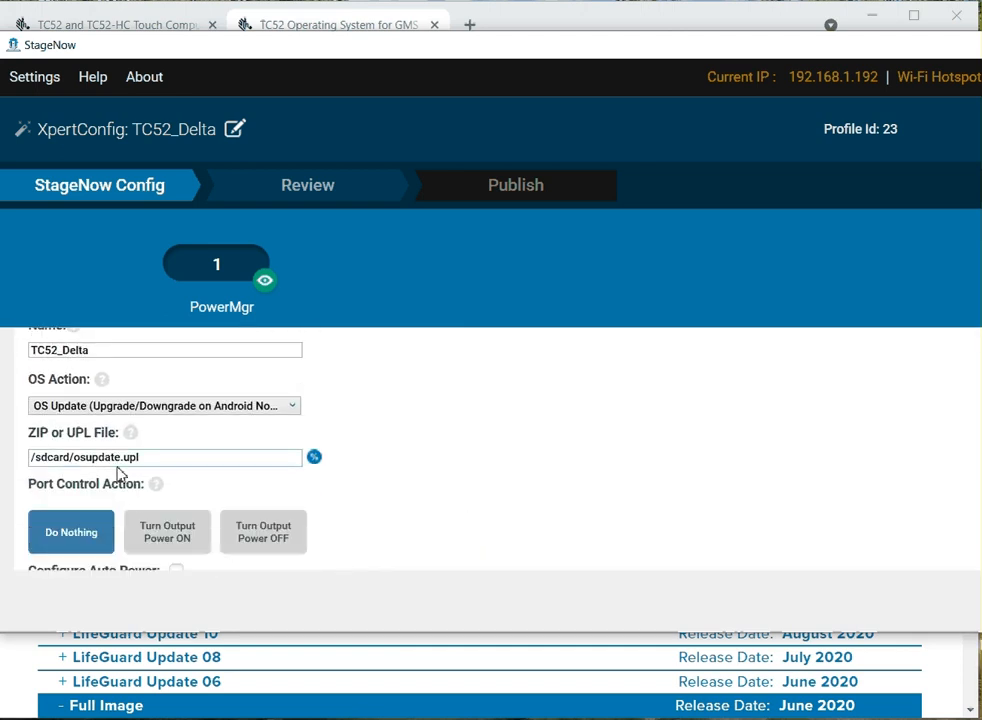
mouse_move(630, 446)
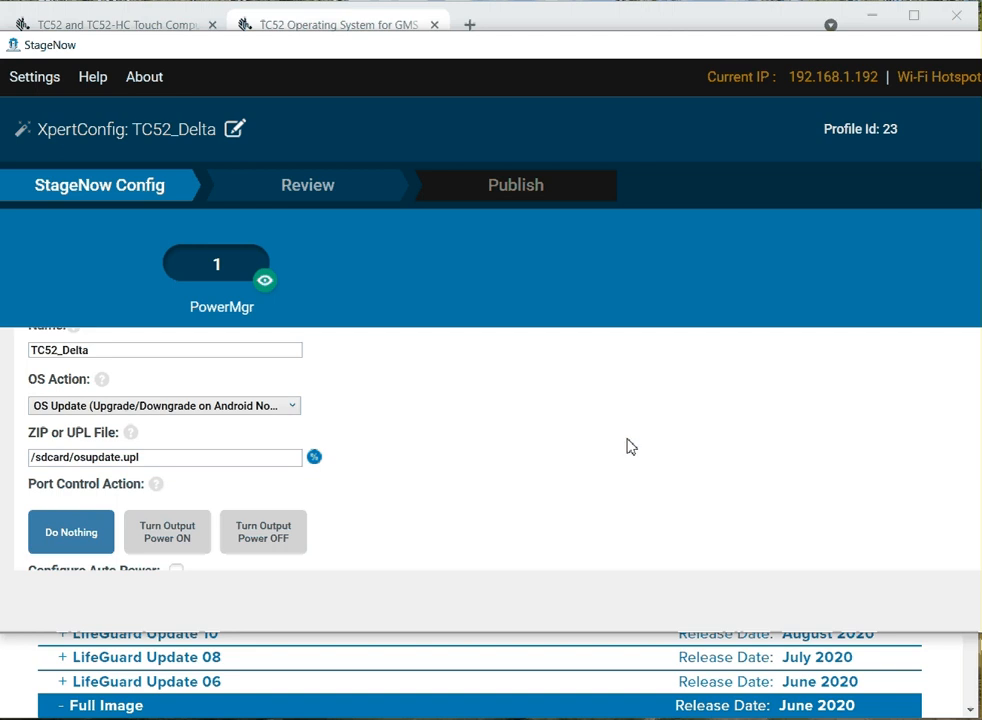
mouse_move(456, 492)
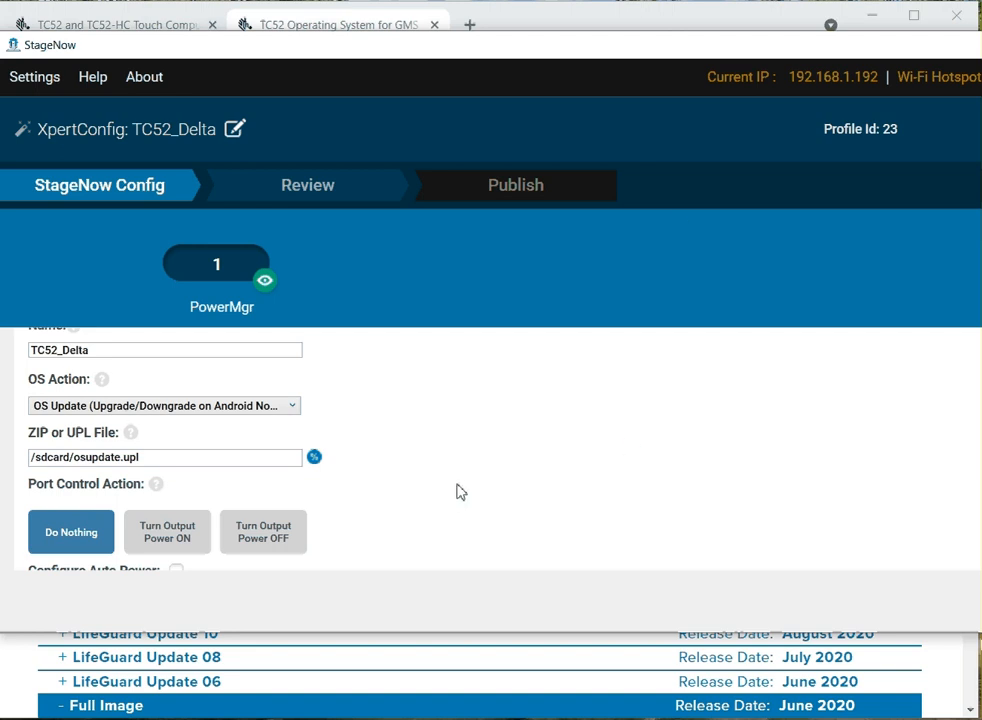
mouse_move(466, 482)
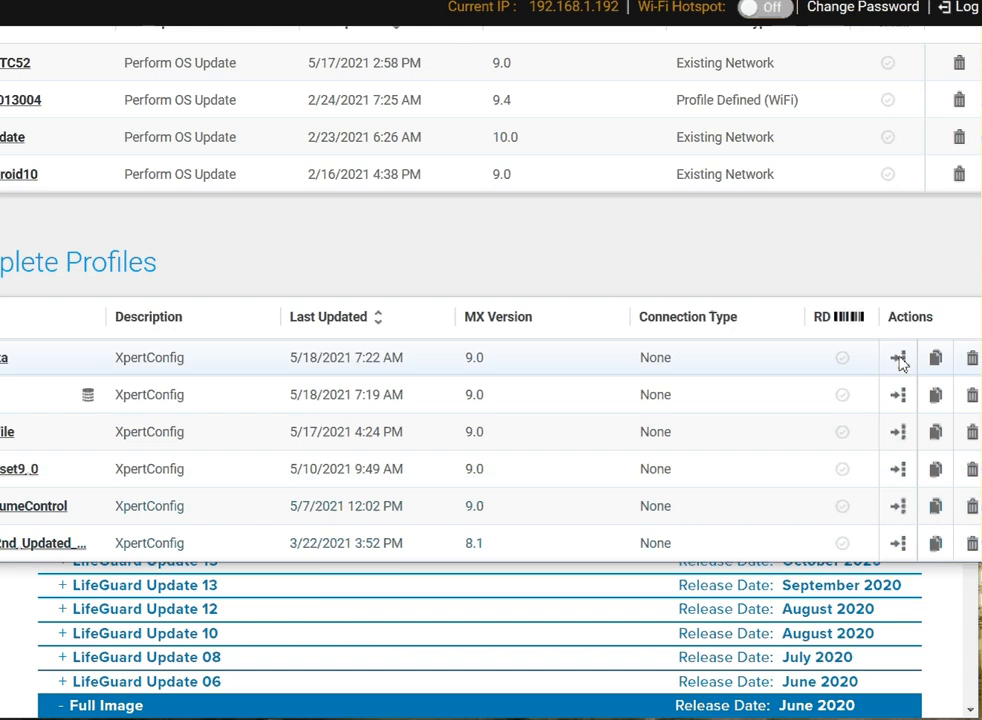
Step: Export TC52_Delta for MDM and save it as TC52_Delta.xml, confirming the success message
left_click(896, 356)
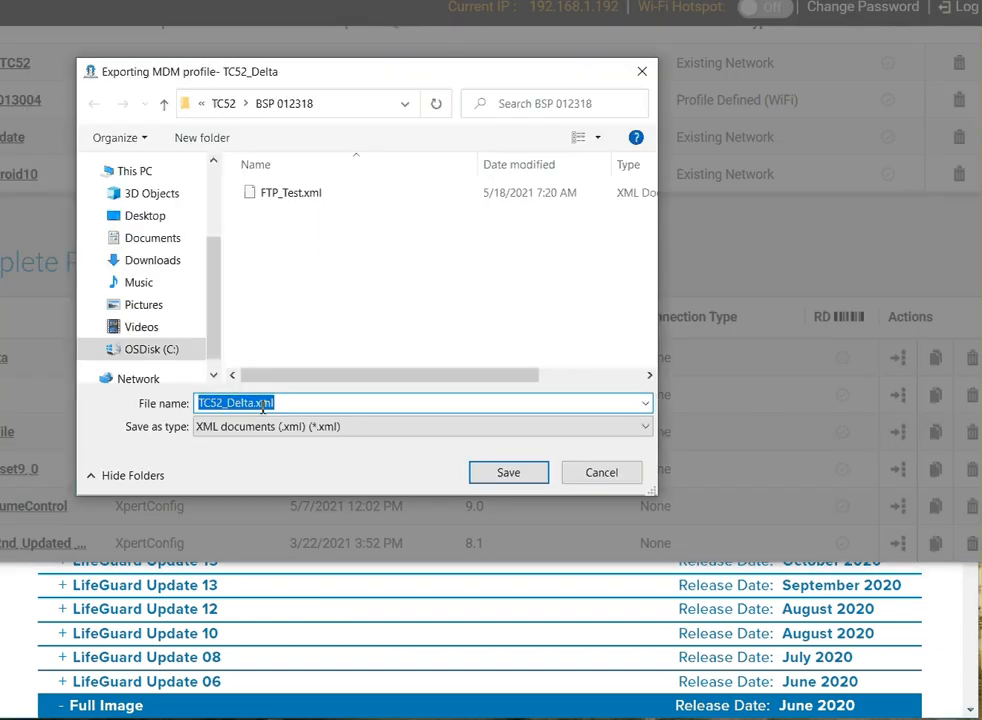
left_click(508, 472)
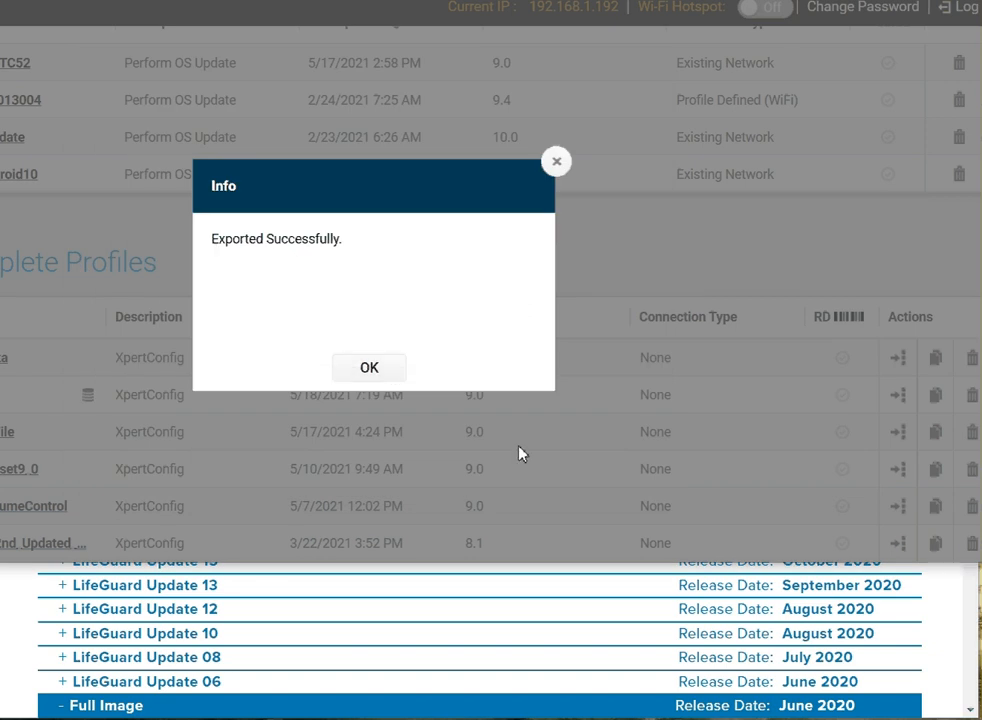
left_click(368, 368)
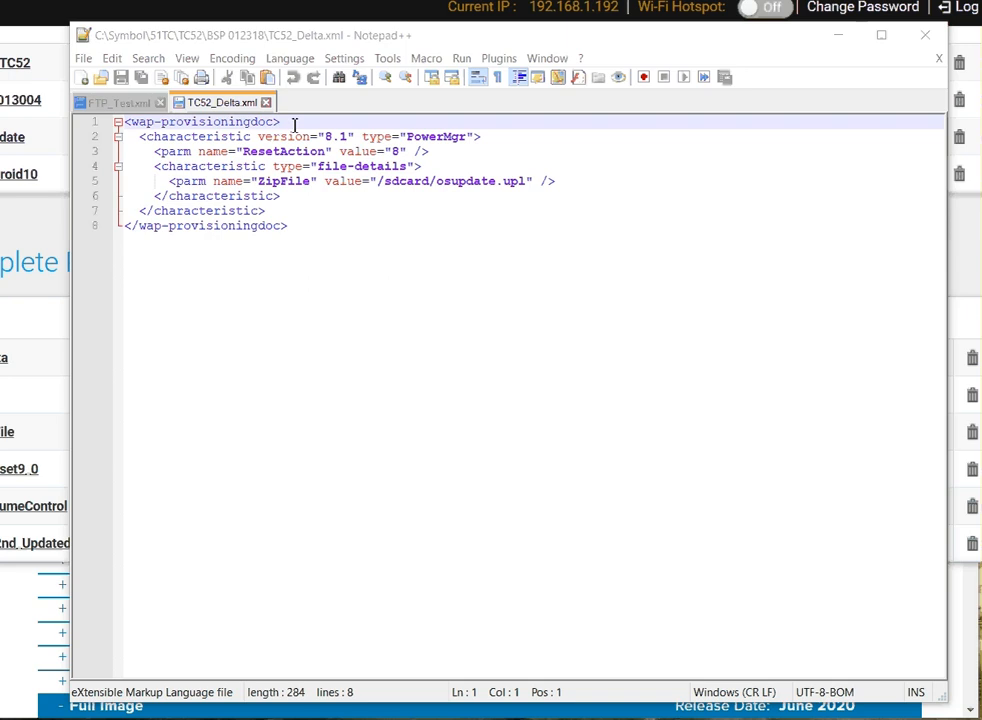
mouse_move(536, 138)
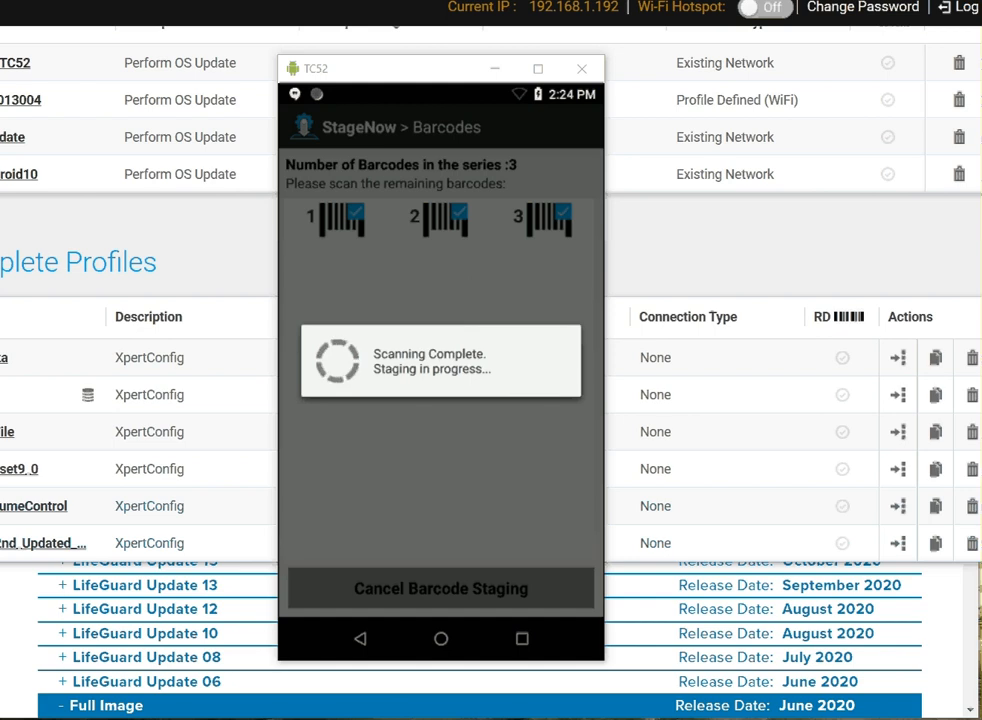
mouse_move(184, 500)
type("ALWAYS TEST ONE DEVICE FIRST BEFORE UPGRADING")
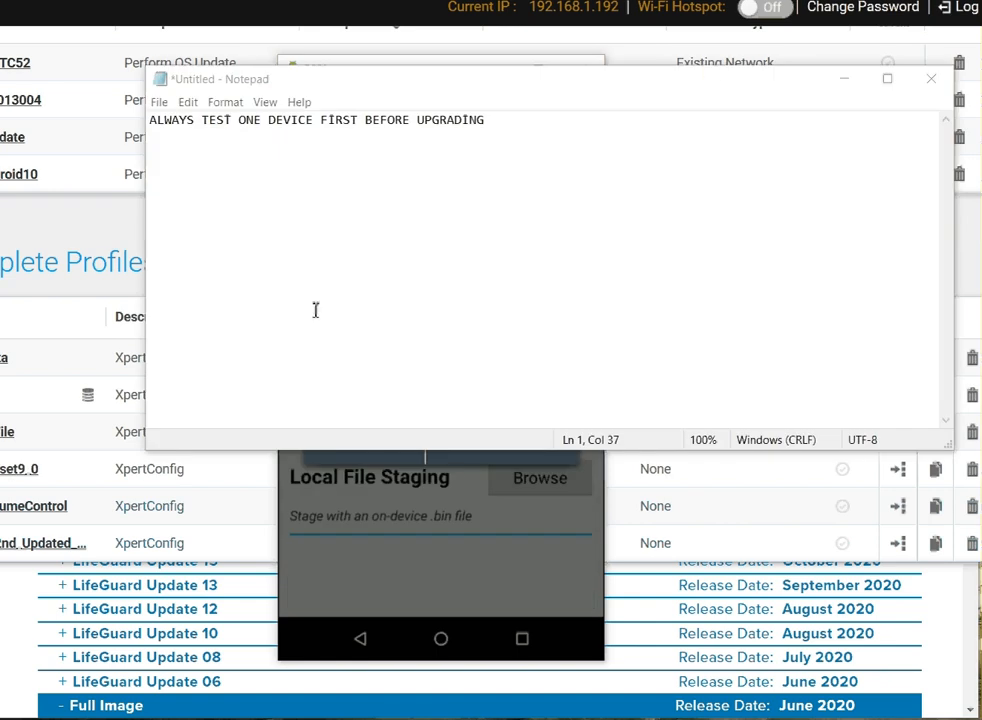
mouse_move(536, 132)
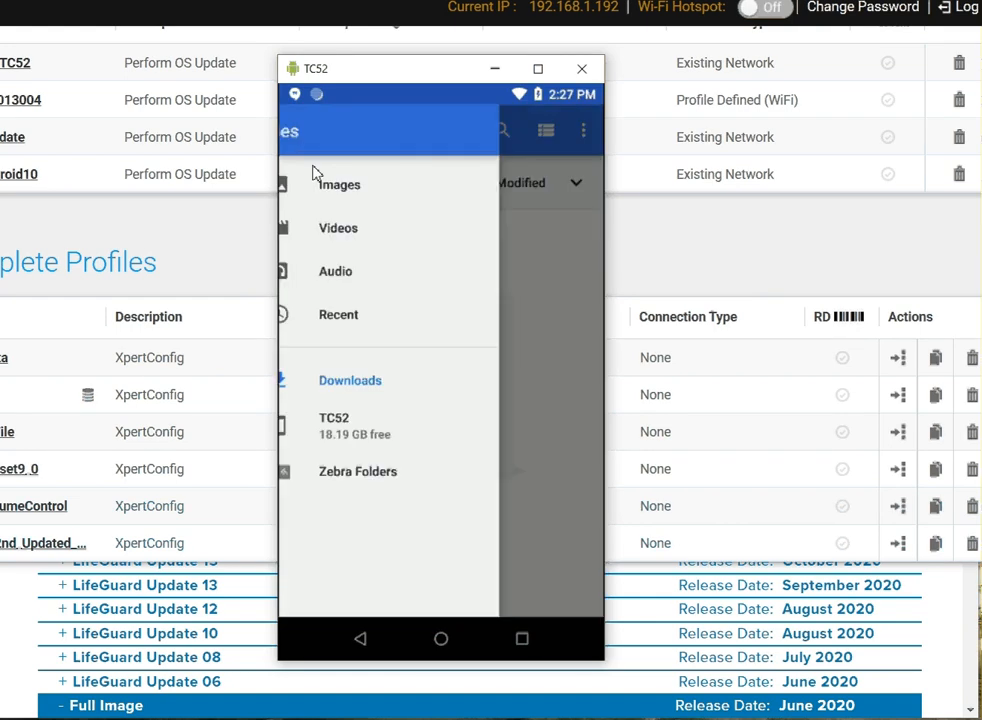
Step: Browse the TC52 internal storage in Files before returning to StageNow to run the staging
left_click(332, 424)
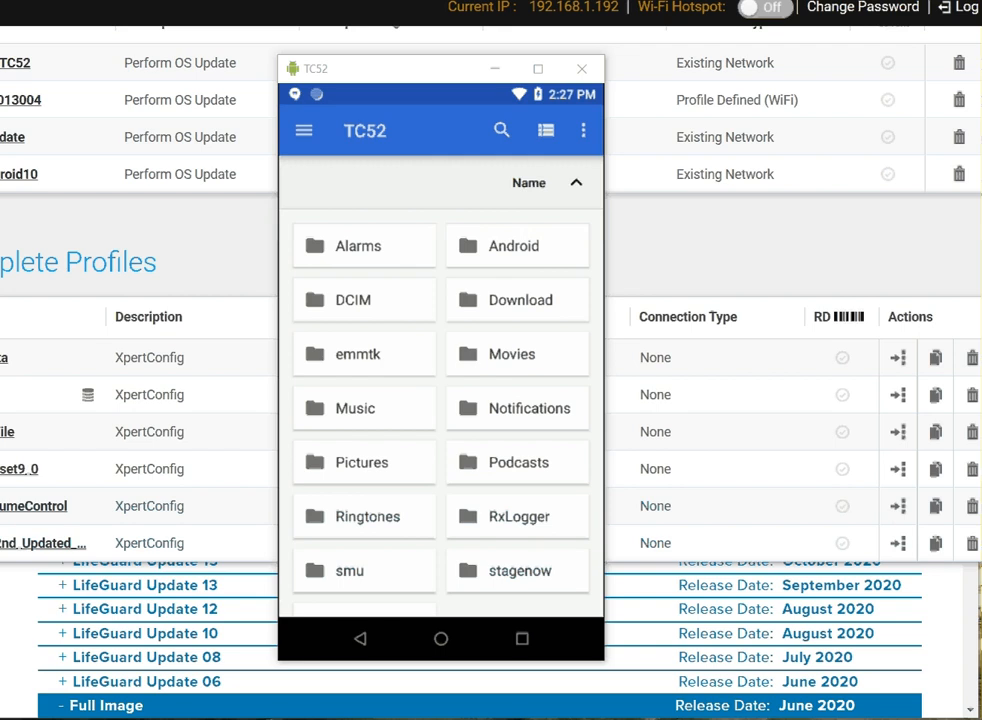
mouse_move(80, 212)
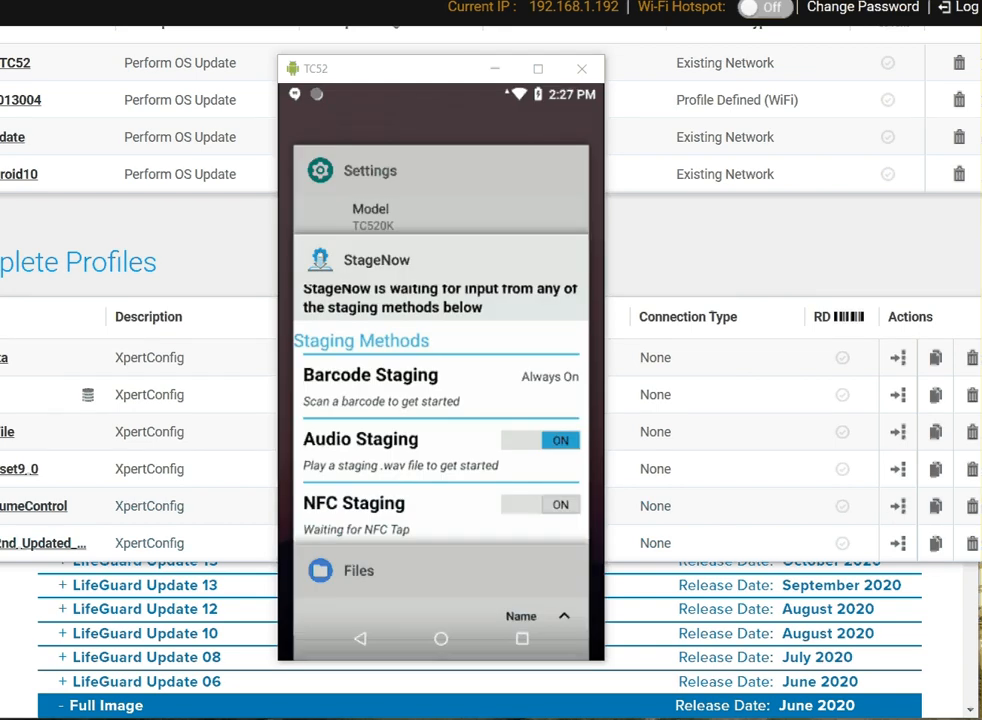
scroll("up", 3)
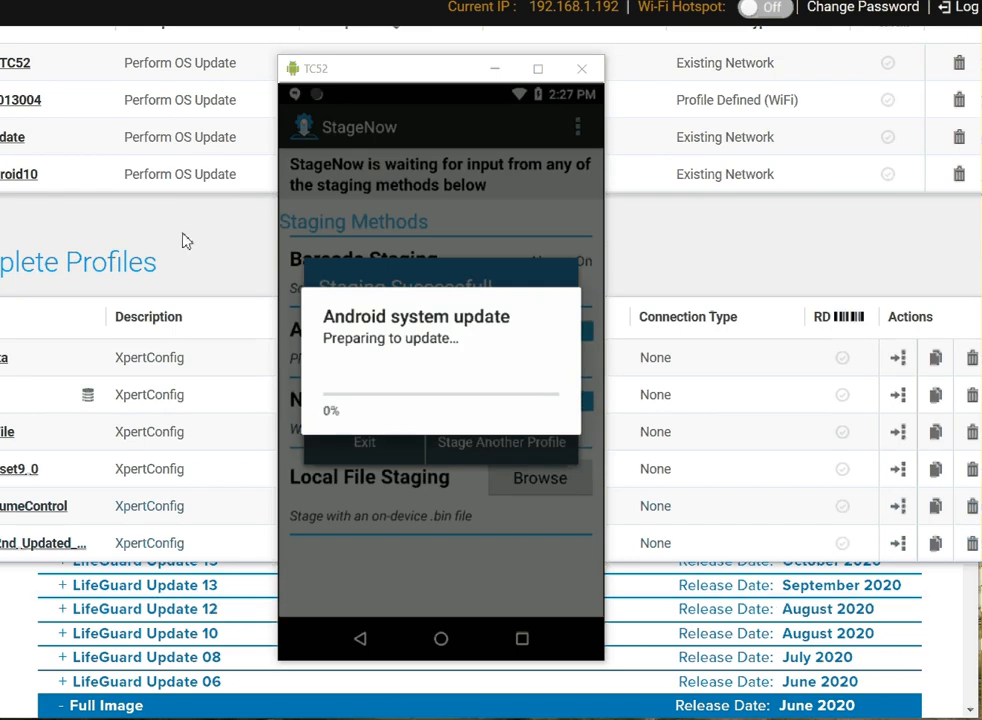
mouse_move(172, 218)
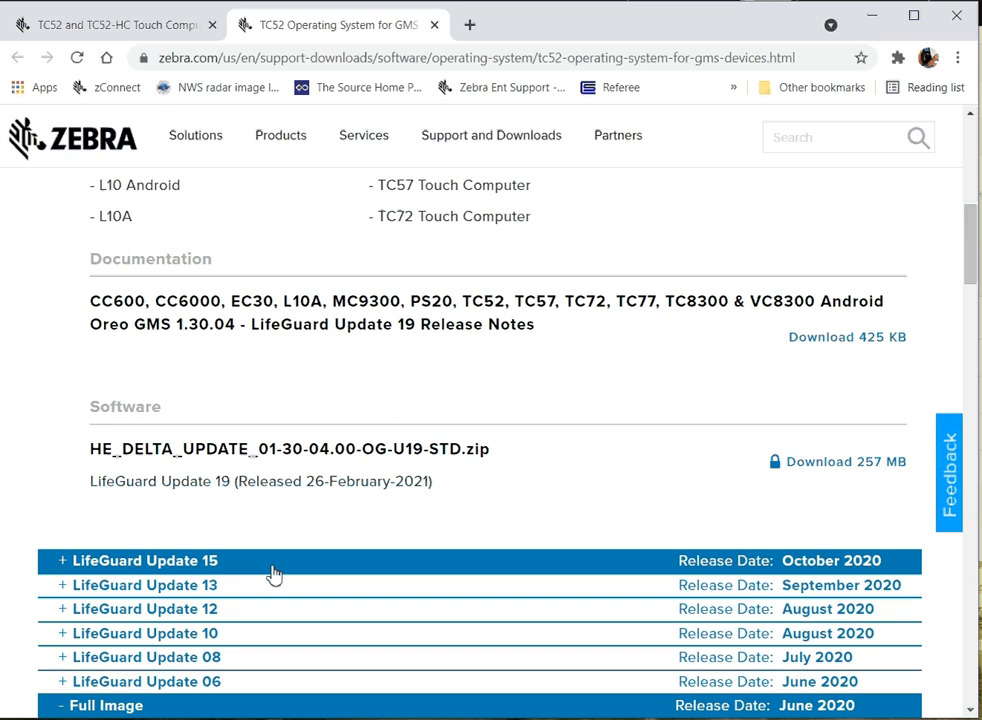
scroll("up", 3)
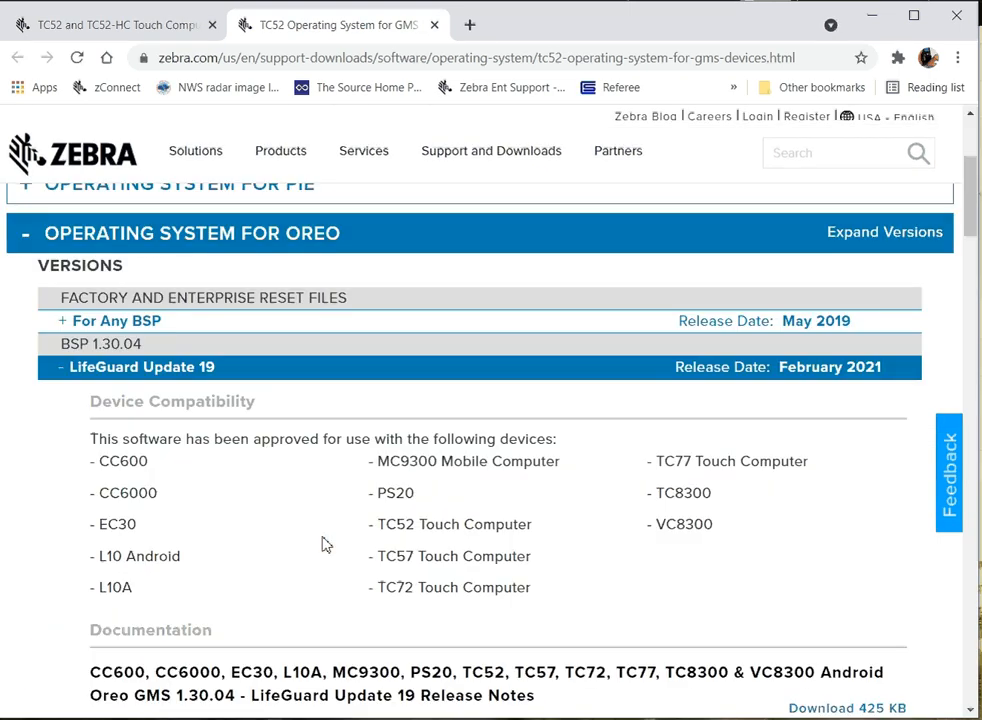
scroll("down", 3)
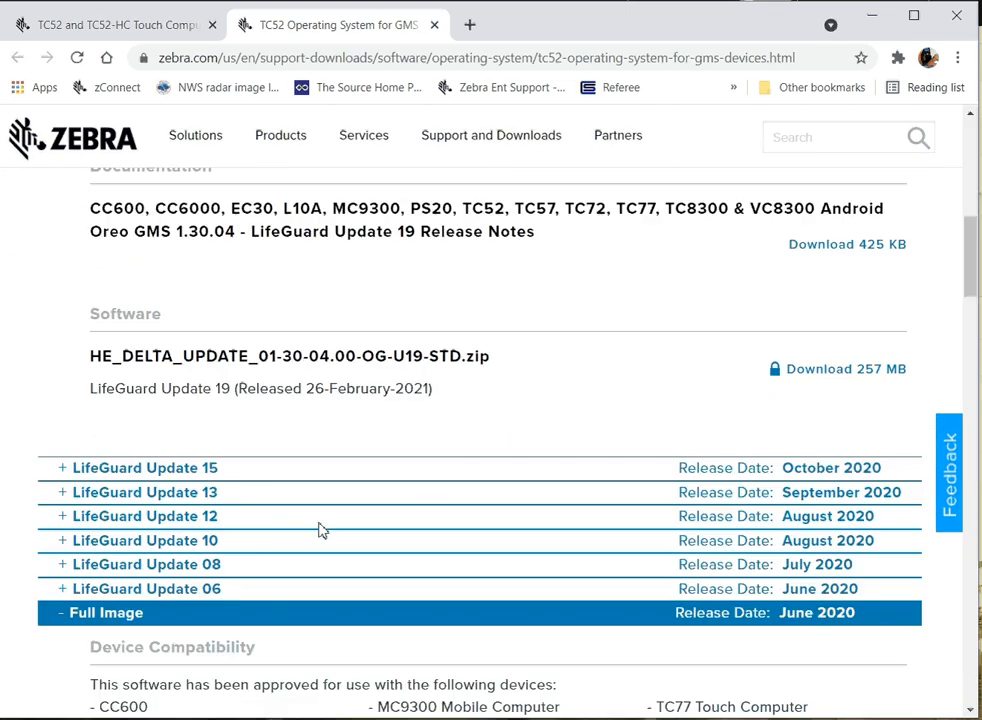
scroll("down", 3)
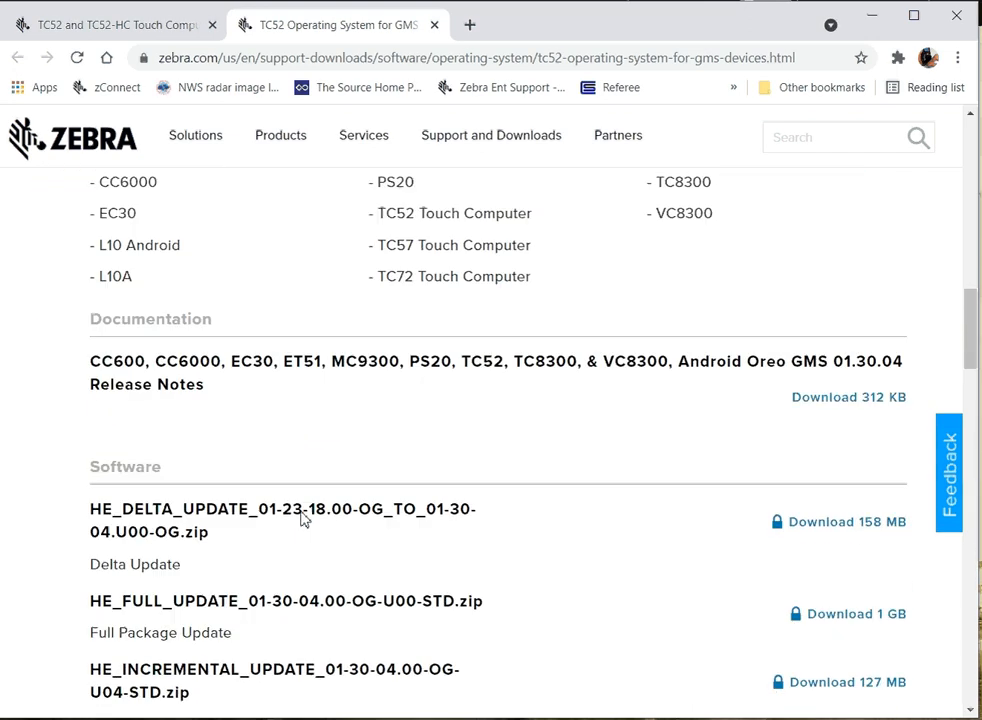